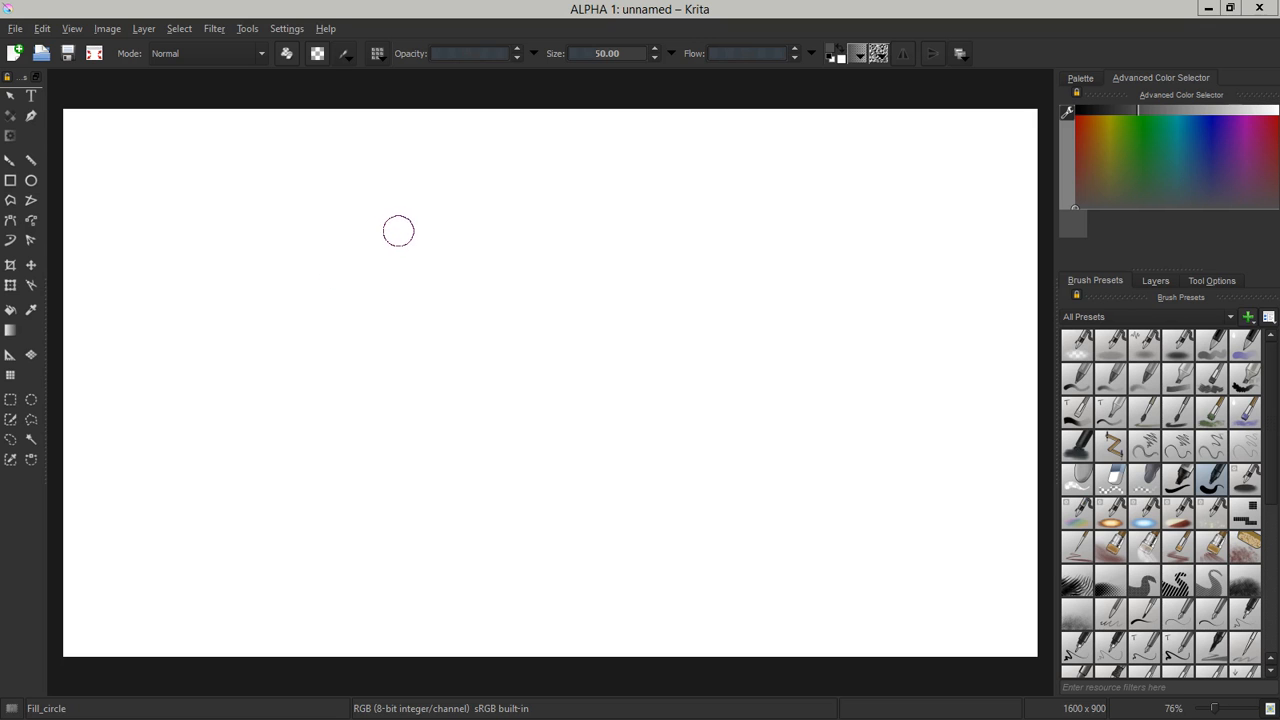
mouse_move(404, 225)
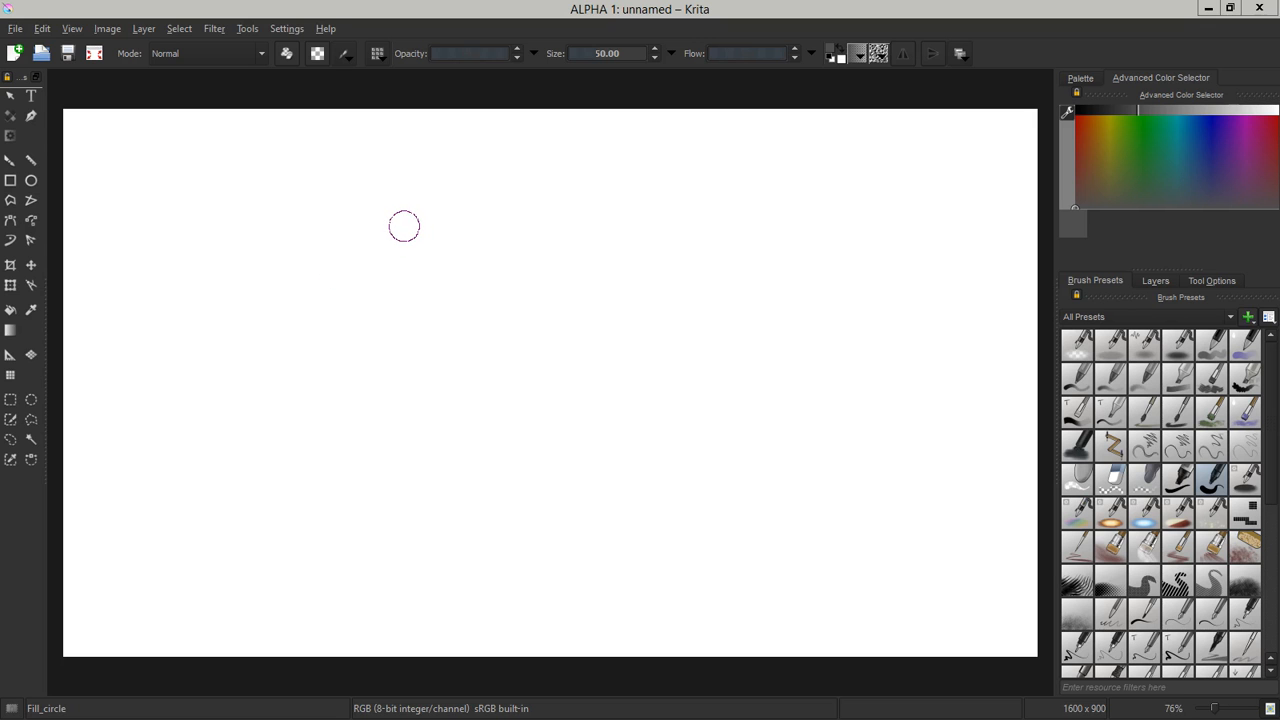
mouse_move(377, 220)
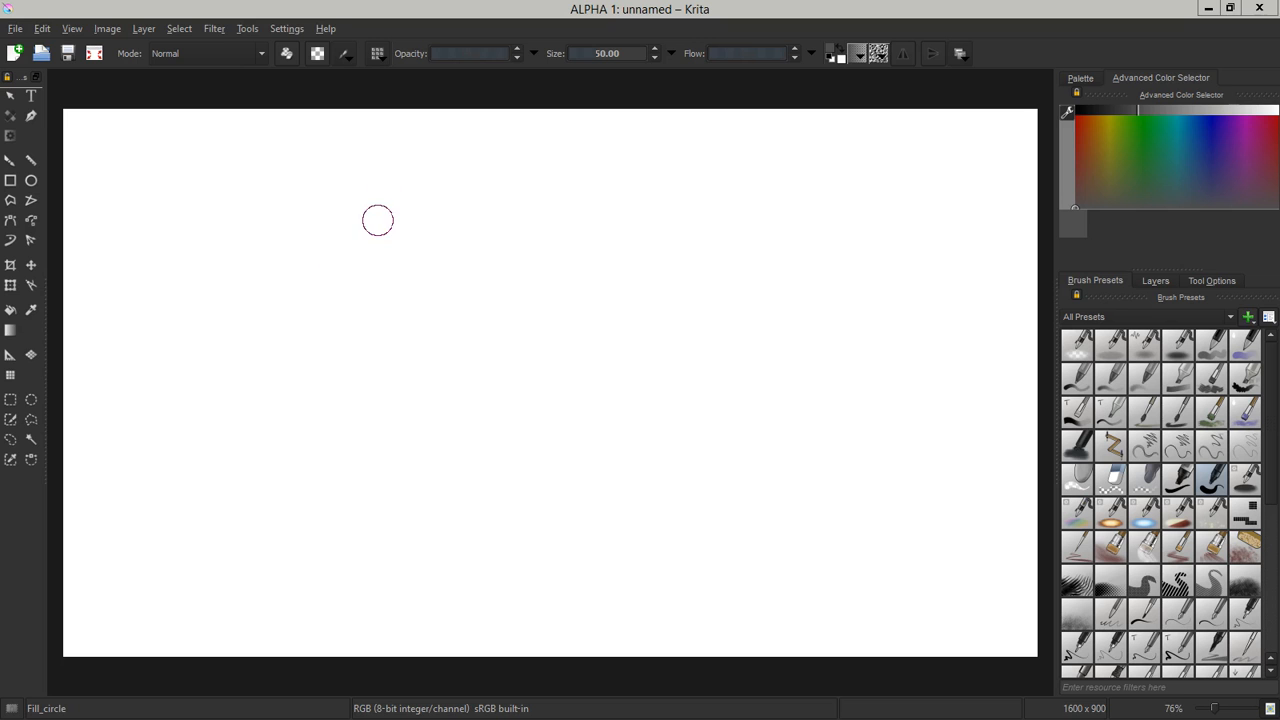
mouse_move(382, 216)
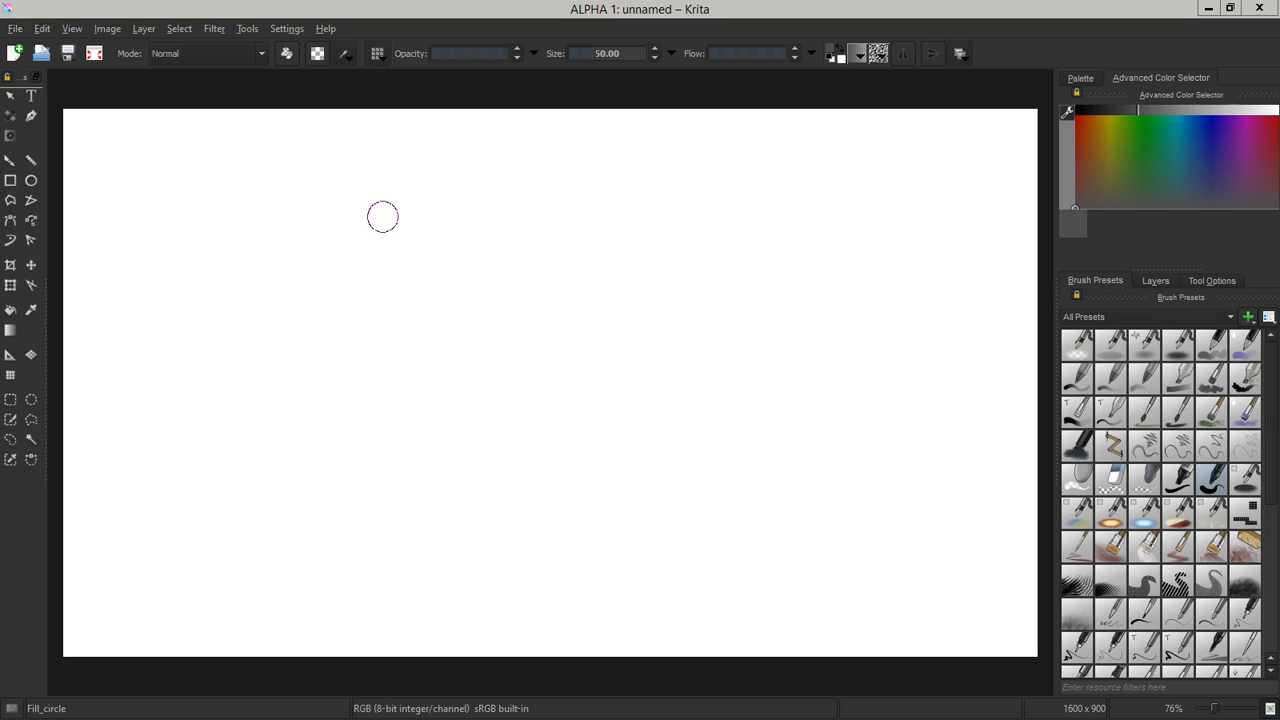
mouse_move(381, 228)
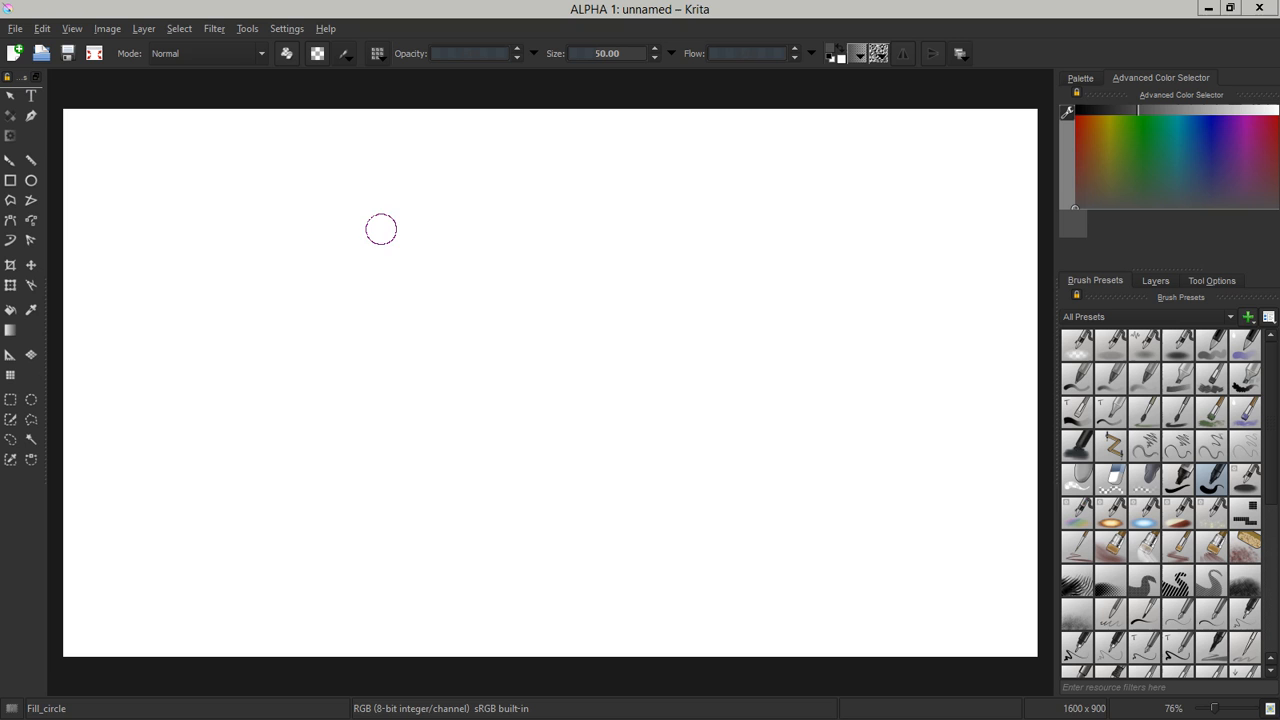
mouse_move(382, 224)
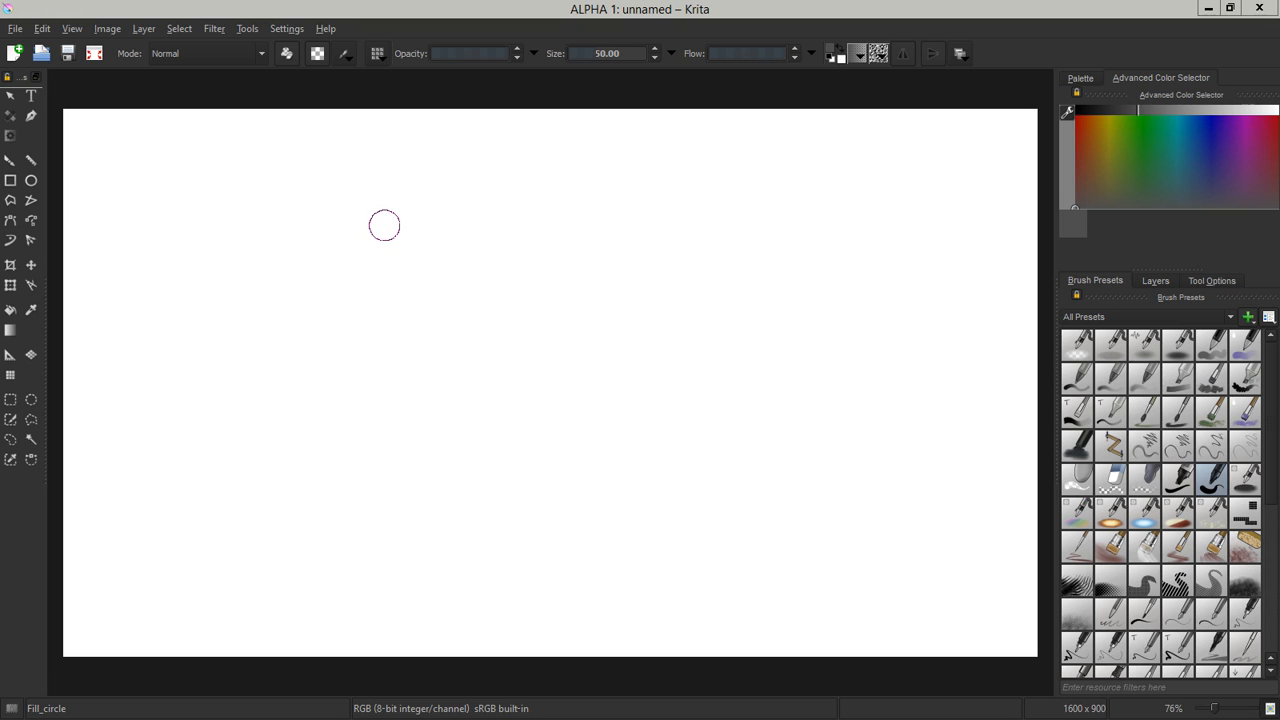
mouse_move(385, 228)
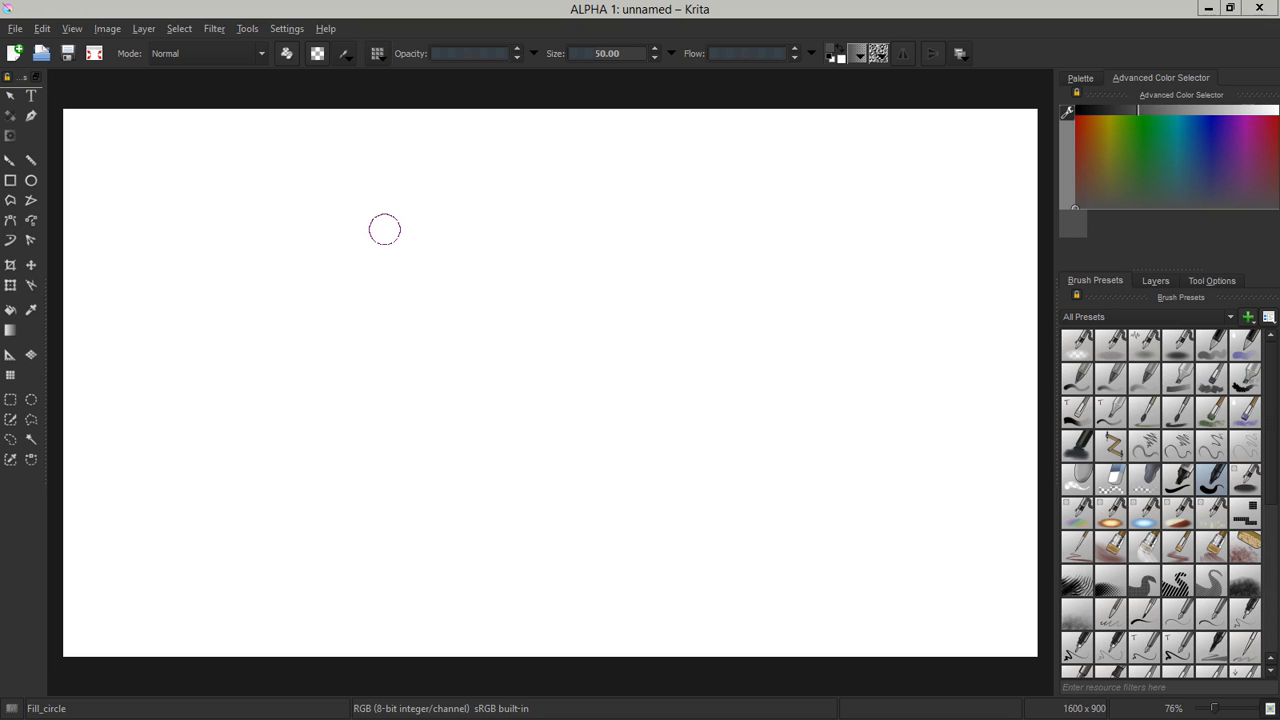
mouse_move(385, 231)
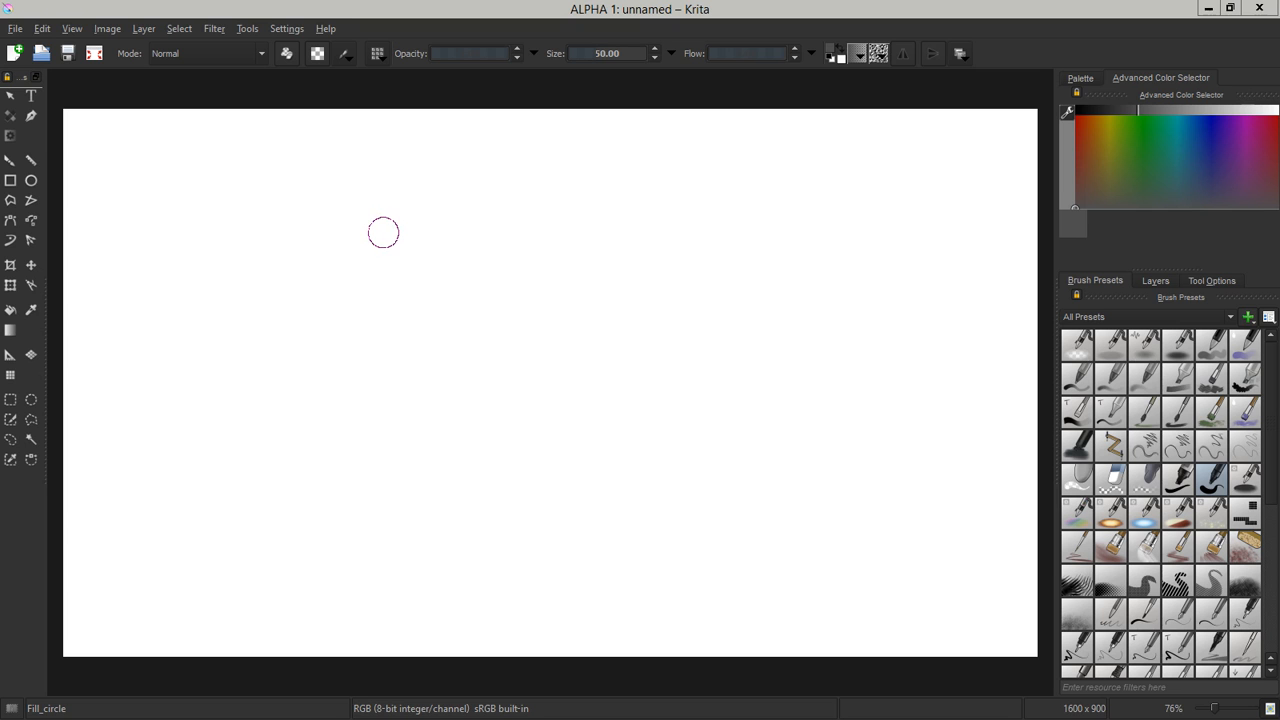
mouse_move(344, 203)
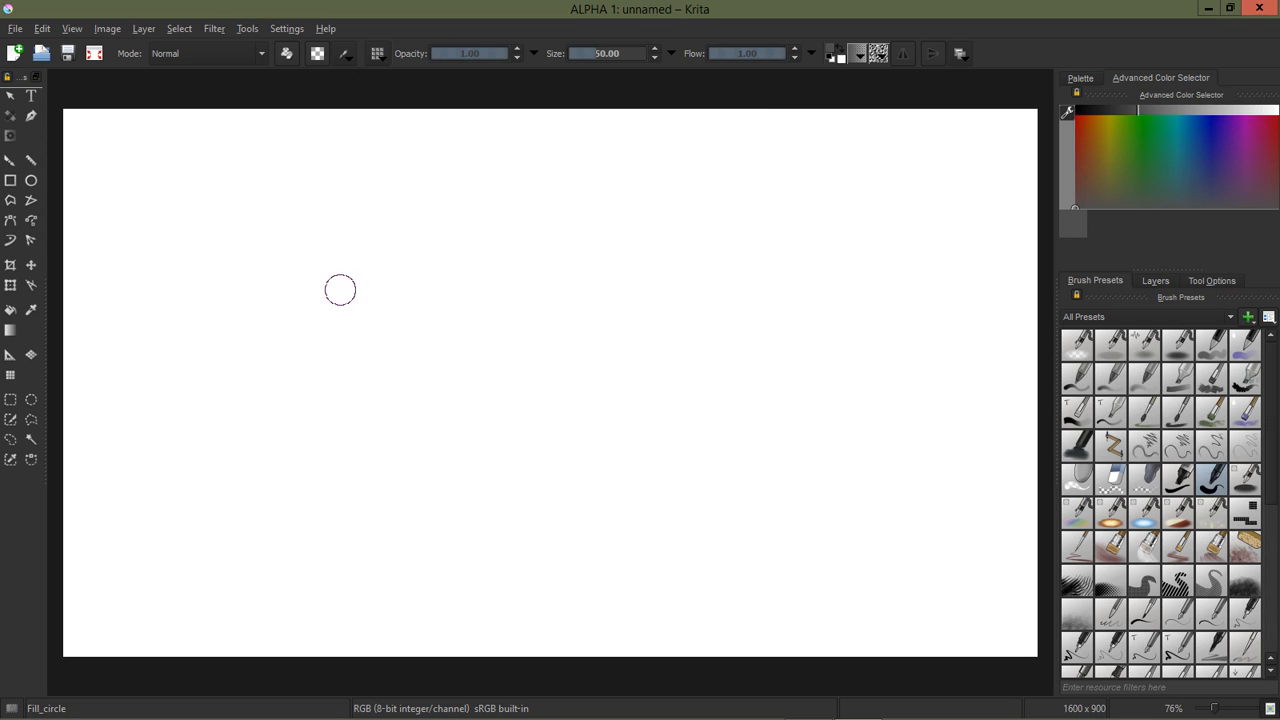
mouse_move(430, 192)
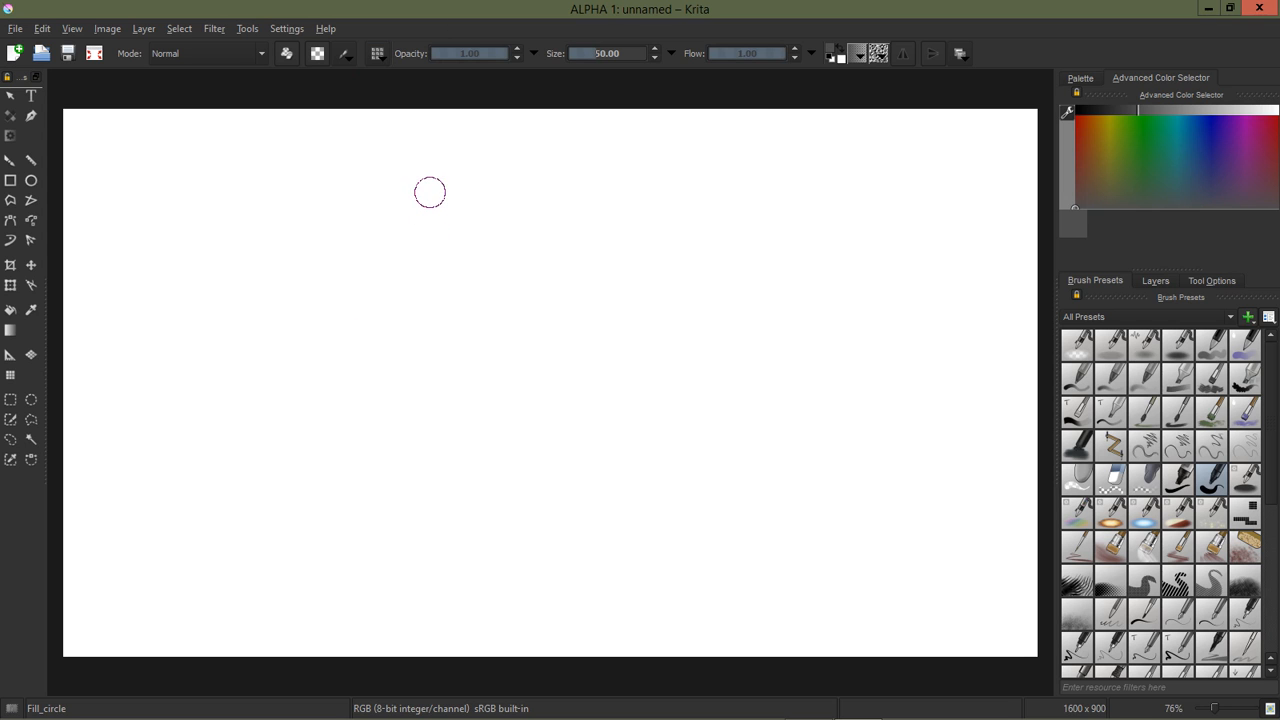
mouse_move(431, 201)
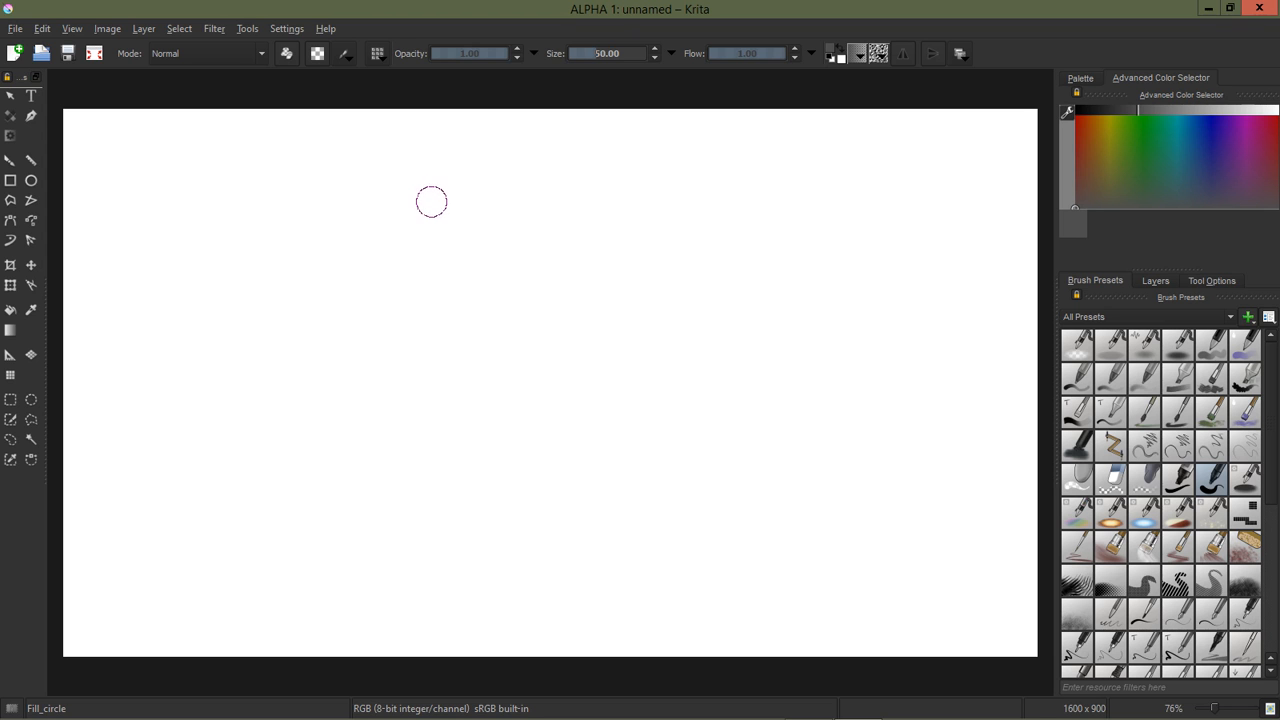
mouse_move(438, 215)
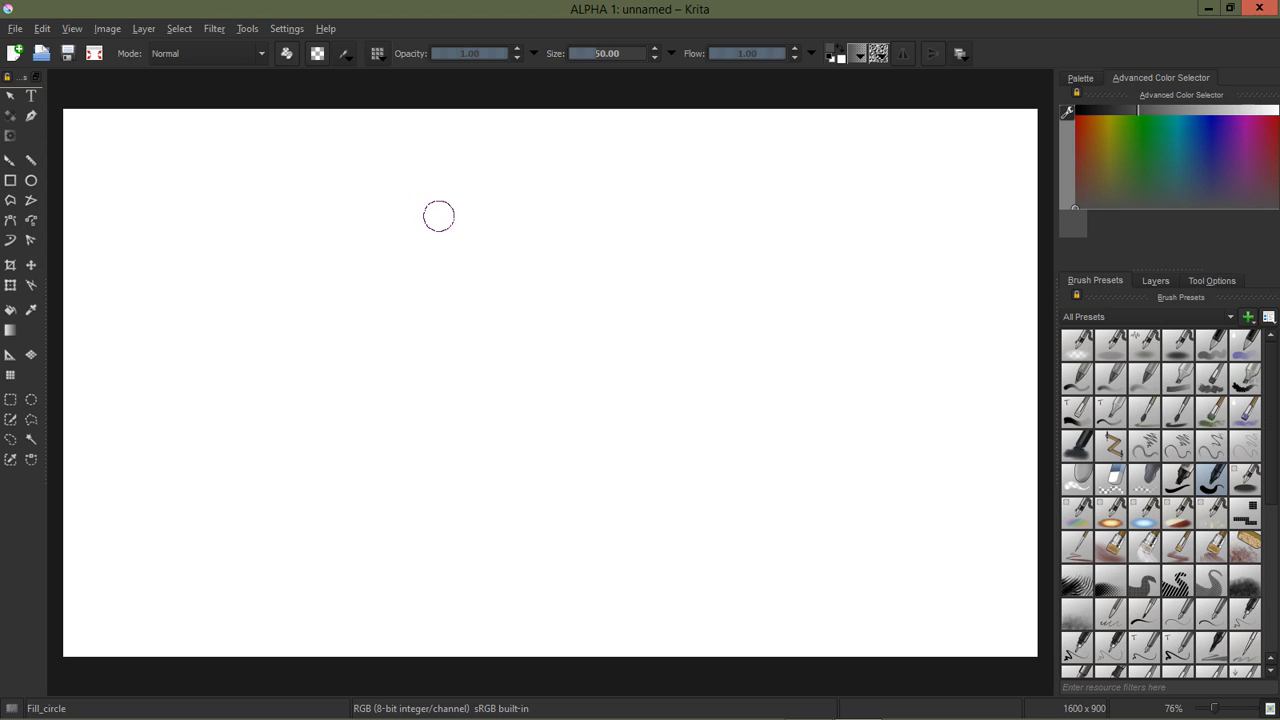
mouse_move(461, 190)
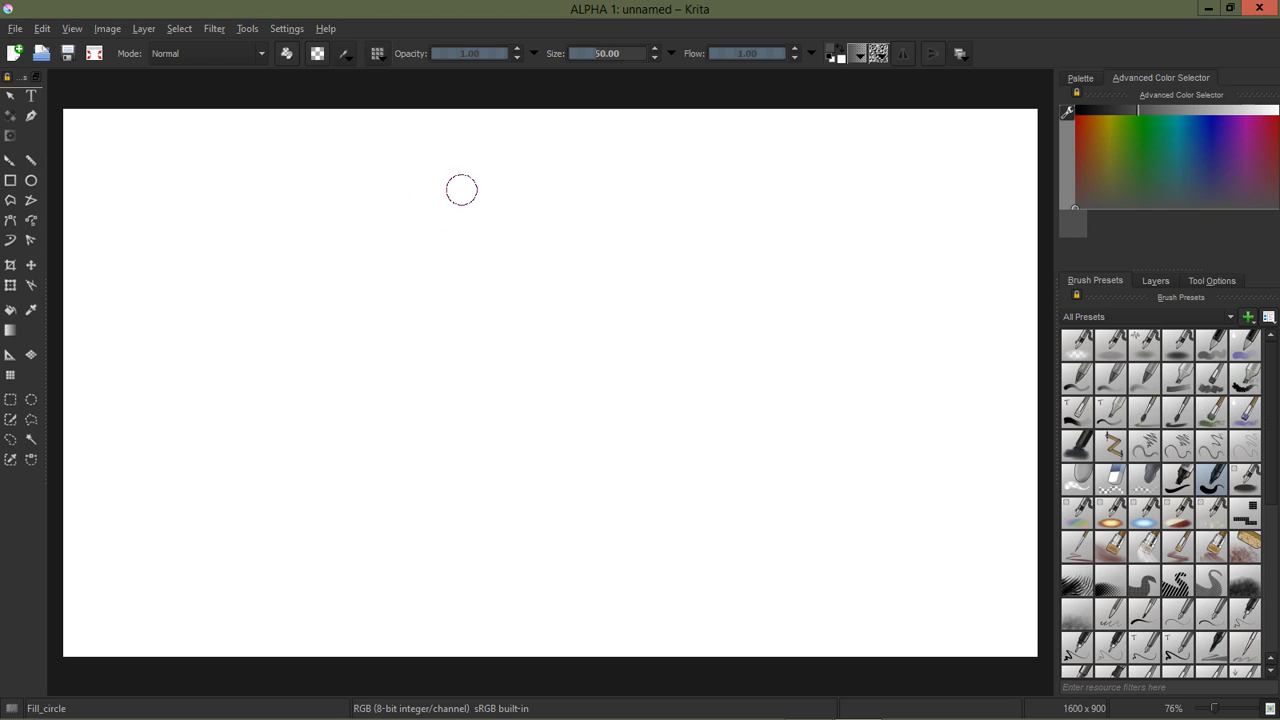
mouse_move(453, 199)
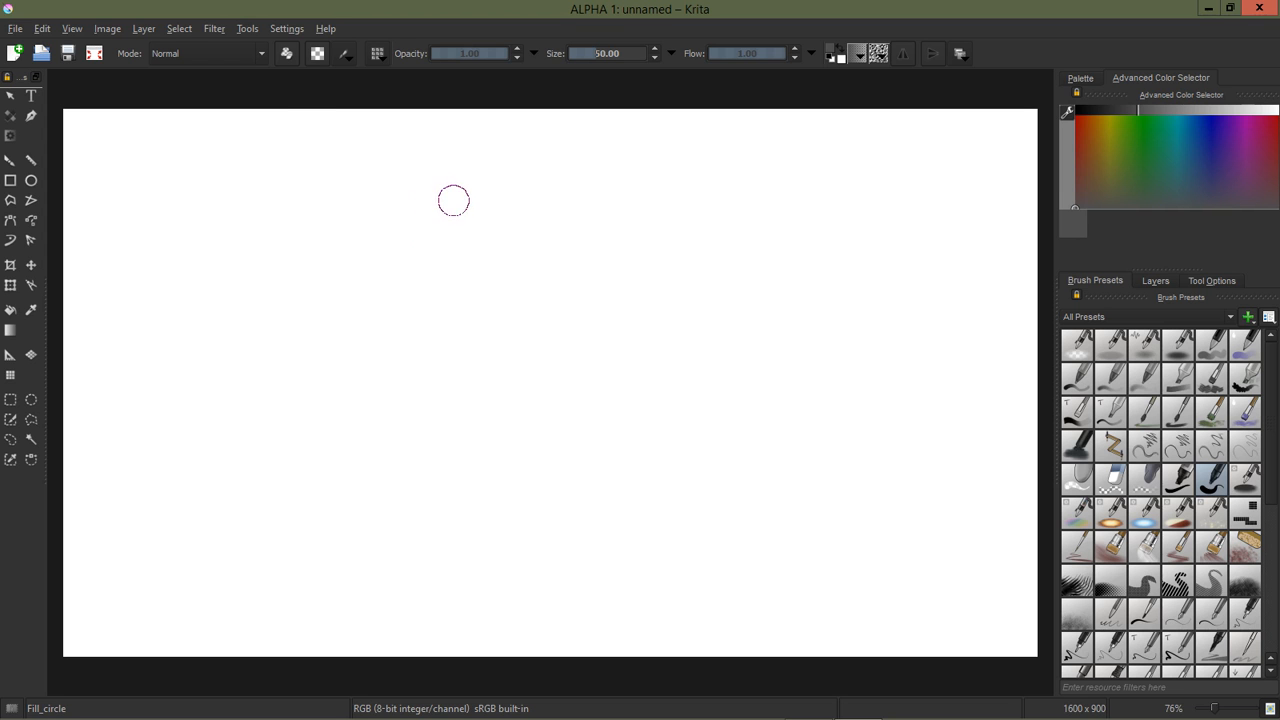
Step: Use the pop-up palette to test grey strokes and switch the colour to black
right_click(453, 200)
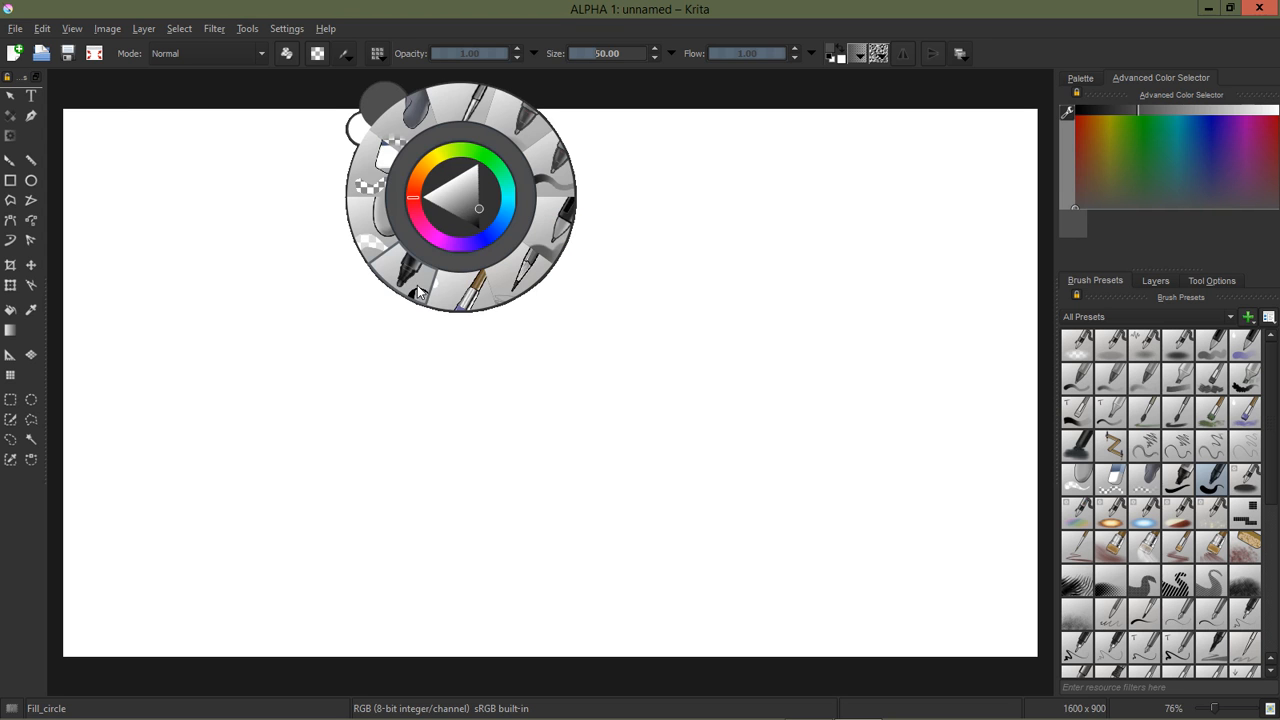
left_click_drag(438, 210, 430, 320)
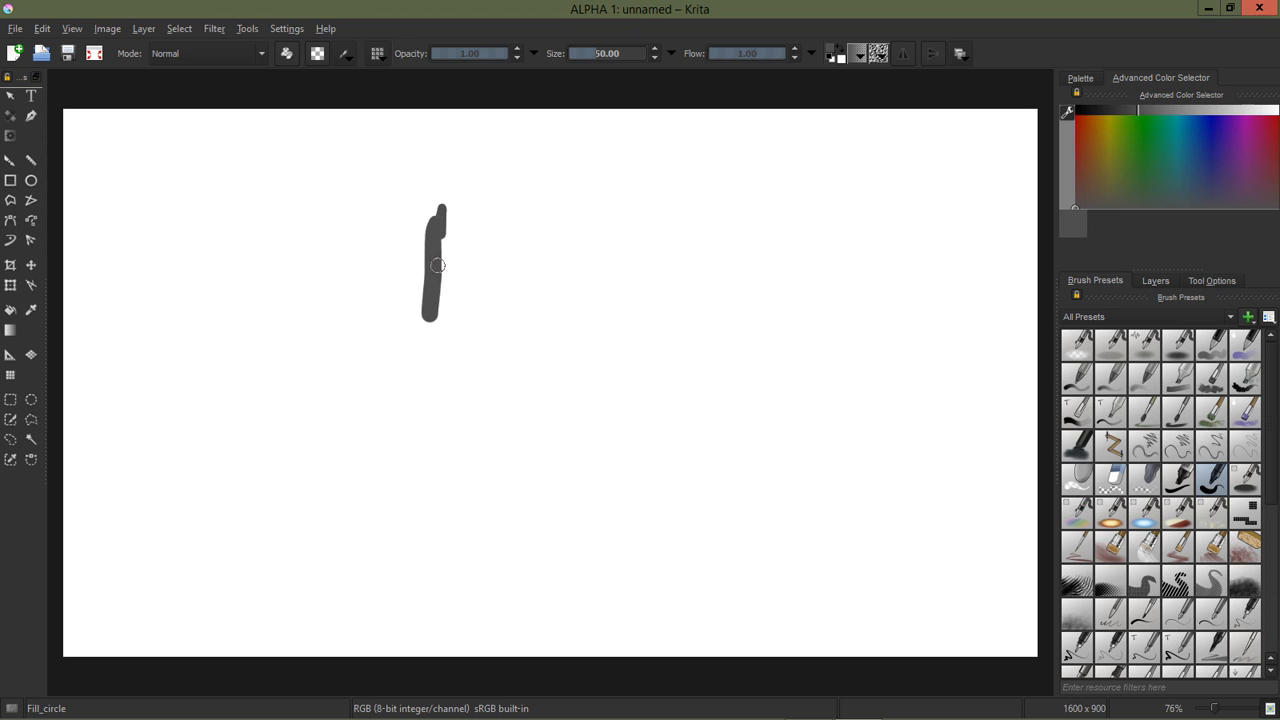
left_click_drag(440, 210, 465, 320)
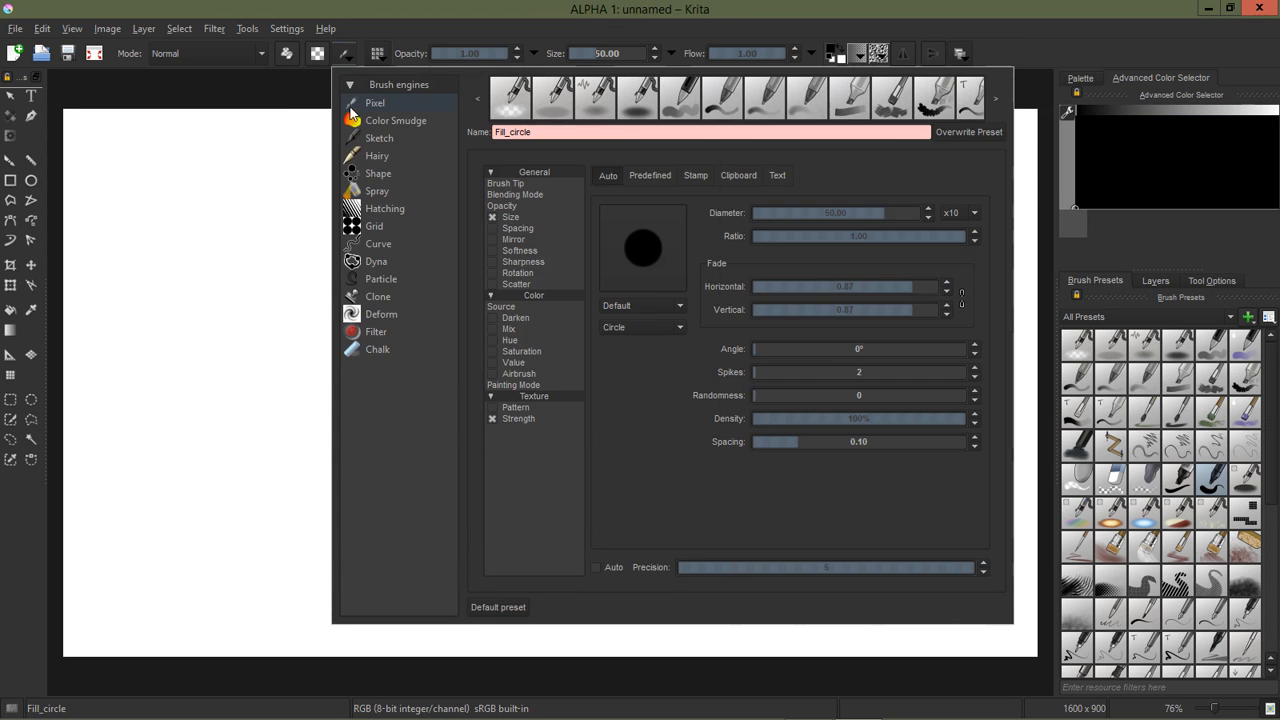
left_click(510, 216)
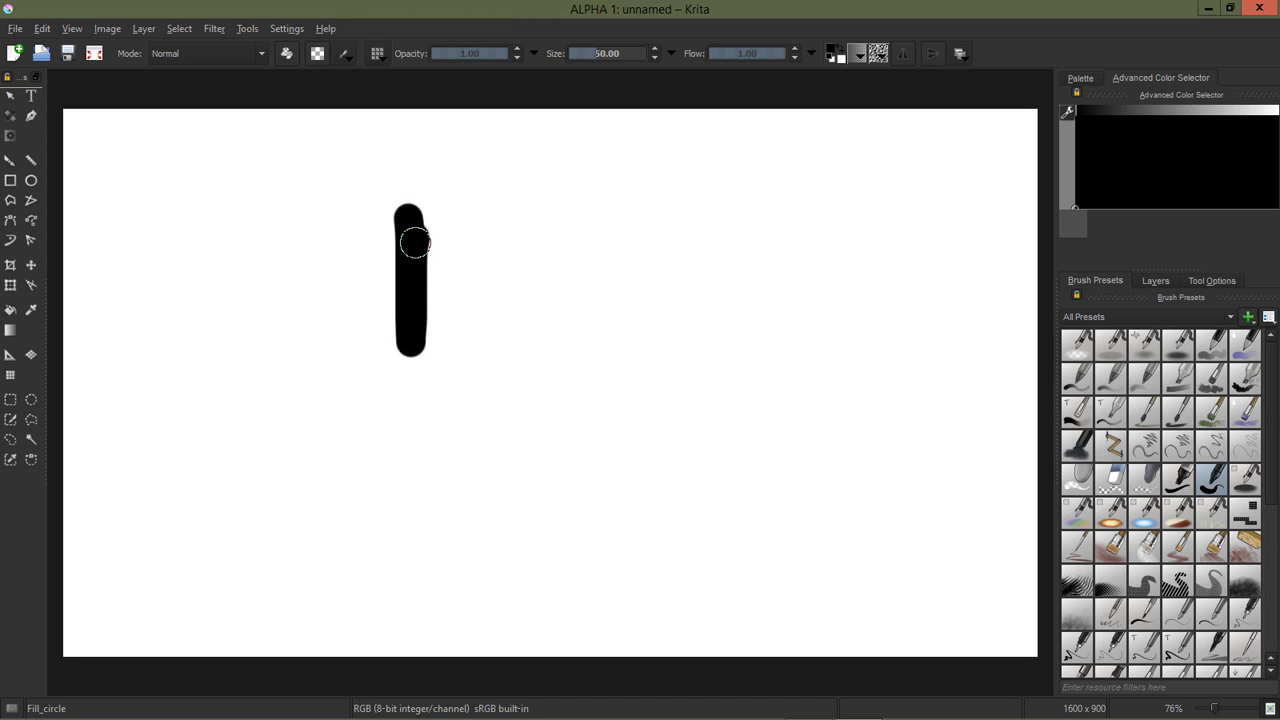
Step: Paint overlapping black vertical strokes into a solid rounded block at upper left
left_click_drag(415, 245, 443, 330)
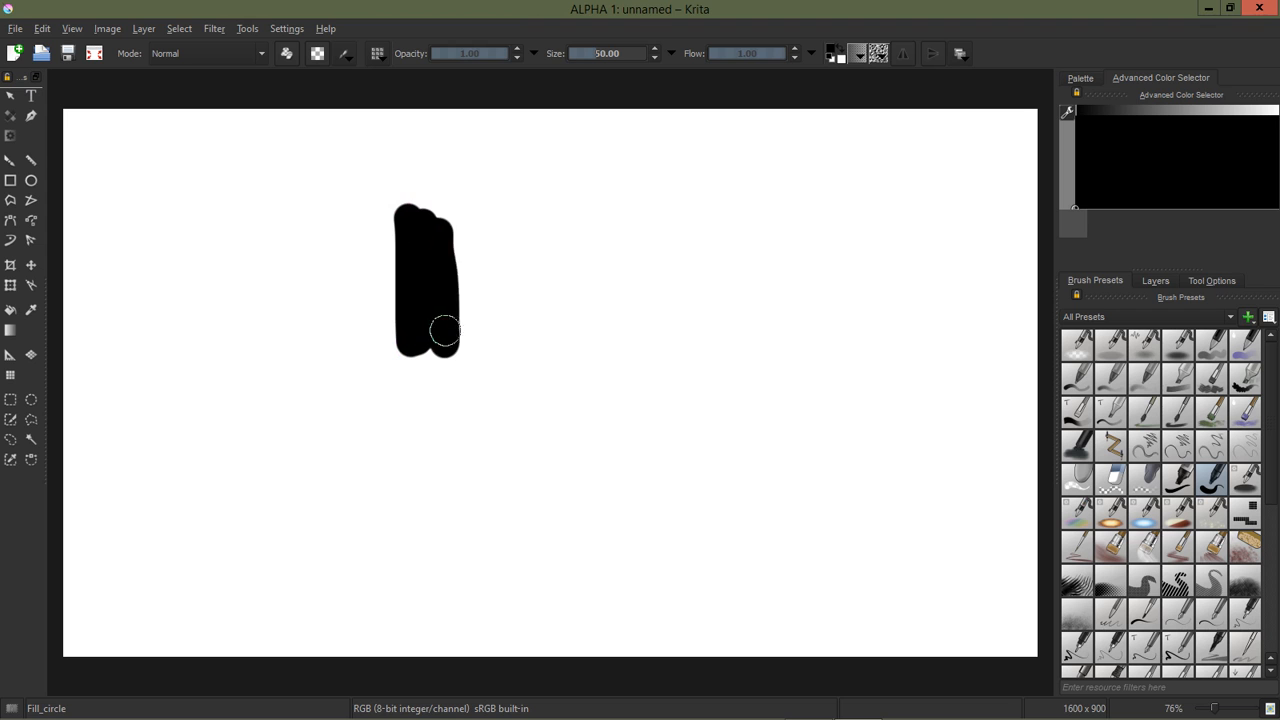
left_click_drag(445, 330, 405, 220)
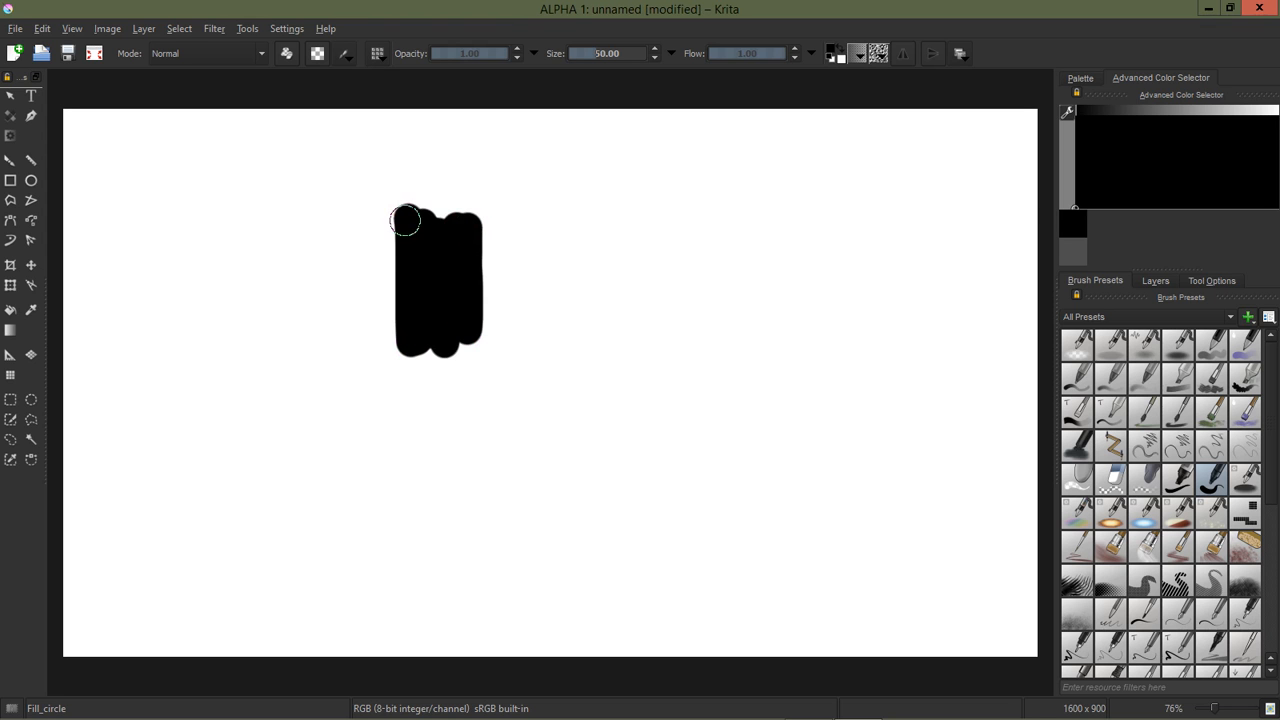
left_click_drag(405, 220, 465, 330)
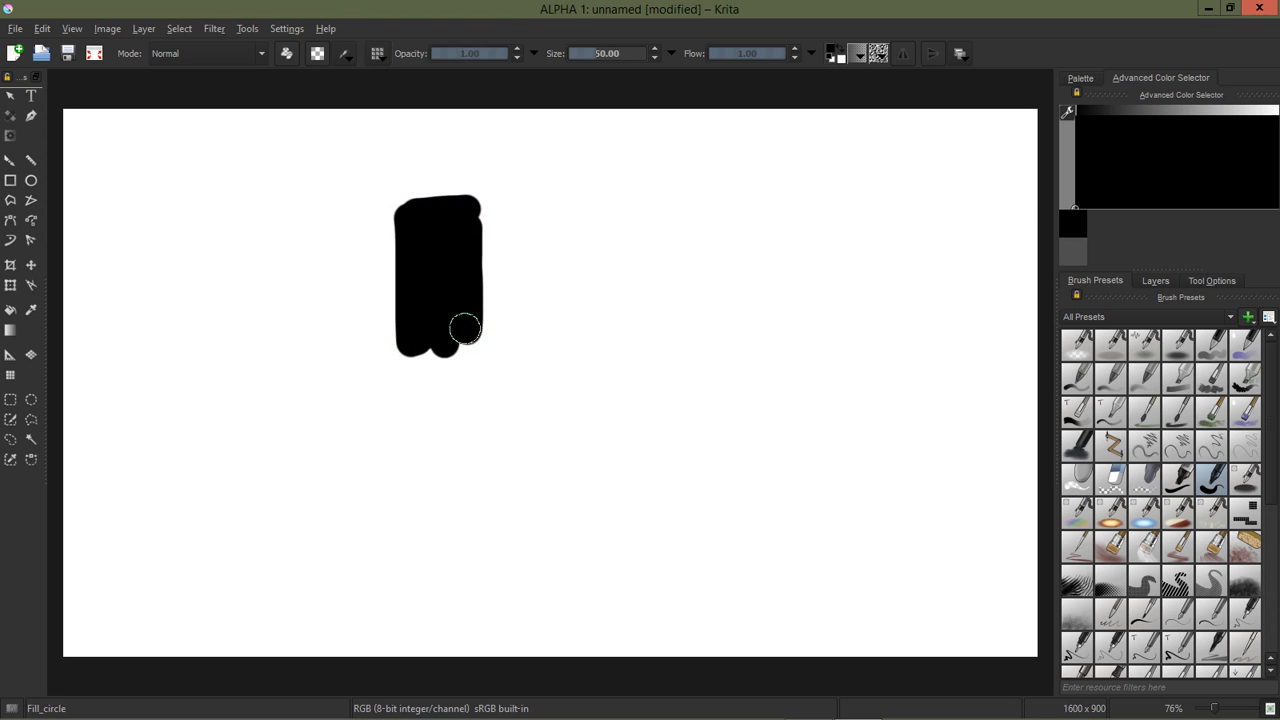
left_click_drag(465, 330, 472, 275)
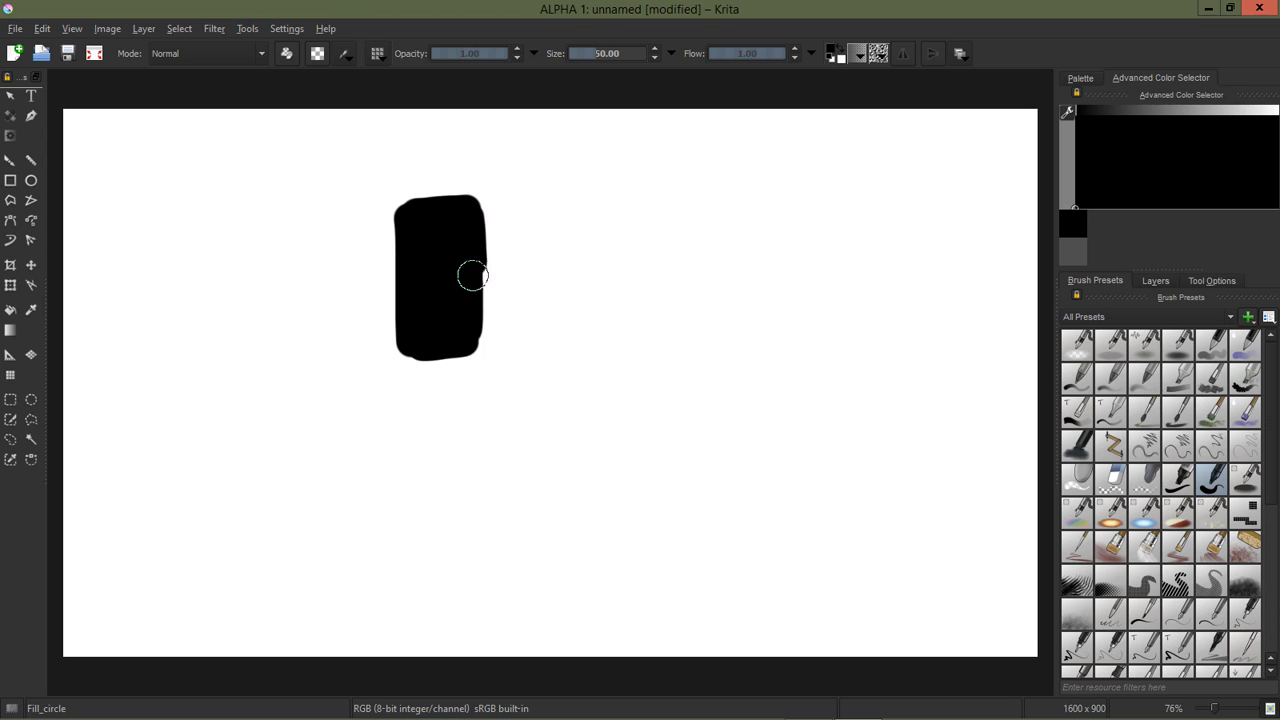
Step: Extend the black block wider and taller with more hard round-brush strokes
left_click(352, 53)
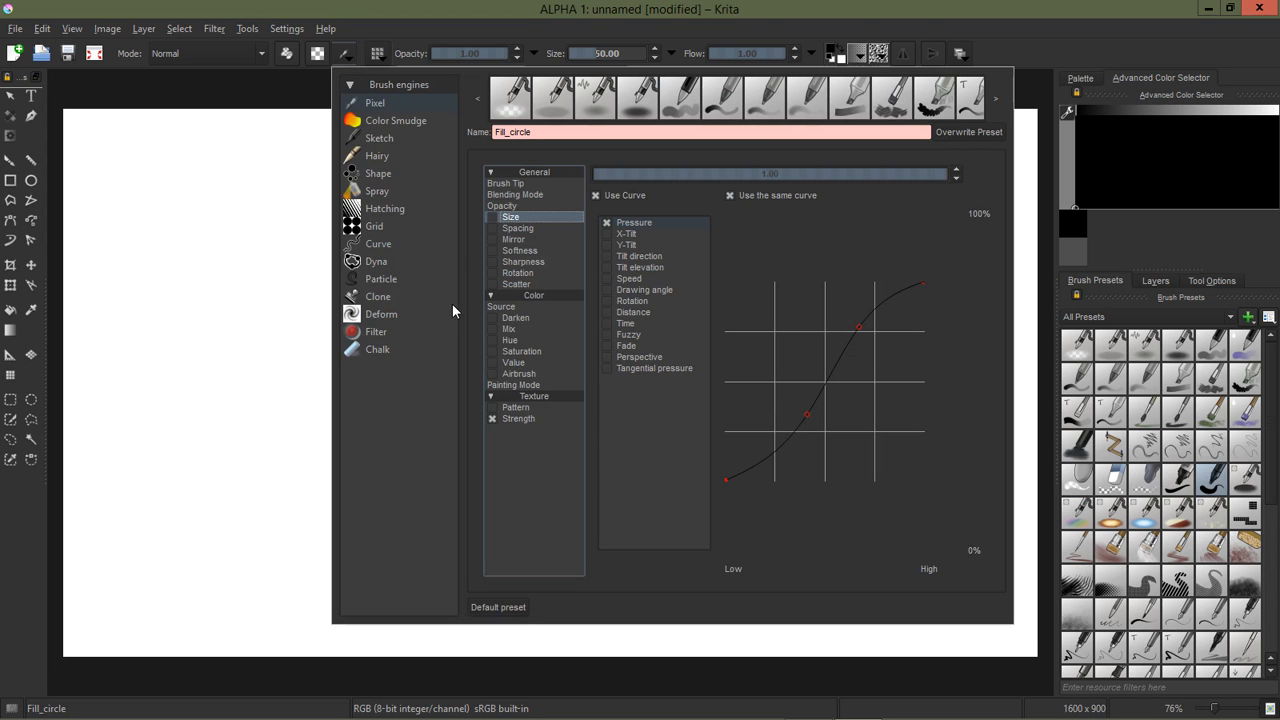
mouse_move(467, 316)
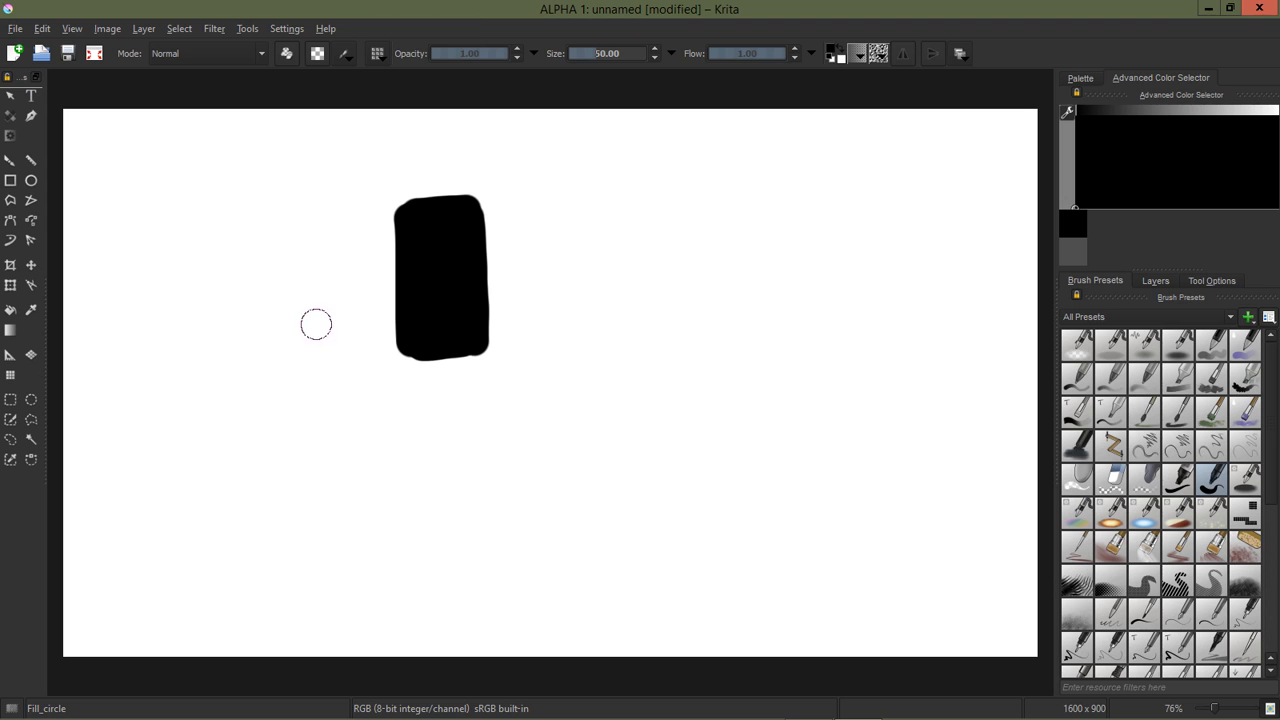
mouse_move(445, 337)
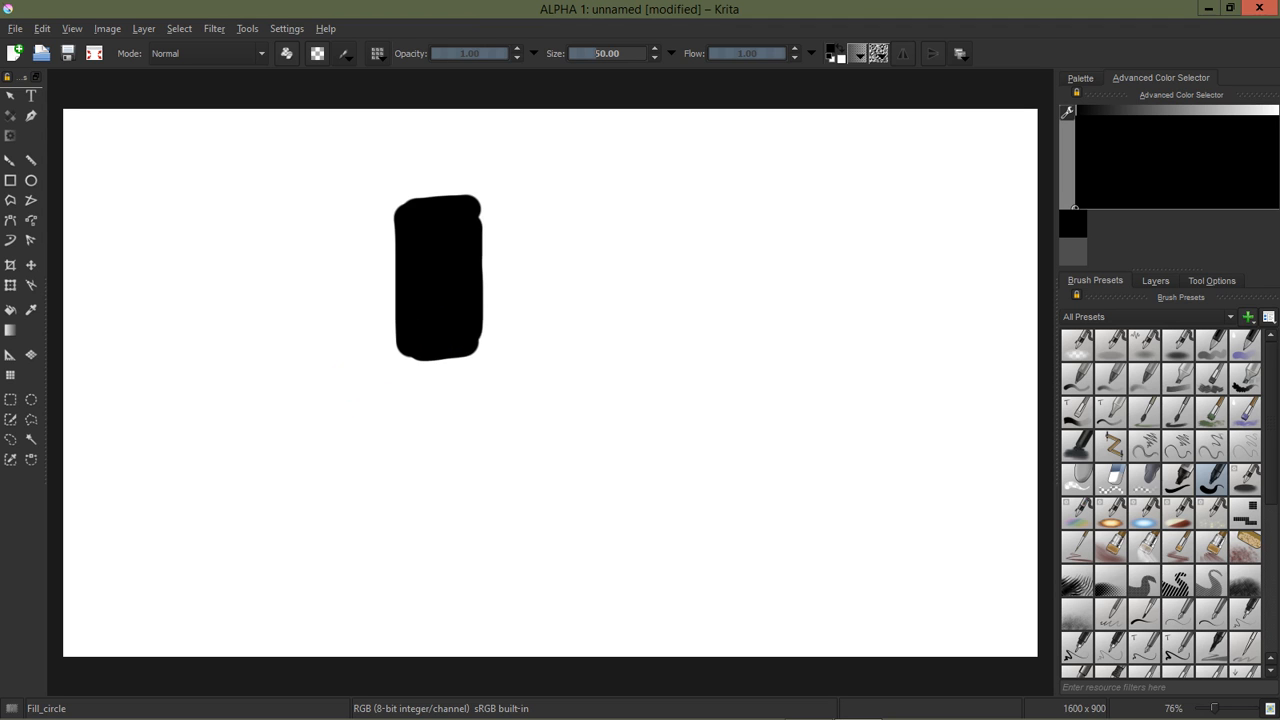
left_click_drag(460, 280, 480, 290)
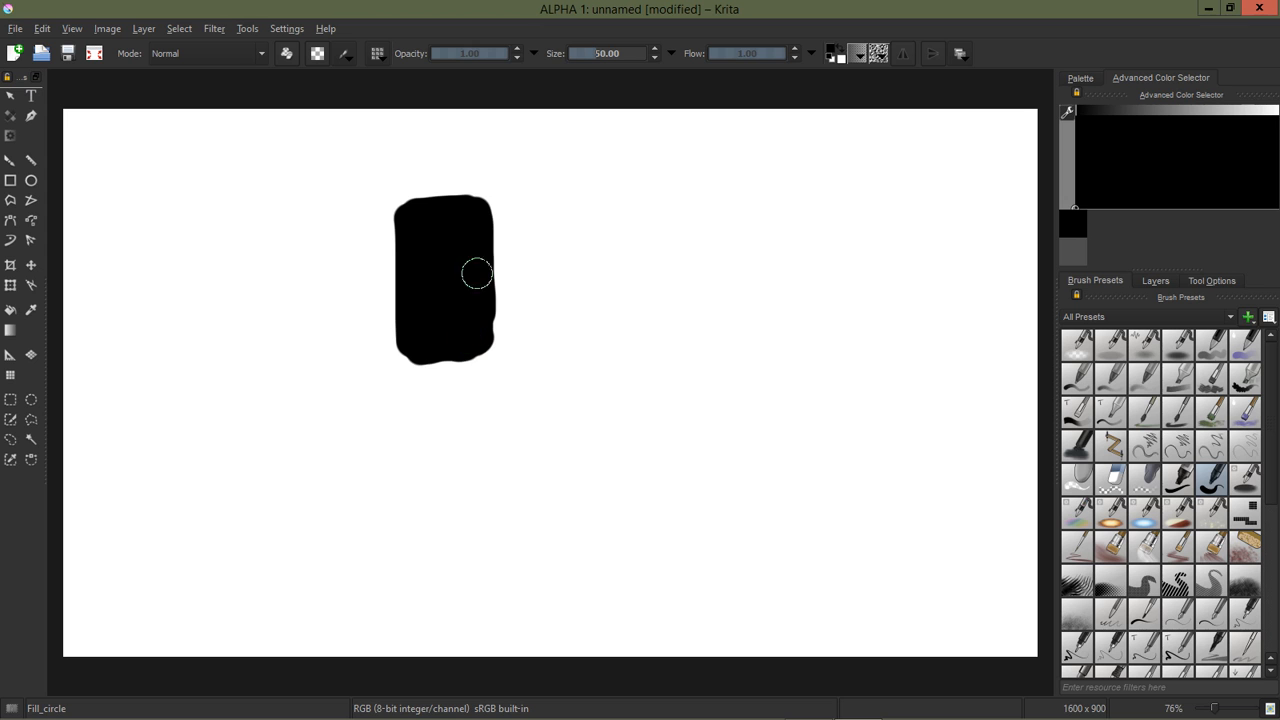
left_click_drag(477, 275, 410, 215)
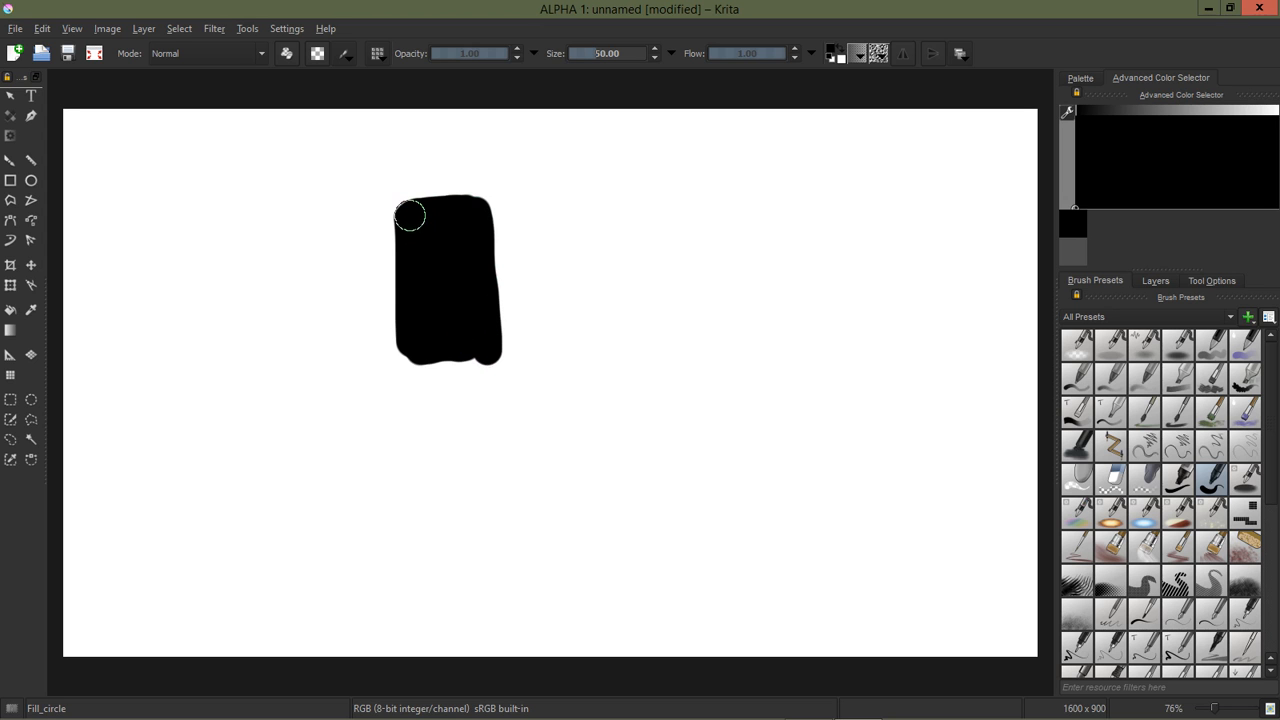
left_click_drag(410, 215, 475, 352)
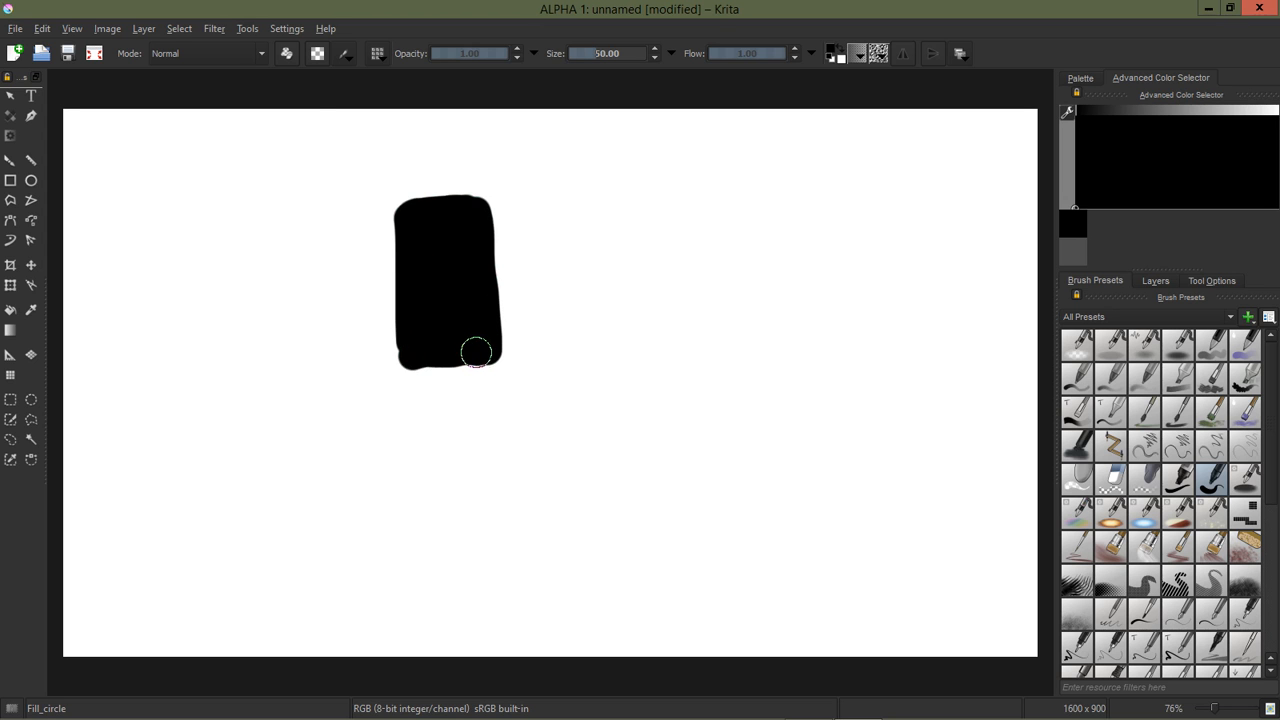
Step: In the Brush Tip settings, change the falloff from Default to Soft
left_click(342, 53)
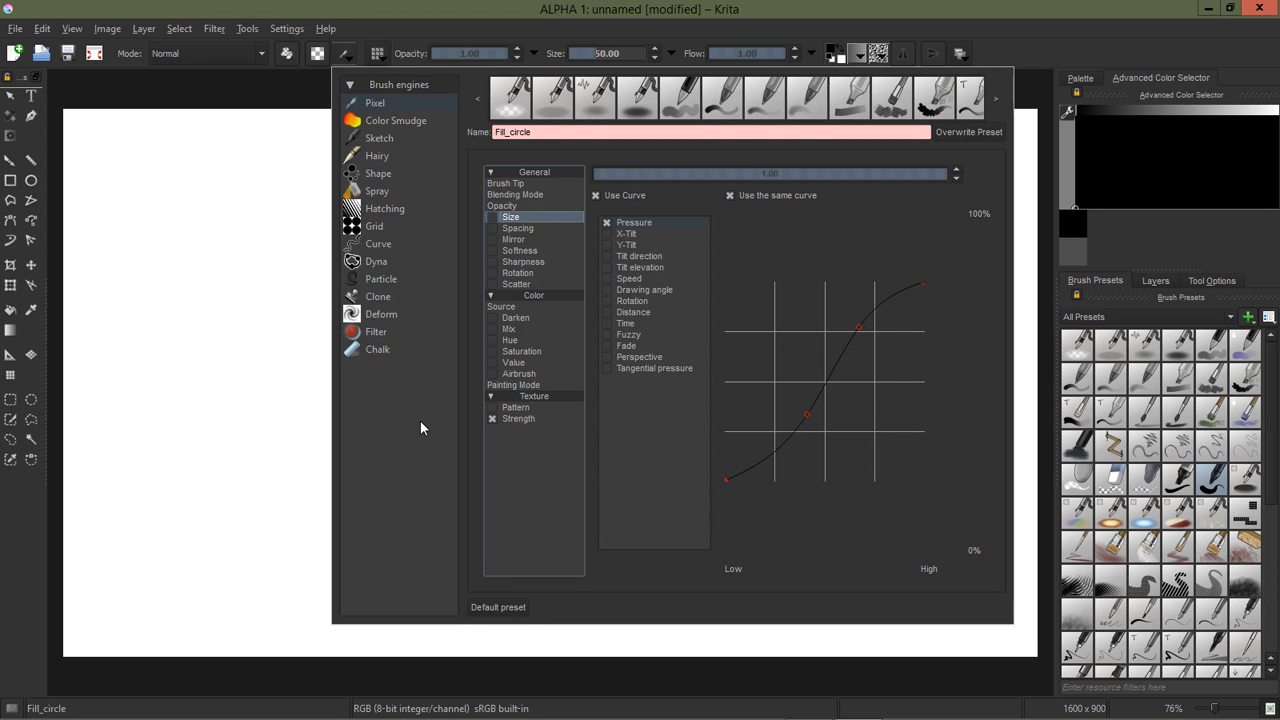
mouse_move(446, 382)
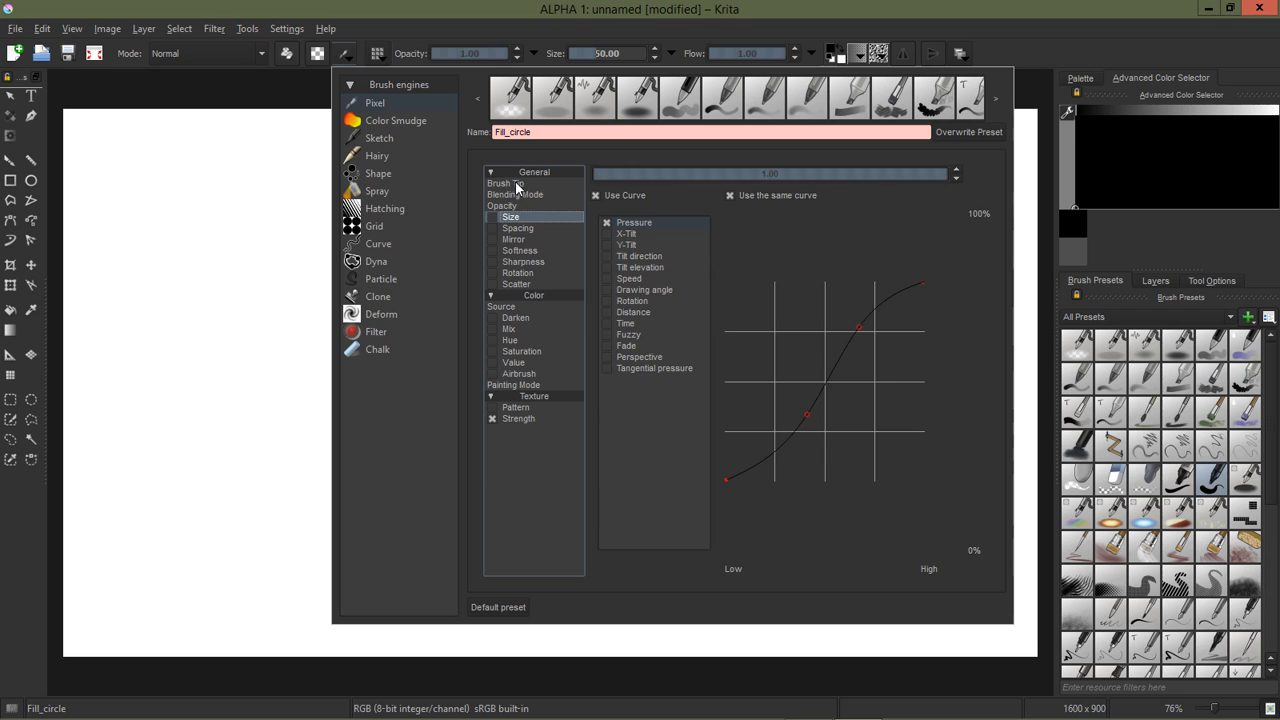
left_click(506, 183)
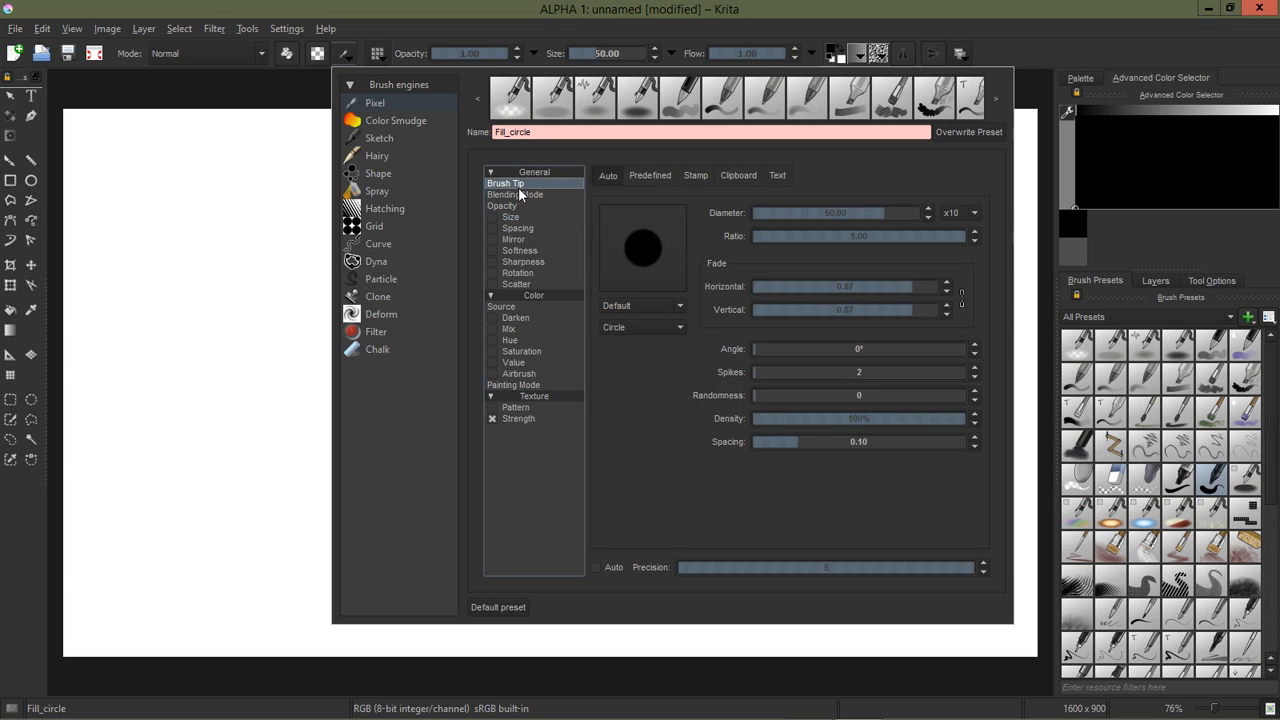
mouse_move(701, 202)
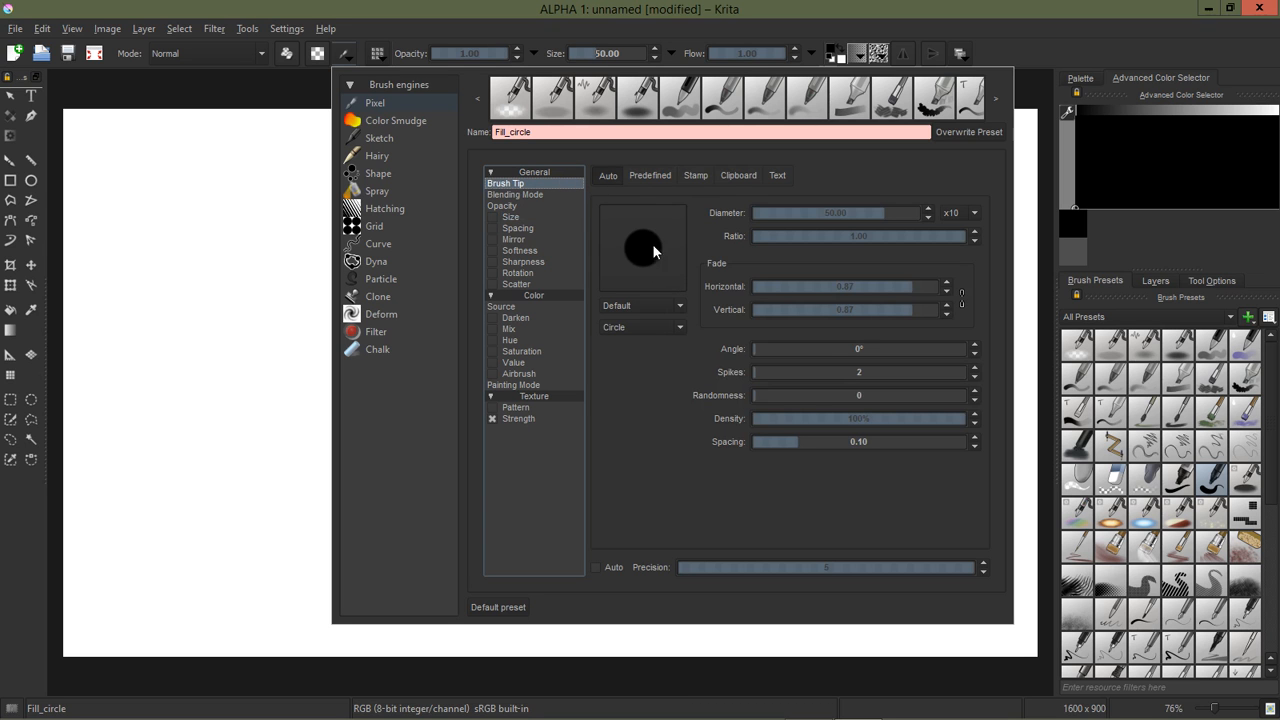
mouse_move(640, 263)
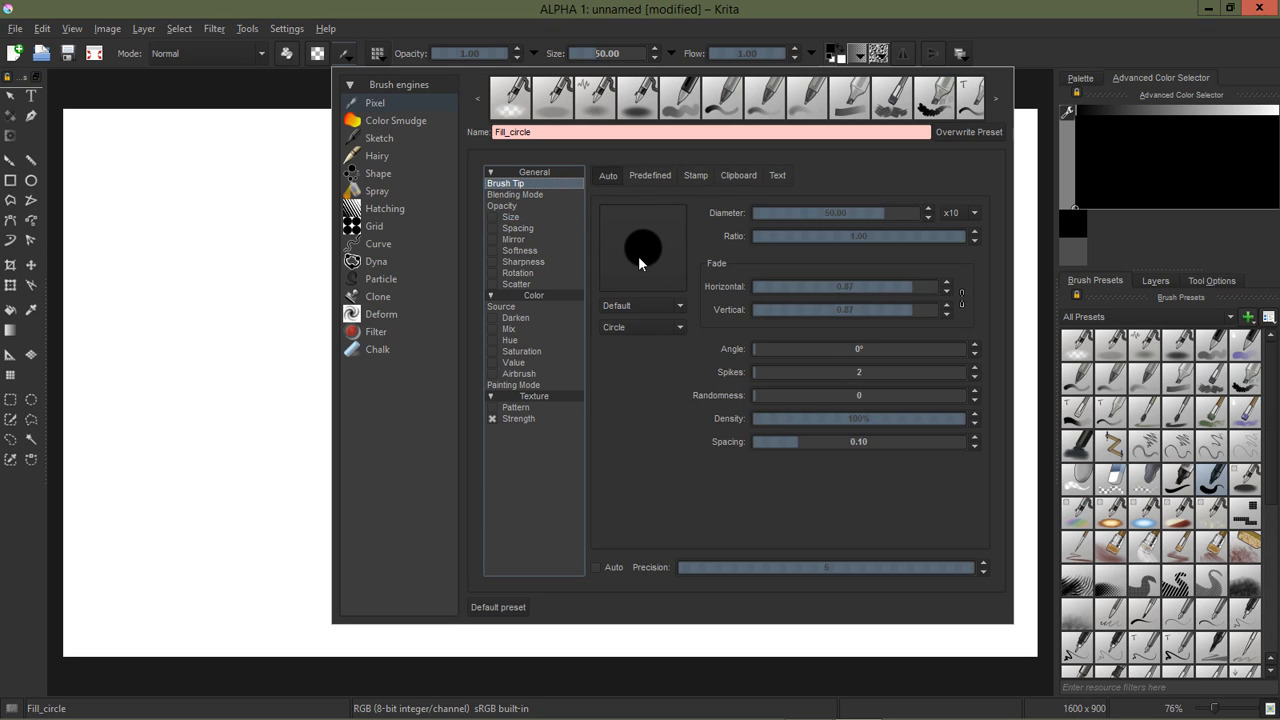
mouse_move(700, 309)
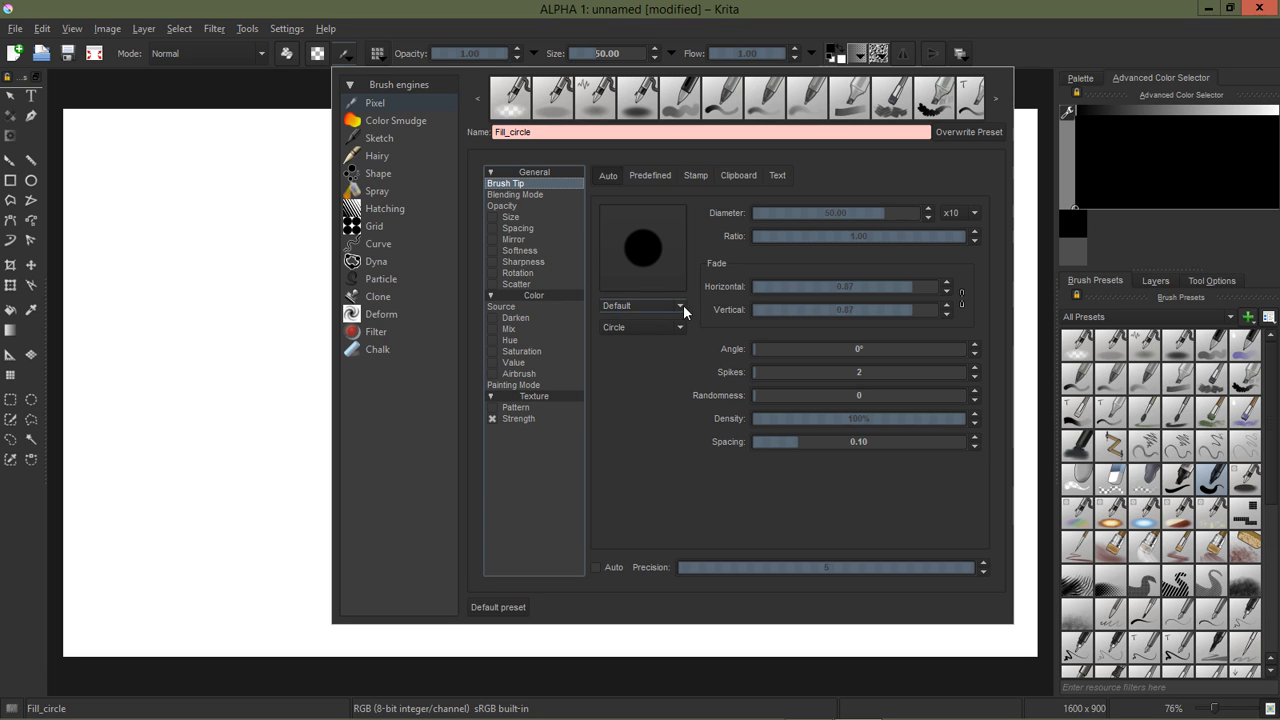
left_click(677, 306)
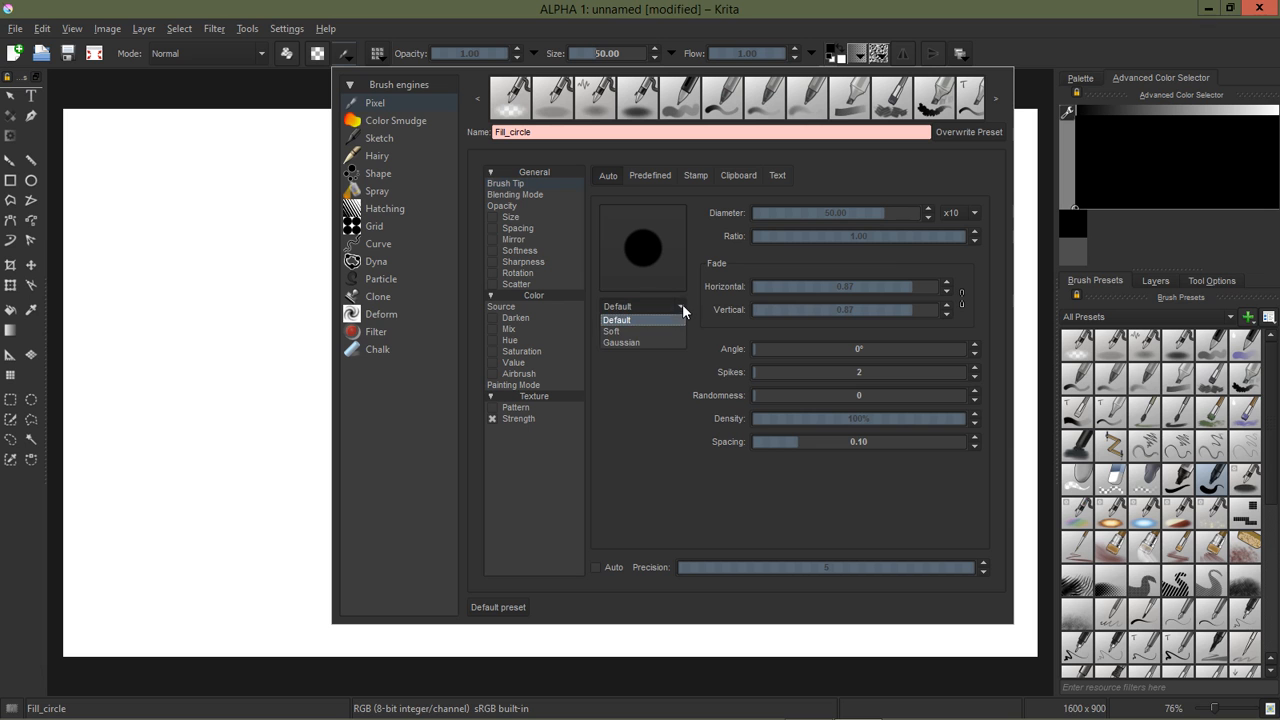
left_click(611, 331)
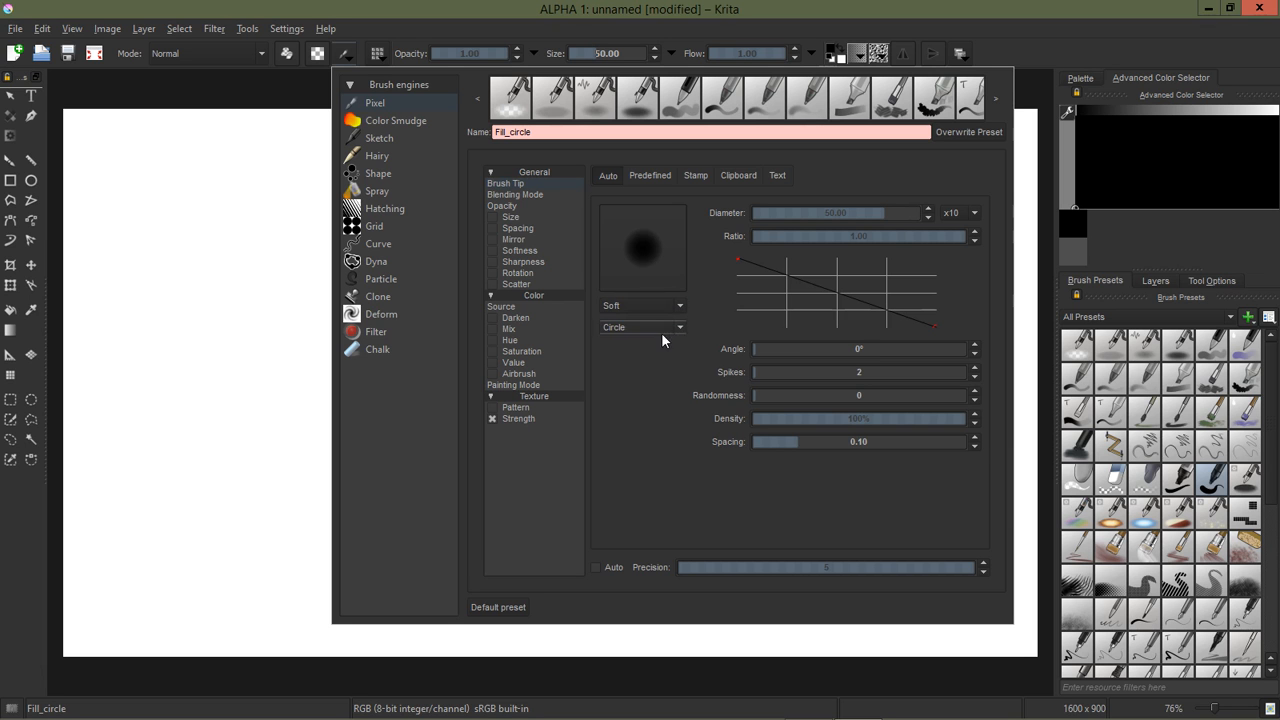
mouse_move(660, 246)
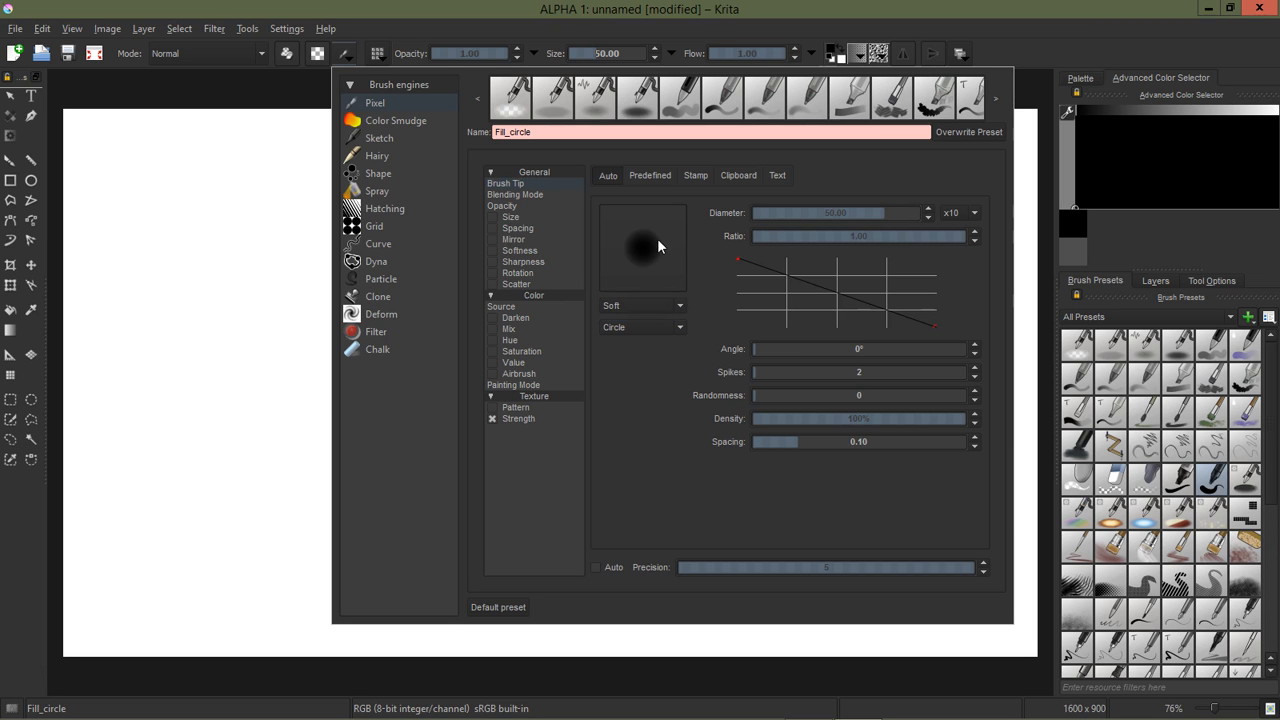
mouse_move(650, 253)
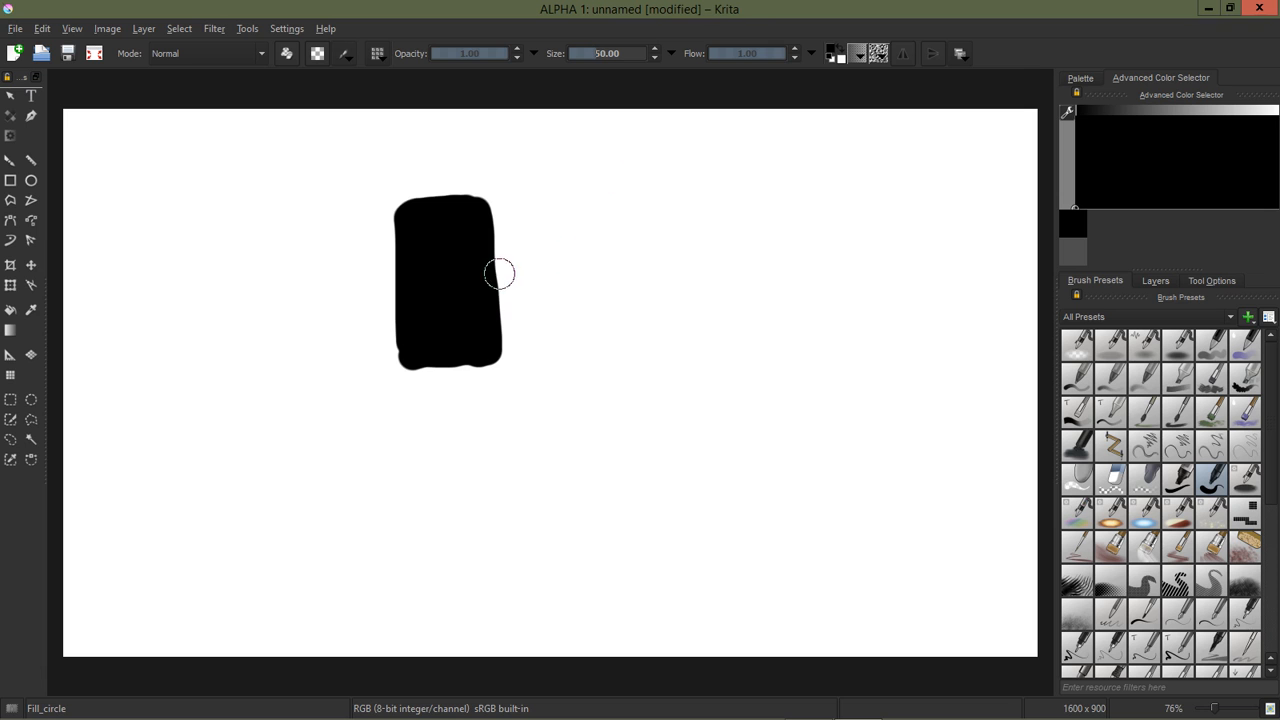
Step: Paint a soft-edged black block with vertical strokes right of the first block
left_click_drag(560, 210, 560, 360)
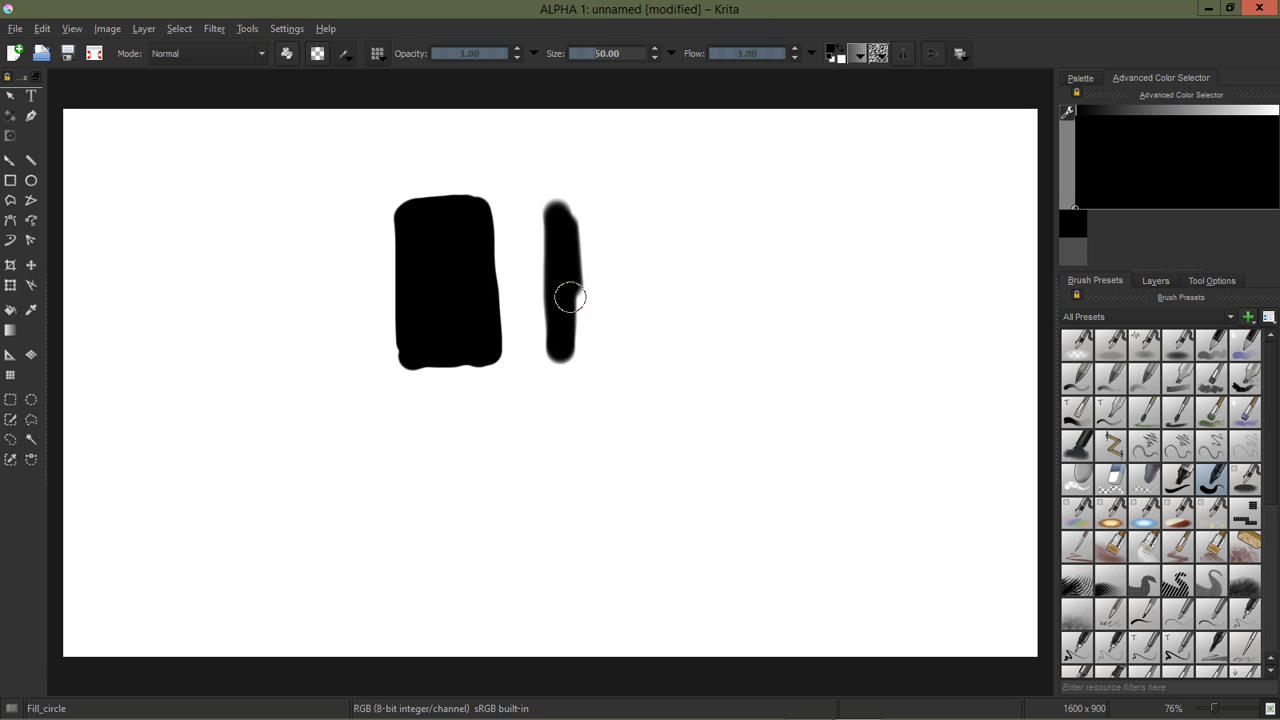
left_click_drag(570, 300, 598, 220)
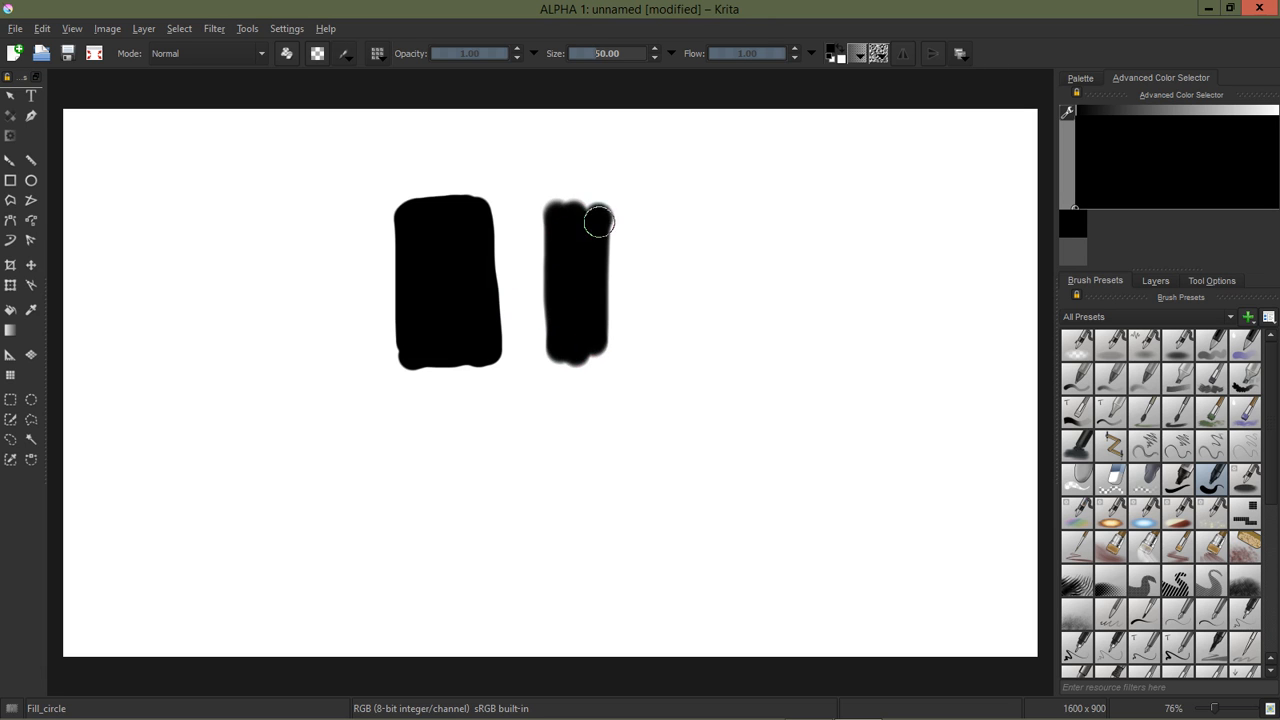
left_click_drag(598, 220, 622, 228)
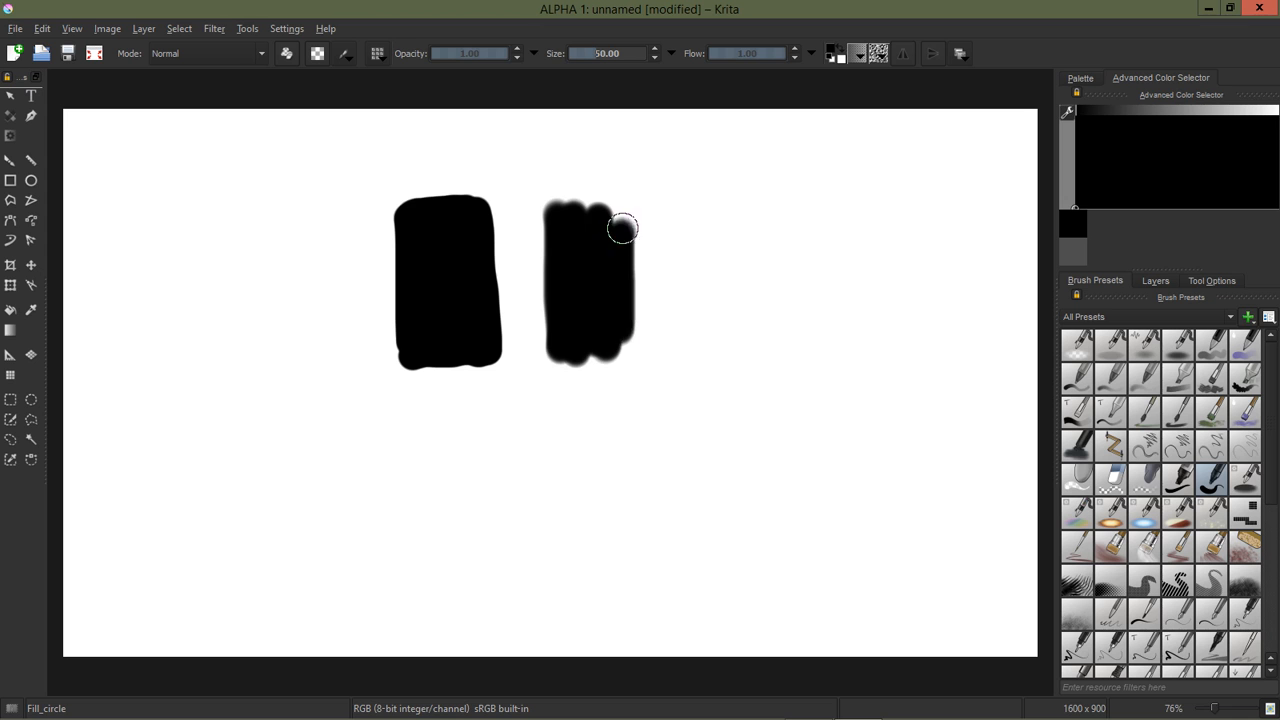
left_click_drag(623, 228, 620, 237)
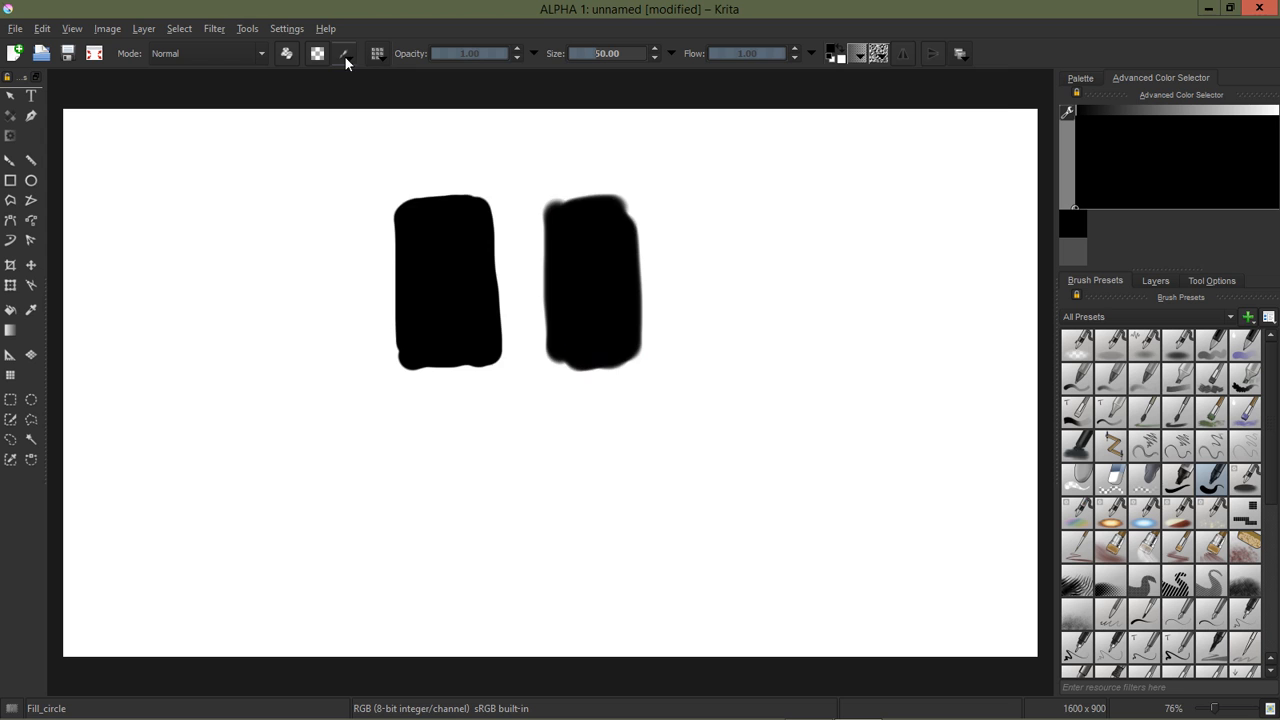
Step: Drag the Soft falloff curve points downward so the tip fades sooner
left_click(345, 54)
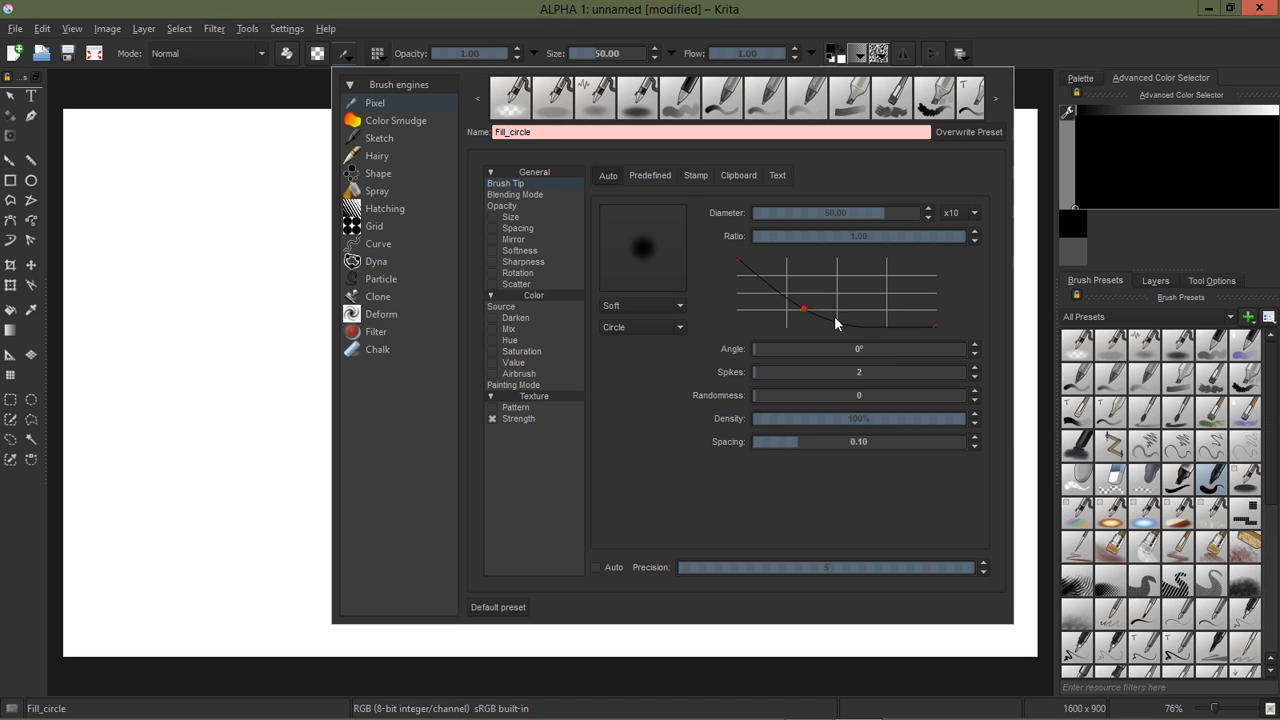
left_click_drag(803, 308, 840, 320)
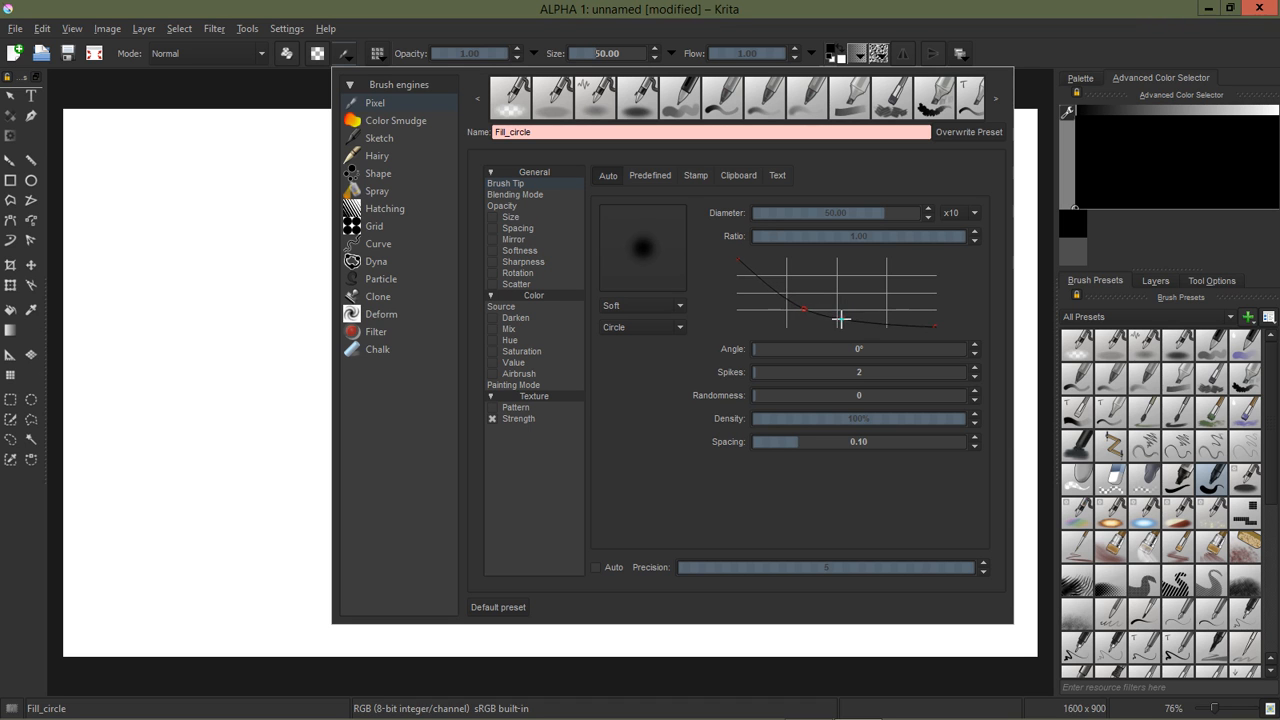
left_click_drag(803, 307, 788, 315)
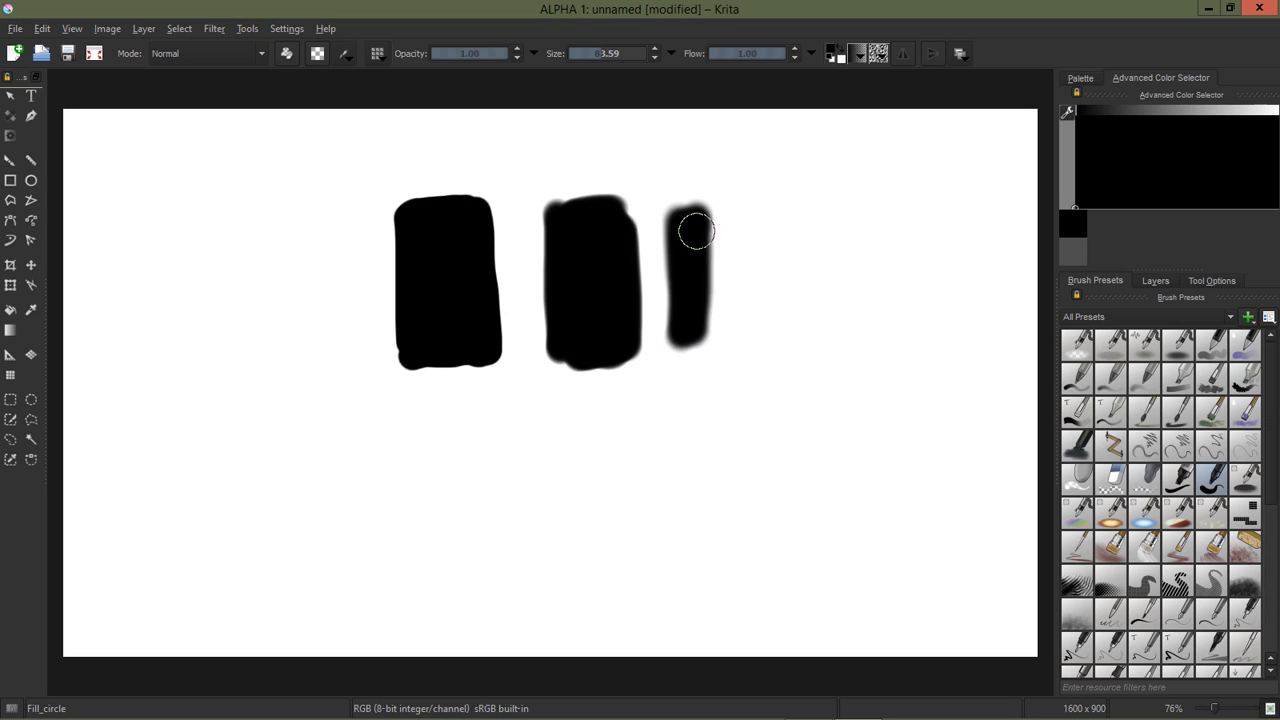
Step: Paint a third, shorter soft-edged black block right of the second
left_click_drag(695, 230, 725, 250)
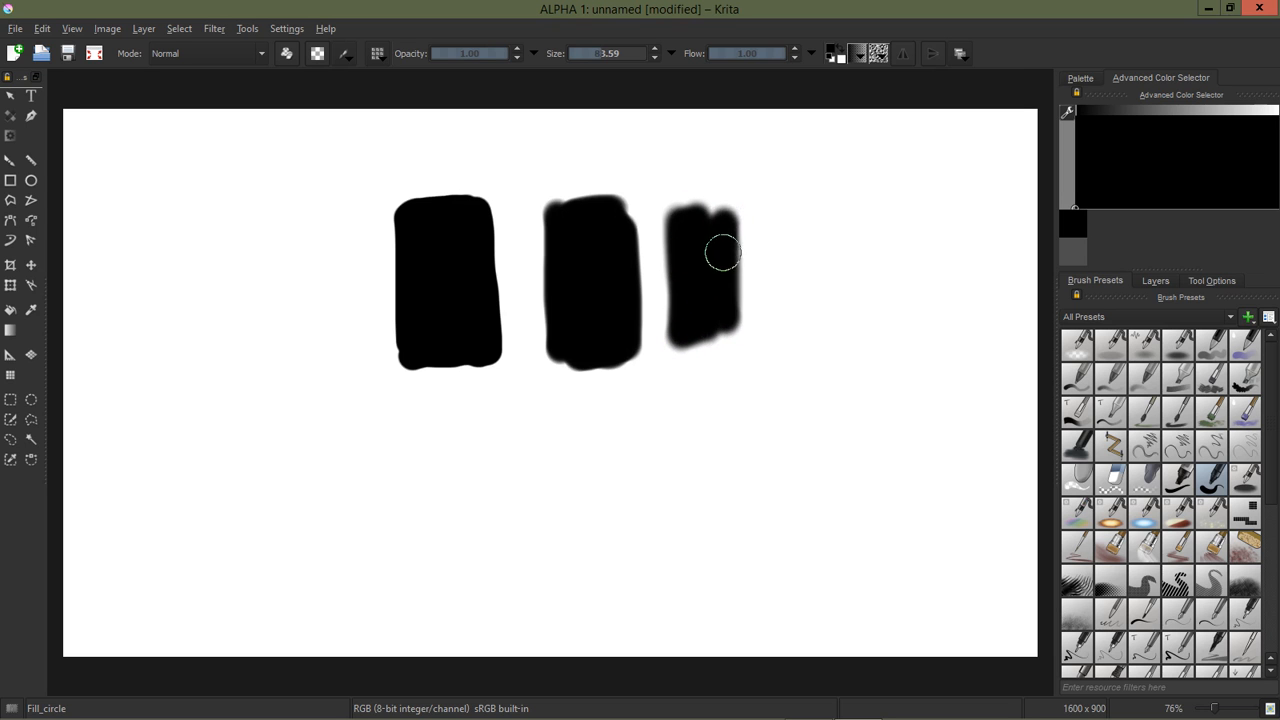
left_click_drag(723, 252, 740, 218)
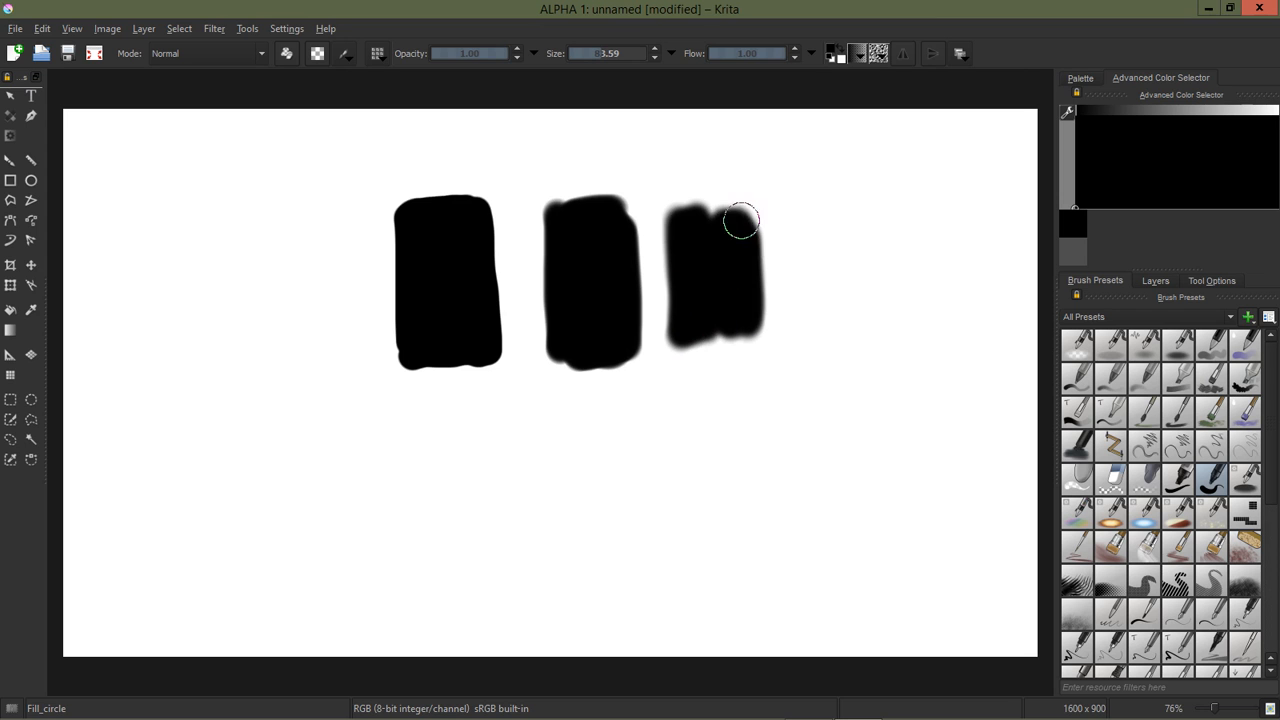
left_click_drag(740, 220, 722, 333)
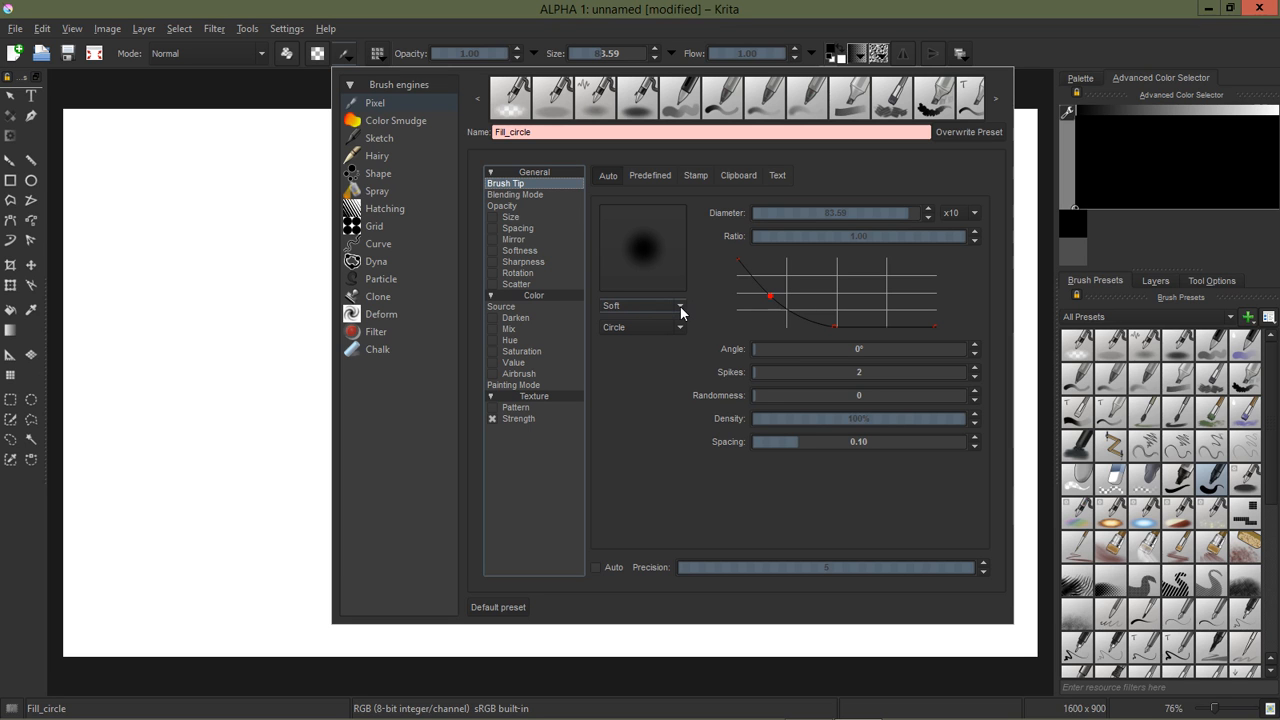
Step: Choose the Gaussian falloff type for the round brush tip
left_click(675, 306)
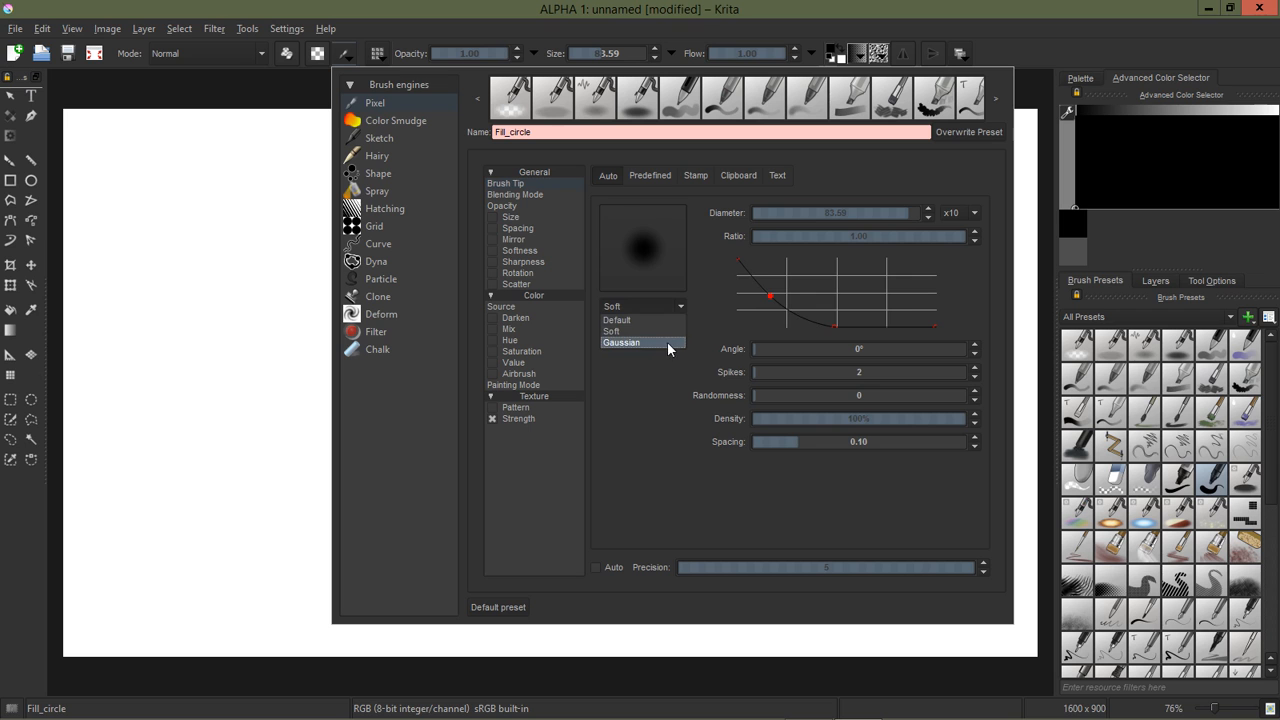
left_click(620, 342)
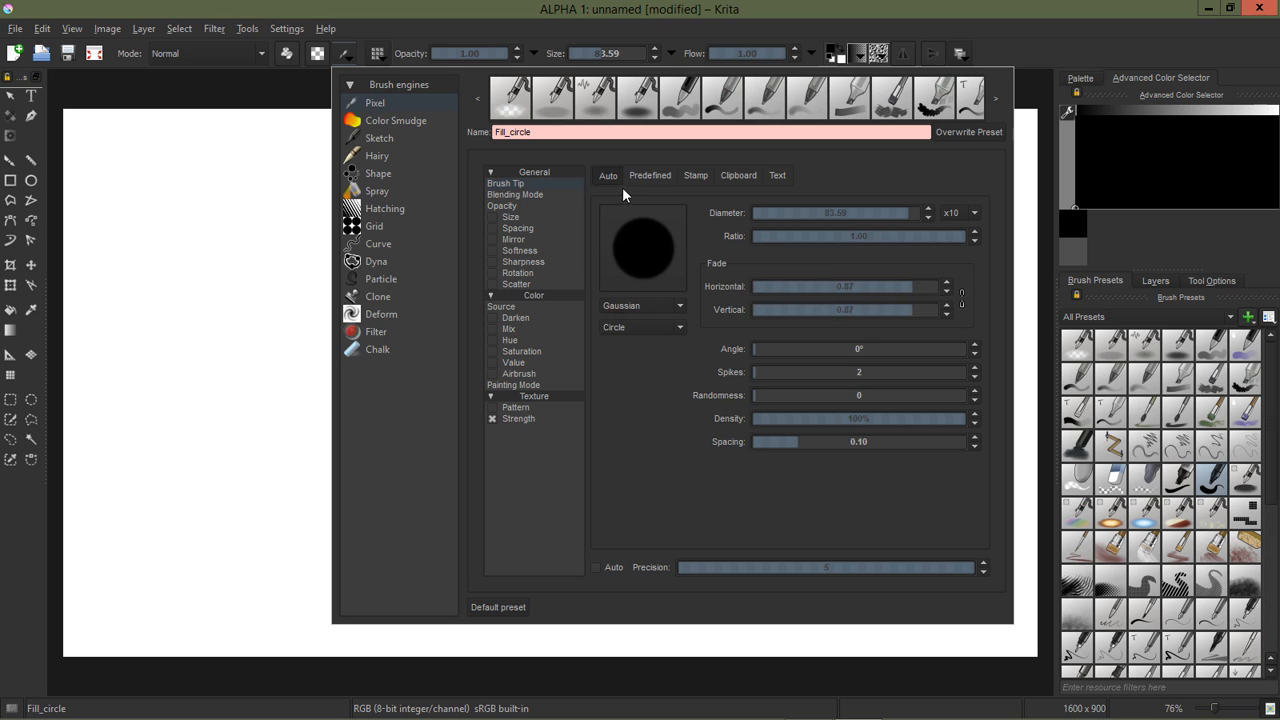
mouse_move(640, 199)
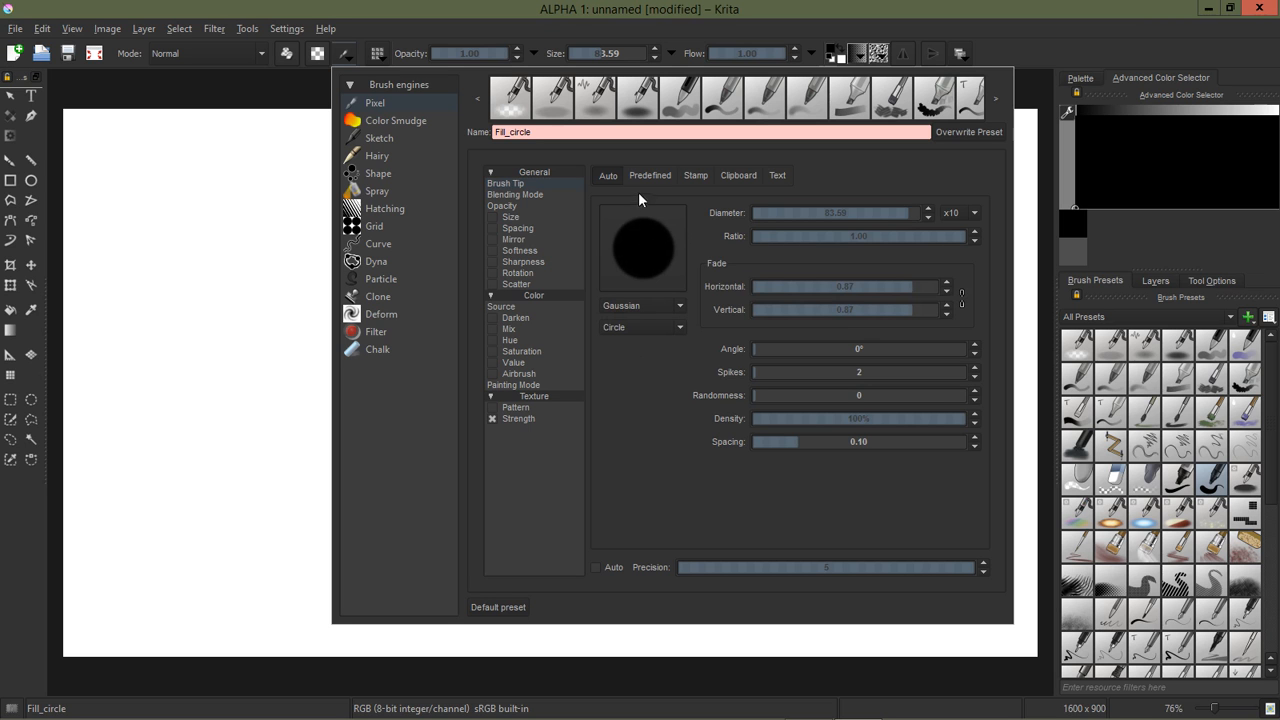
mouse_move(656, 274)
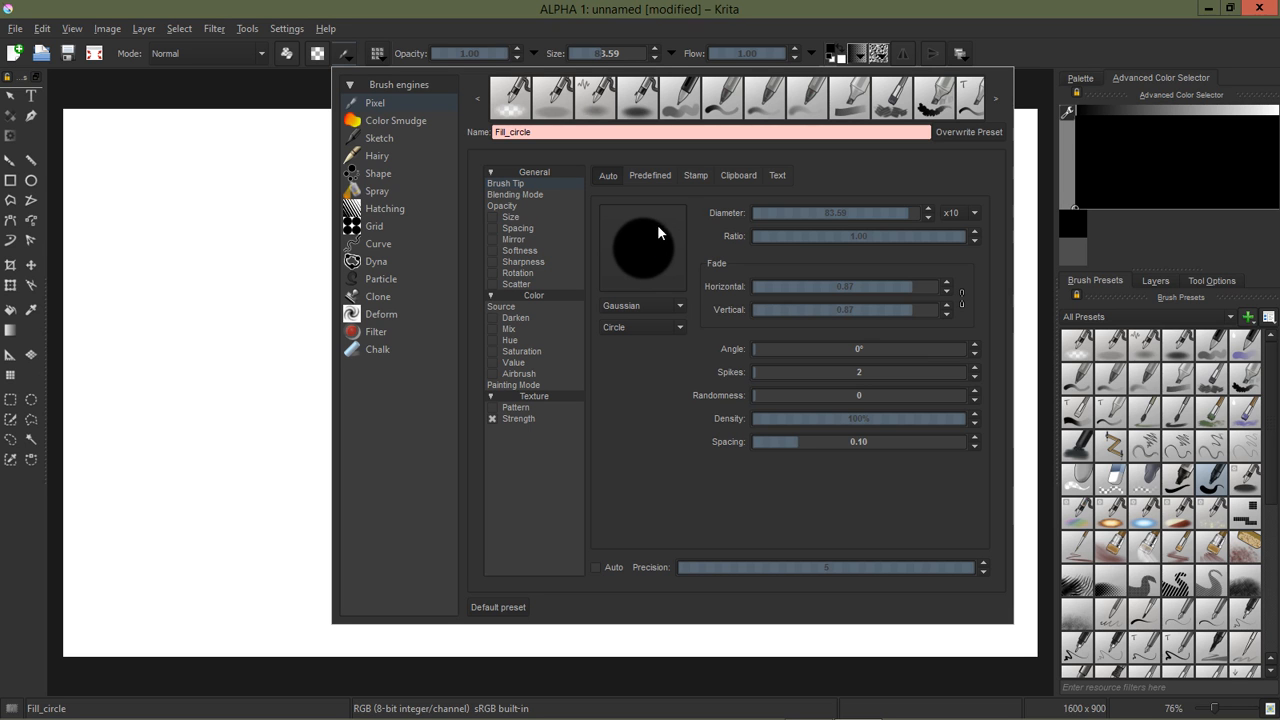
mouse_move(746, 326)
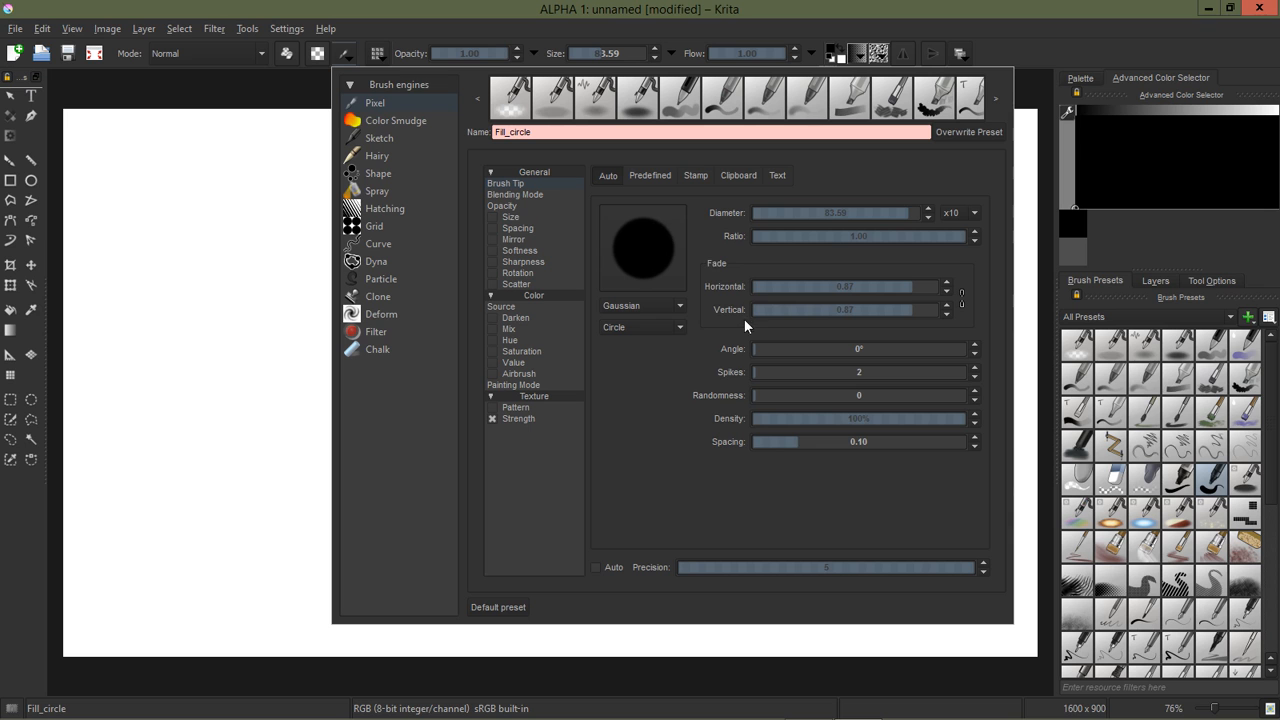
mouse_move(774, 273)
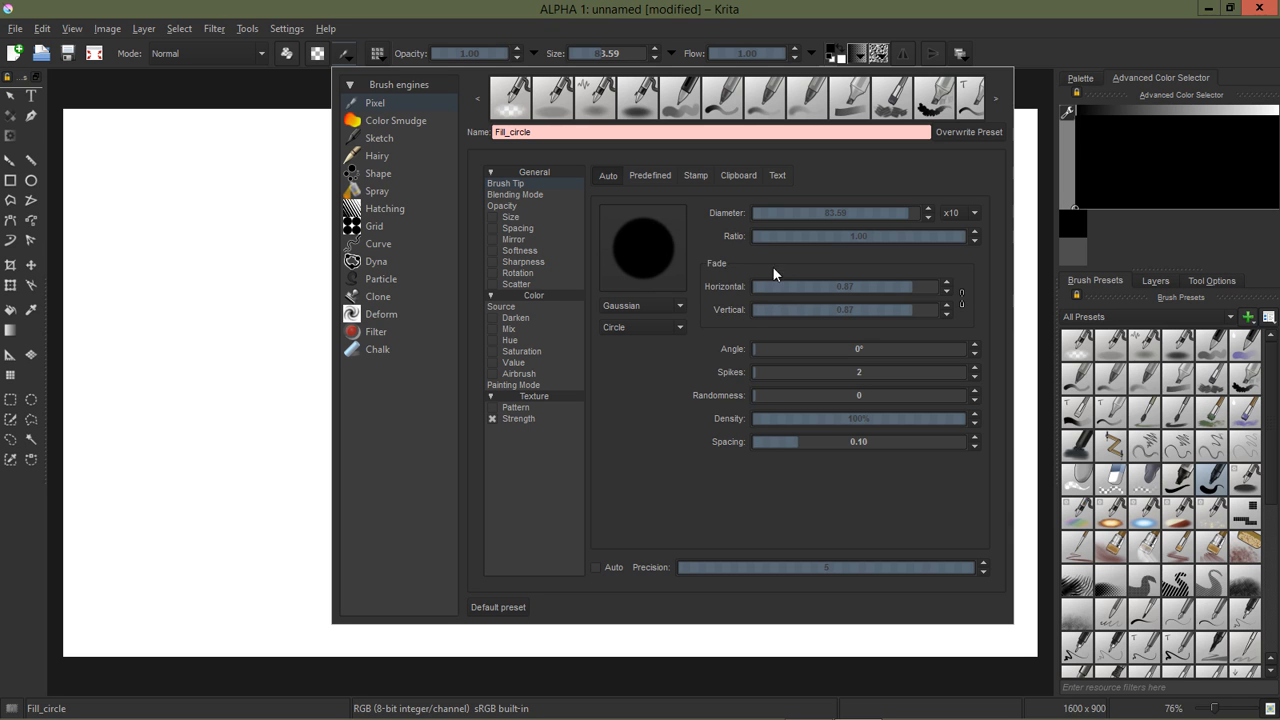
mouse_move(695, 255)
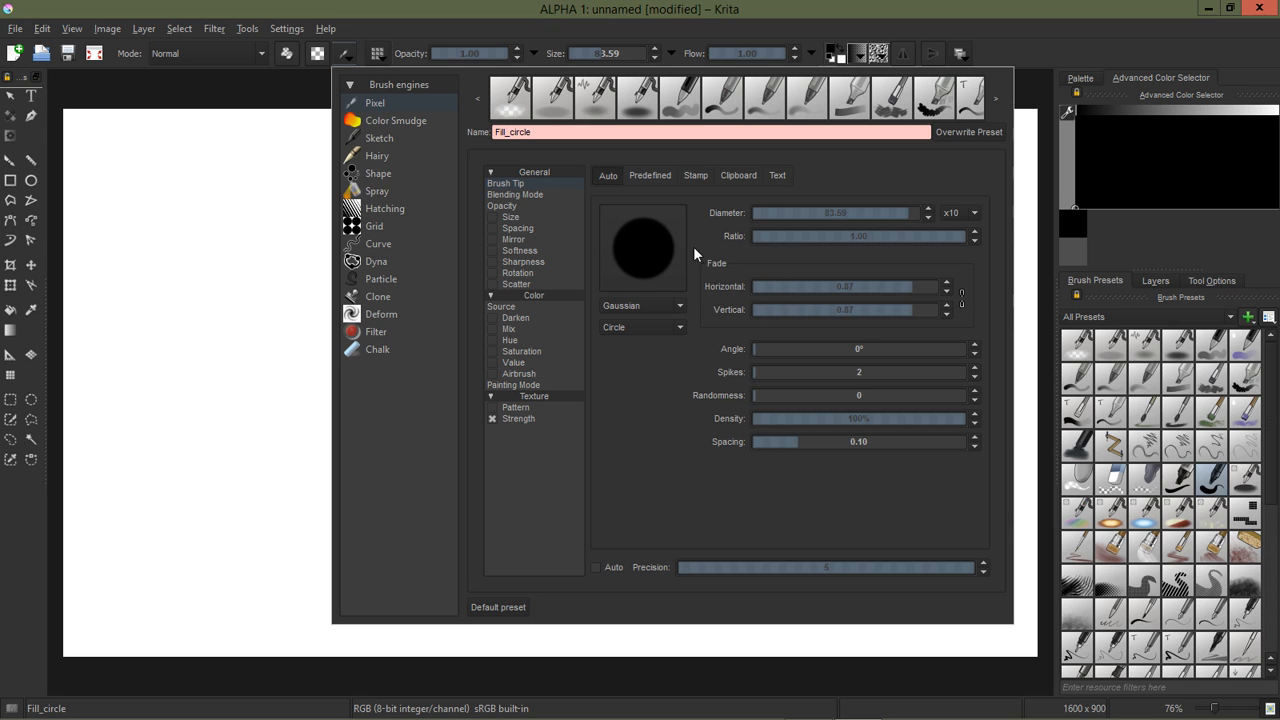
mouse_move(714, 274)
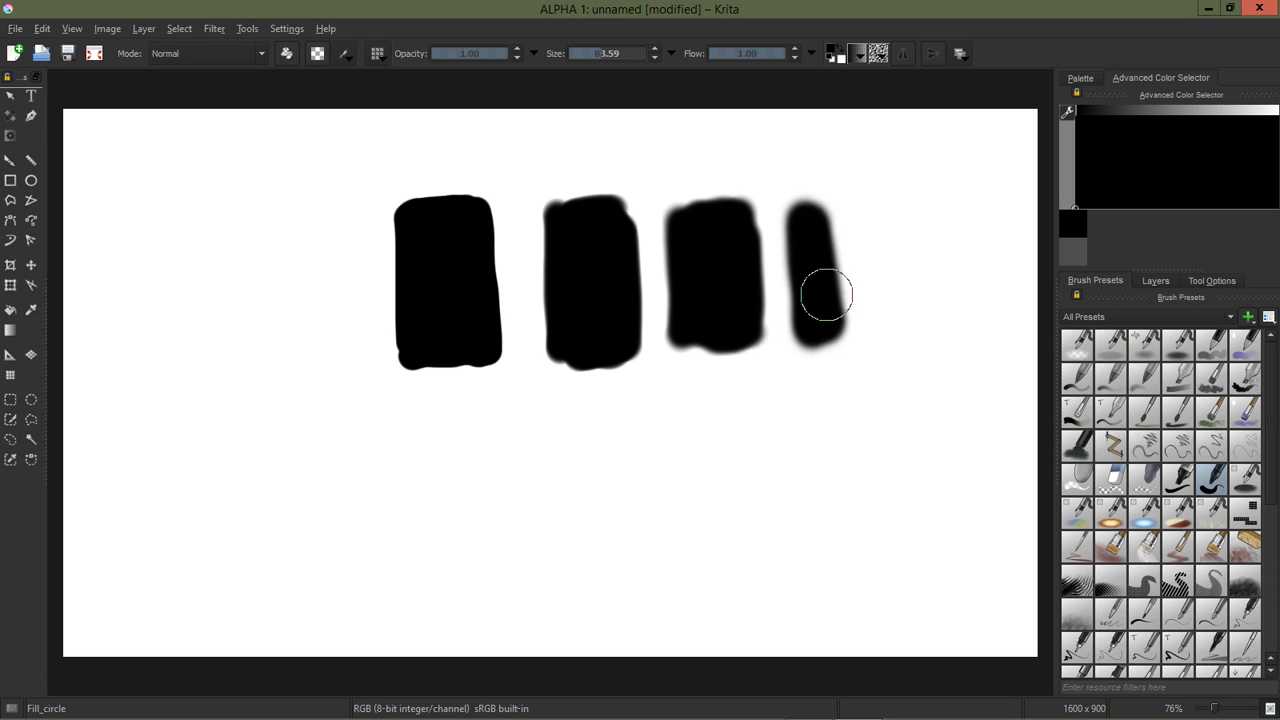
Step: Paint a fourth Gaussian-edged block right of the third, then show the brush settings
left_click_drag(825, 290, 860, 315)
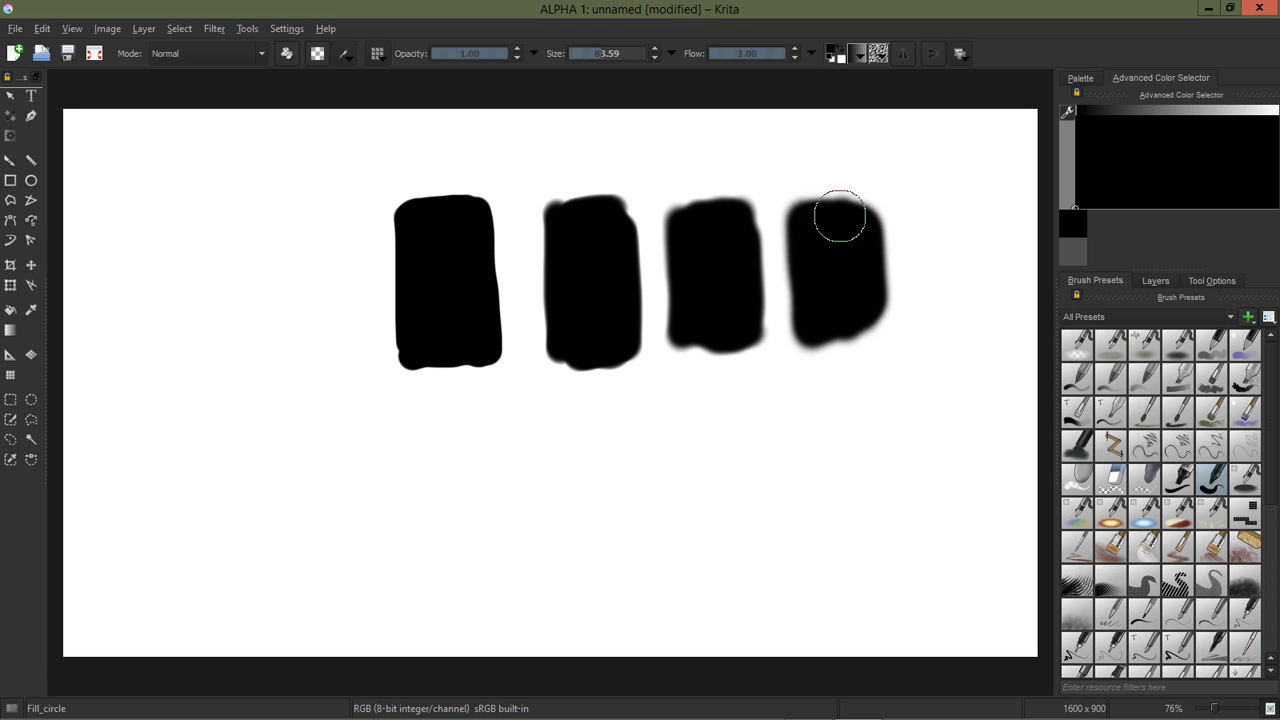
left_click_drag(840, 216, 865, 327)
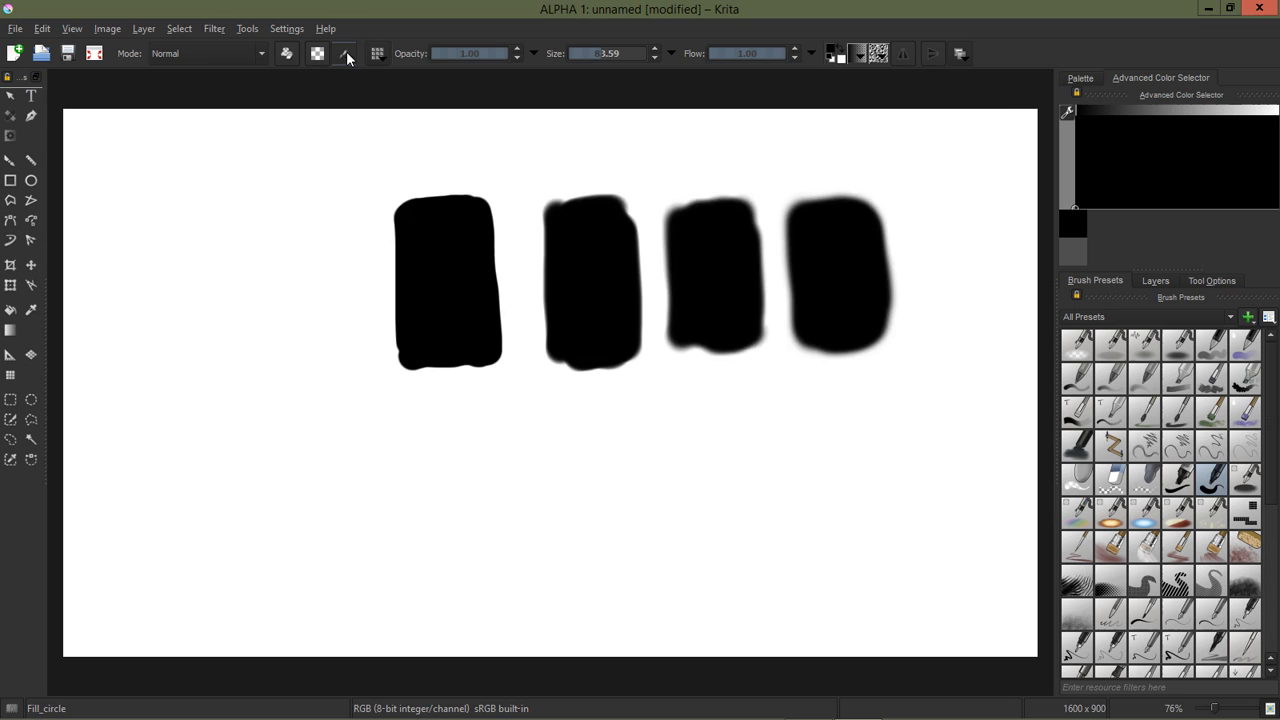
left_click(346, 55)
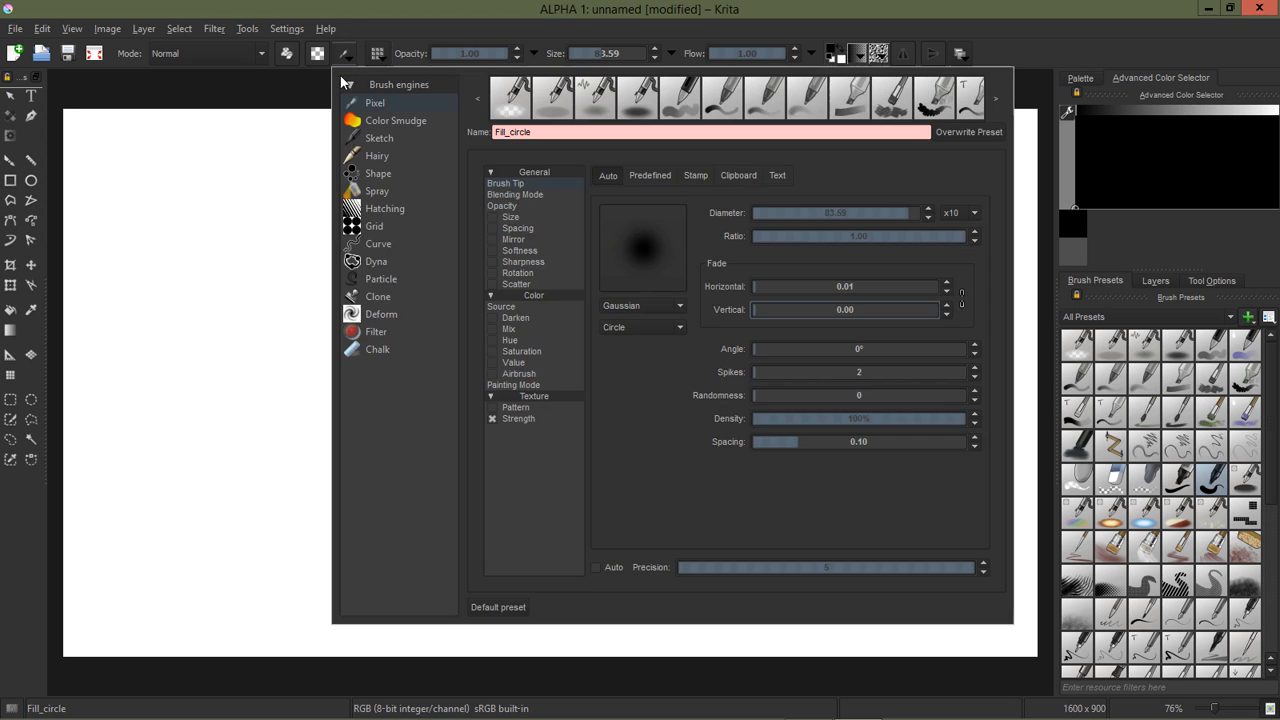
mouse_move(611, 423)
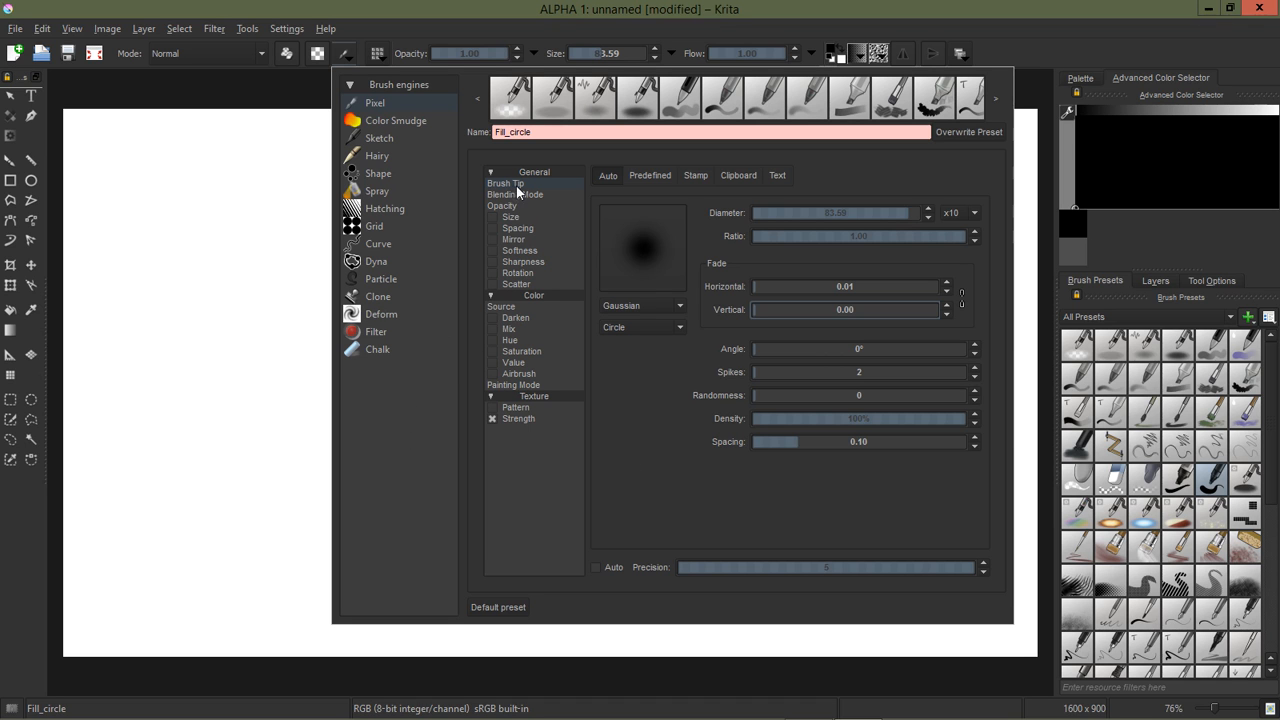
Step: Check the Brush Tip page and reset the brush to its Default preset
left_click(505, 183)
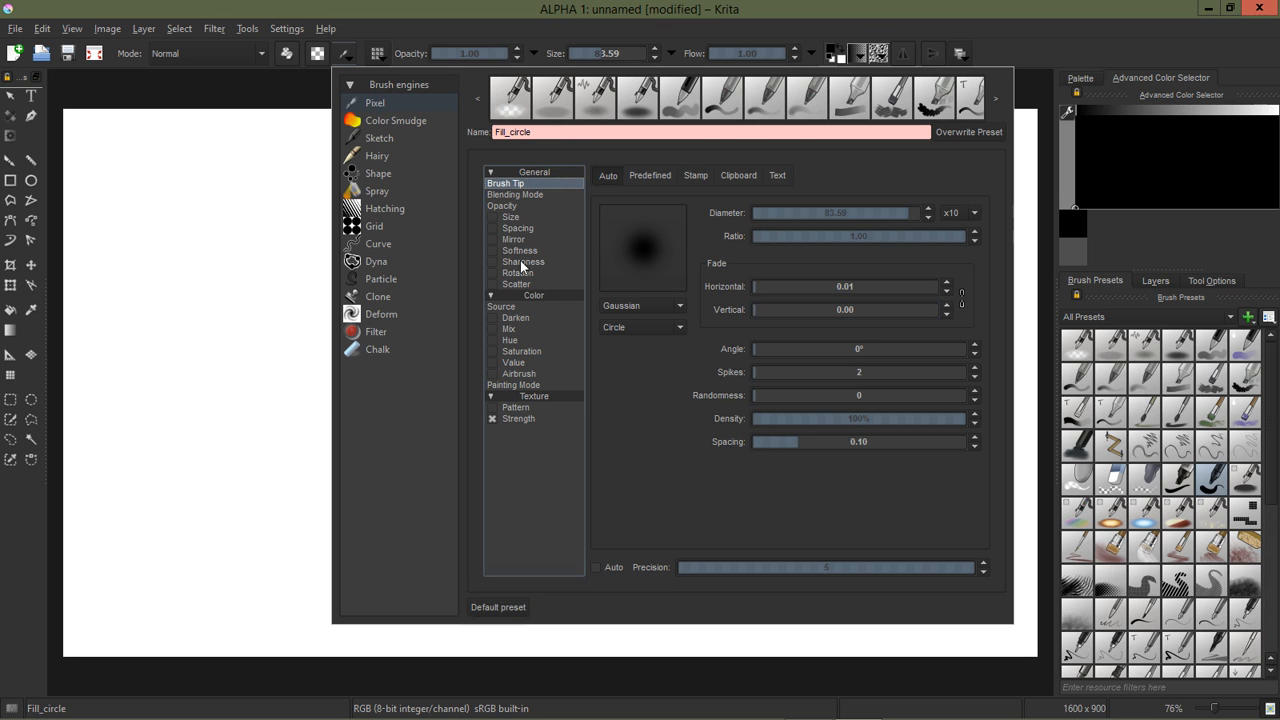
mouse_move(520, 339)
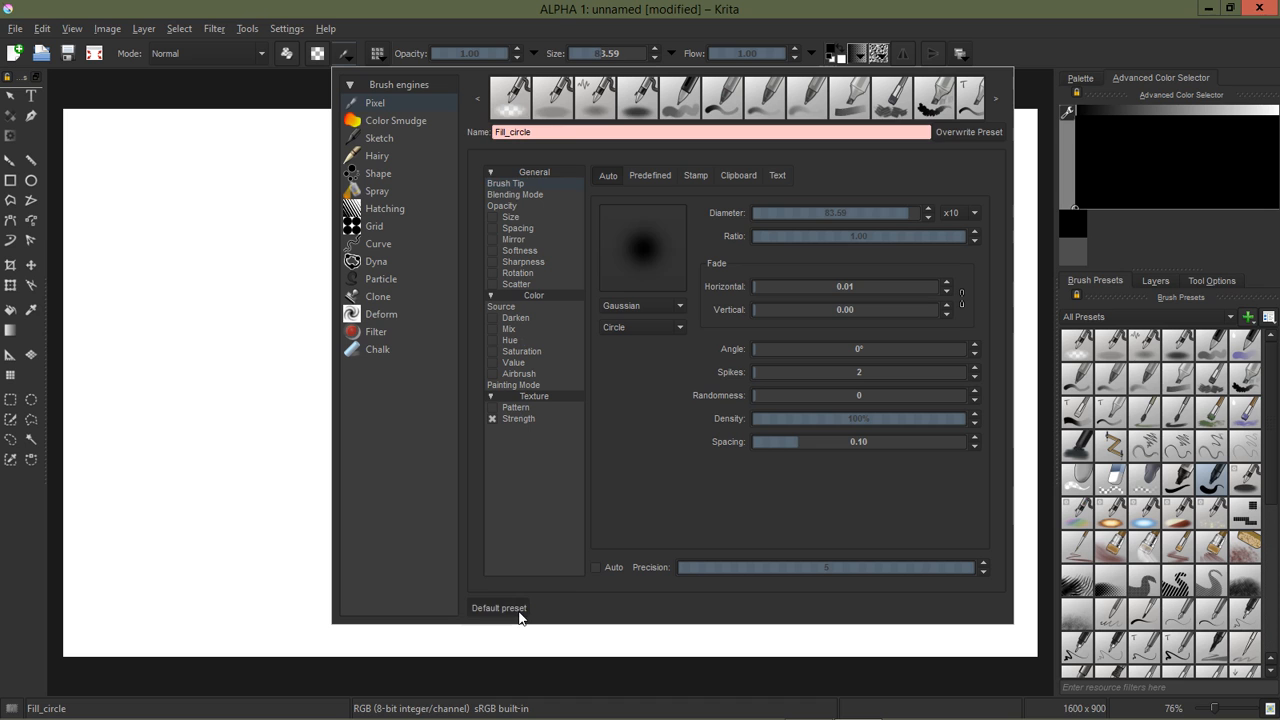
left_click(485, 608)
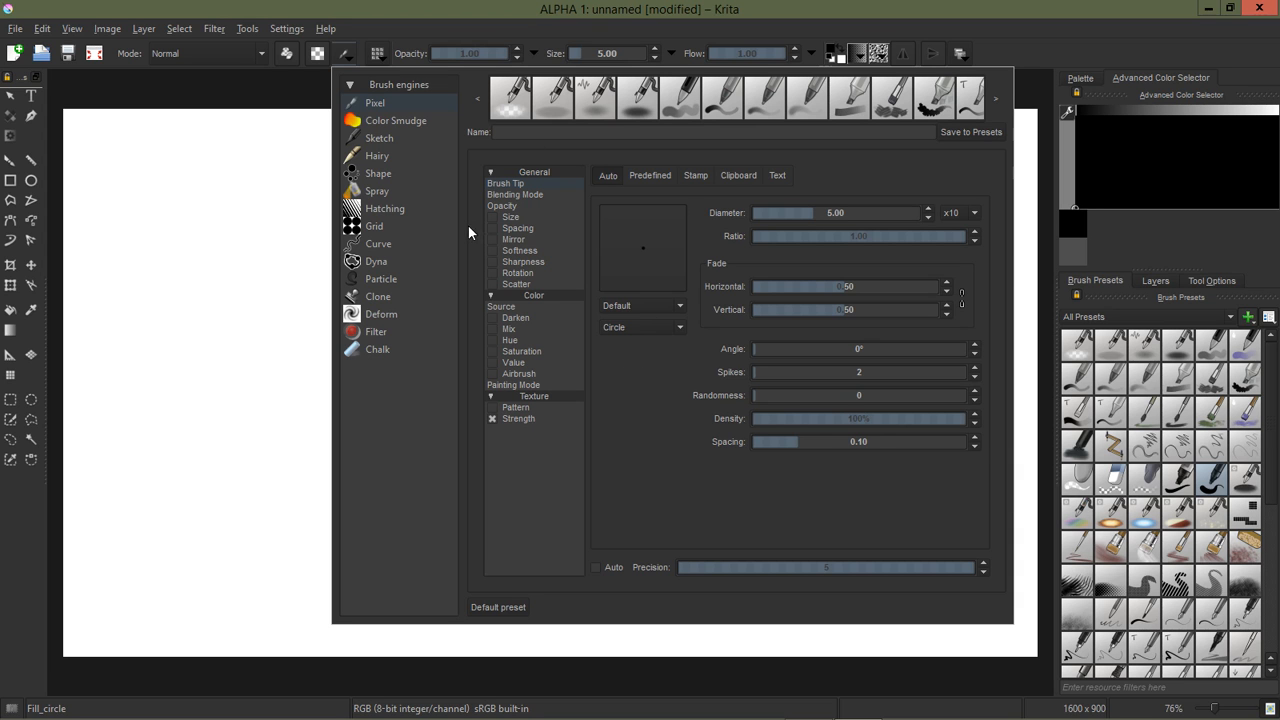
mouse_move(500, 210)
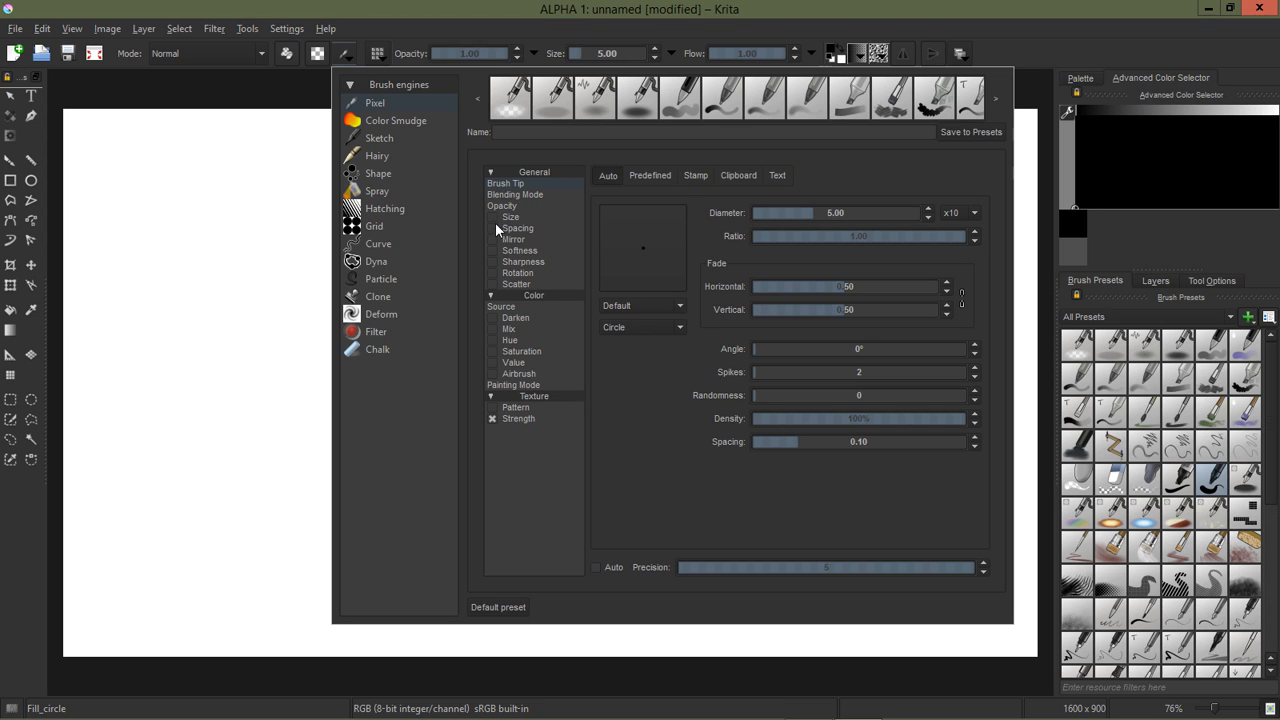
mouse_move(497, 258)
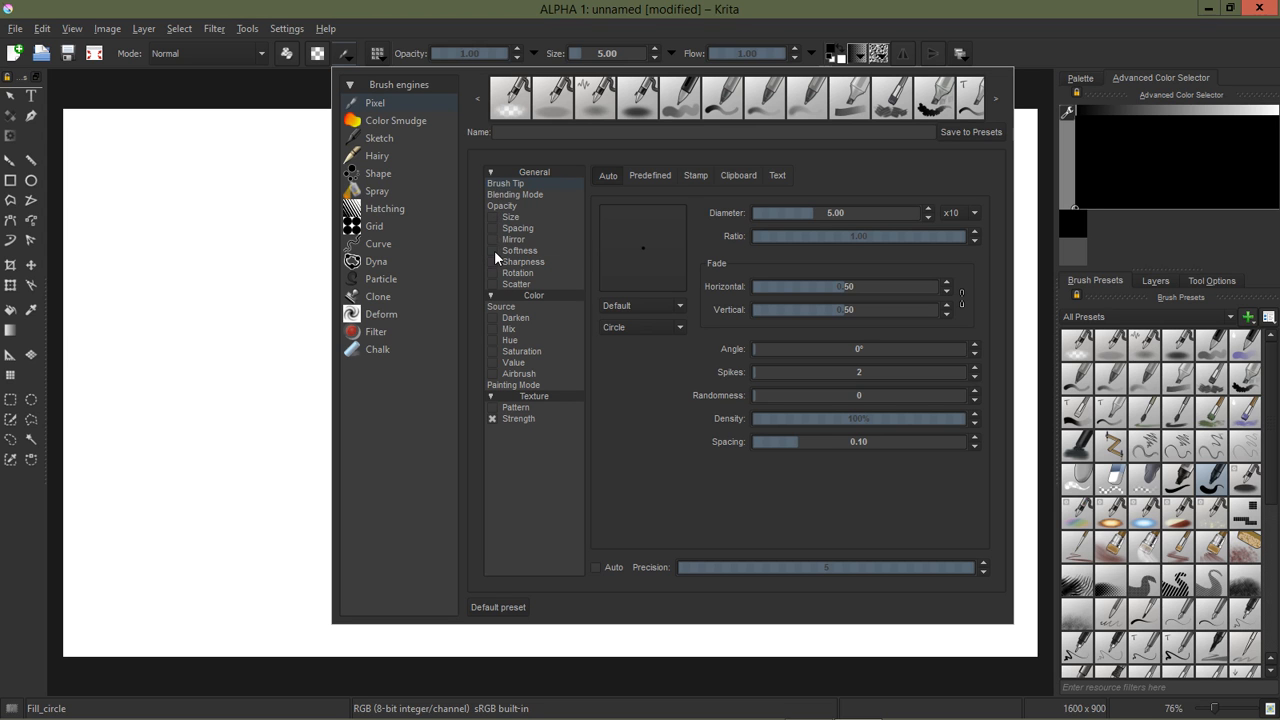
Step: Enable Softness dynamics, disable Size, and untick Use Curve for Opacity
left_click(518, 250)
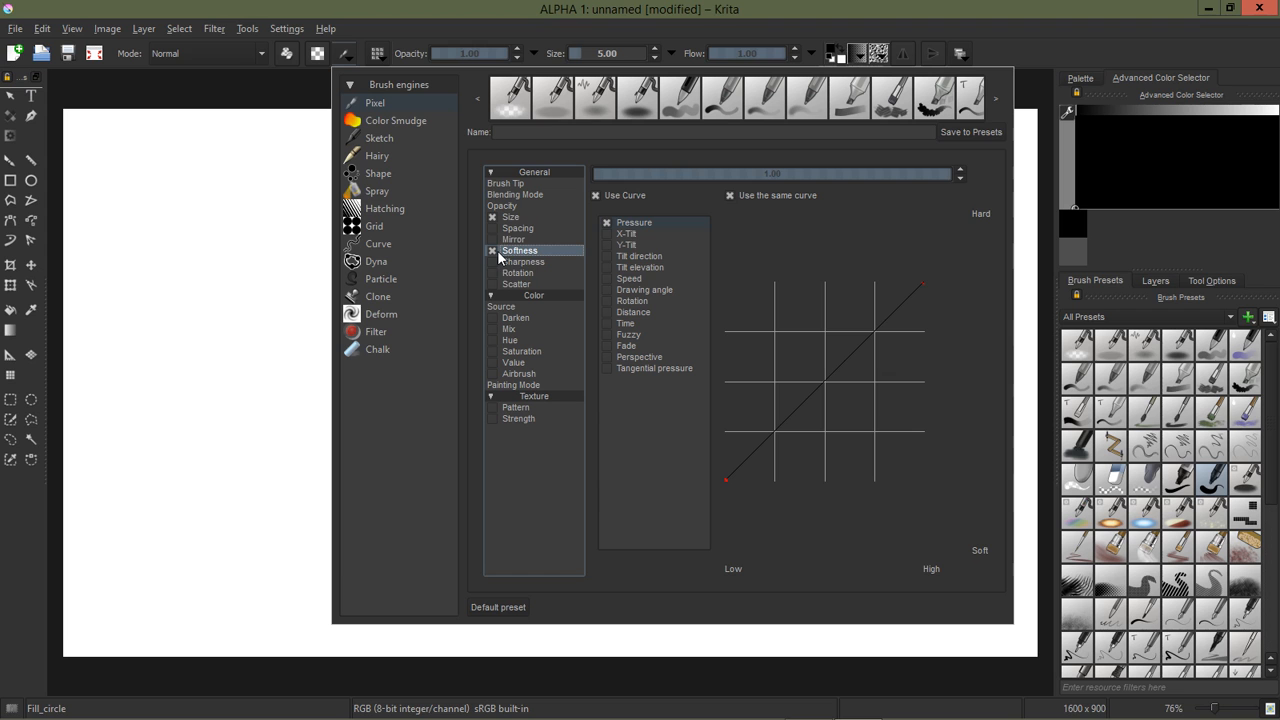
left_click(509, 216)
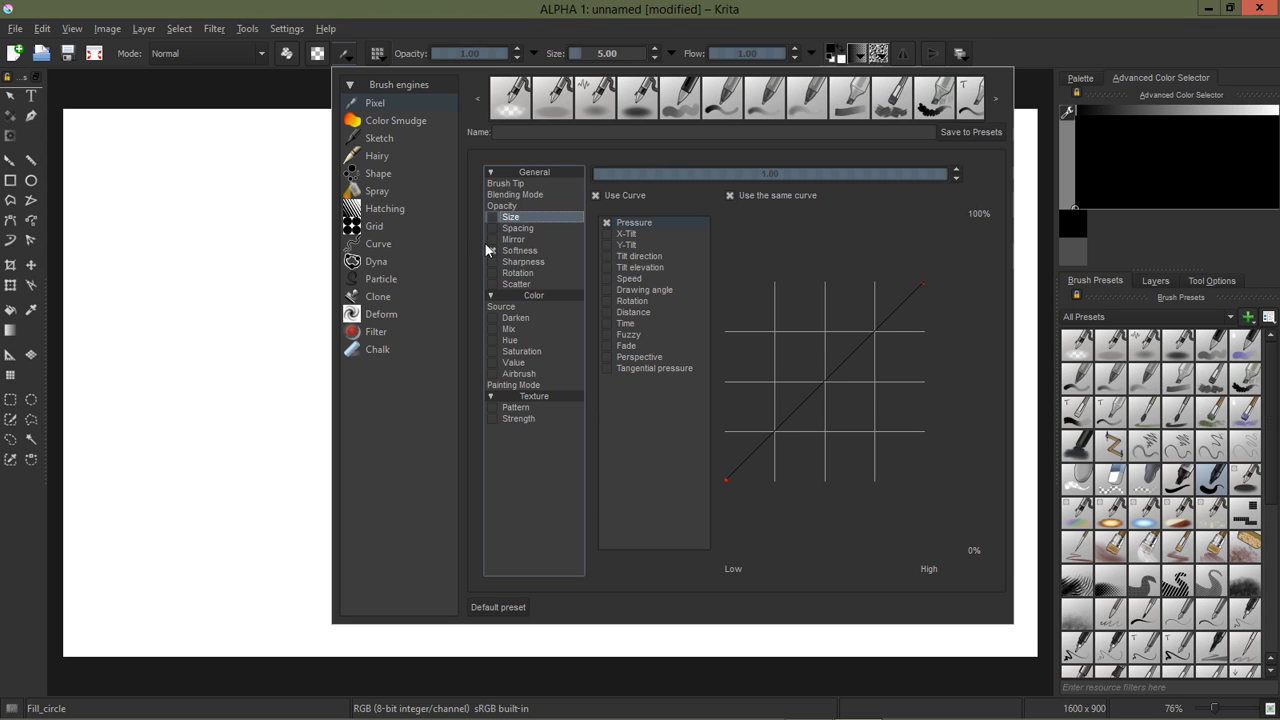
left_click(501, 205)
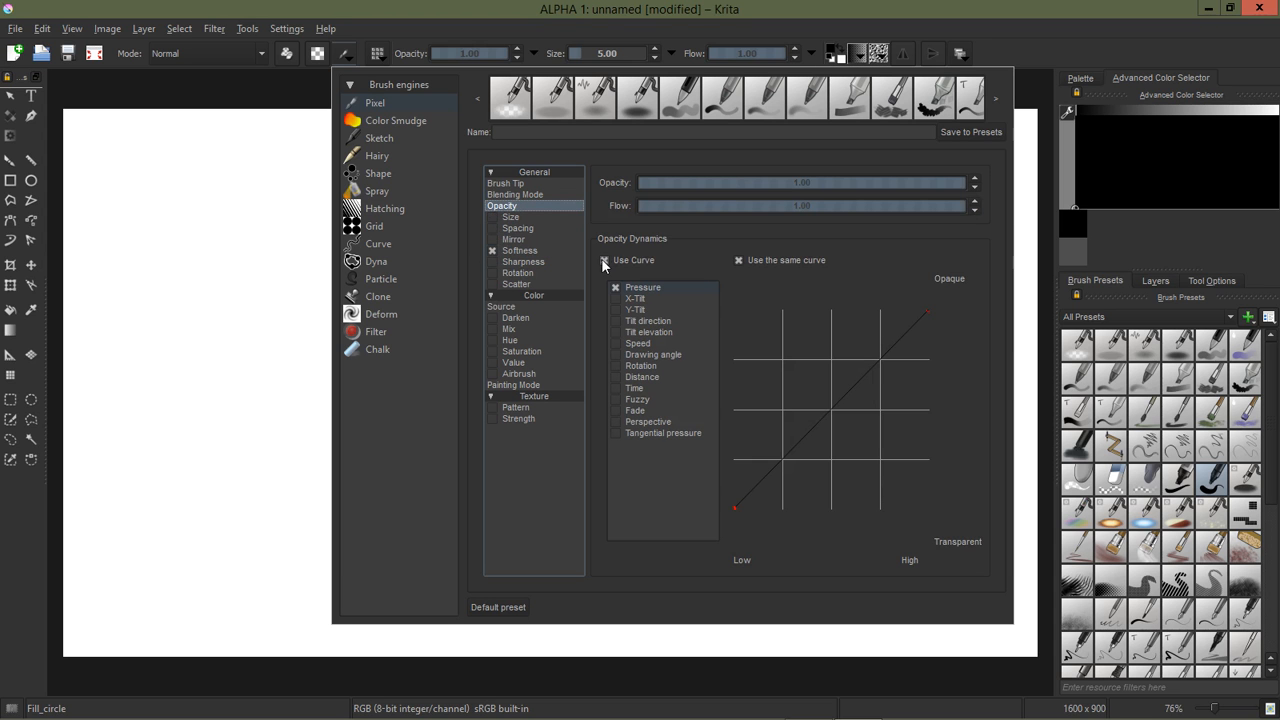
left_click(604, 260)
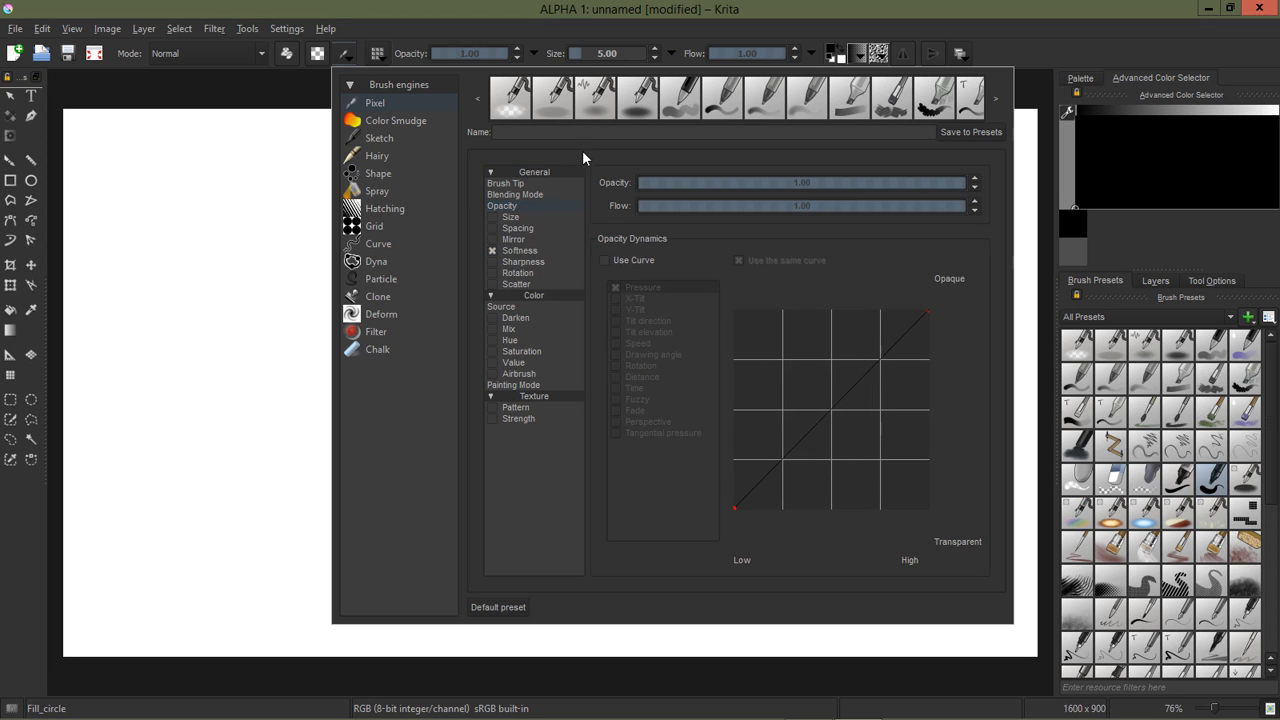
left_click(508, 250)
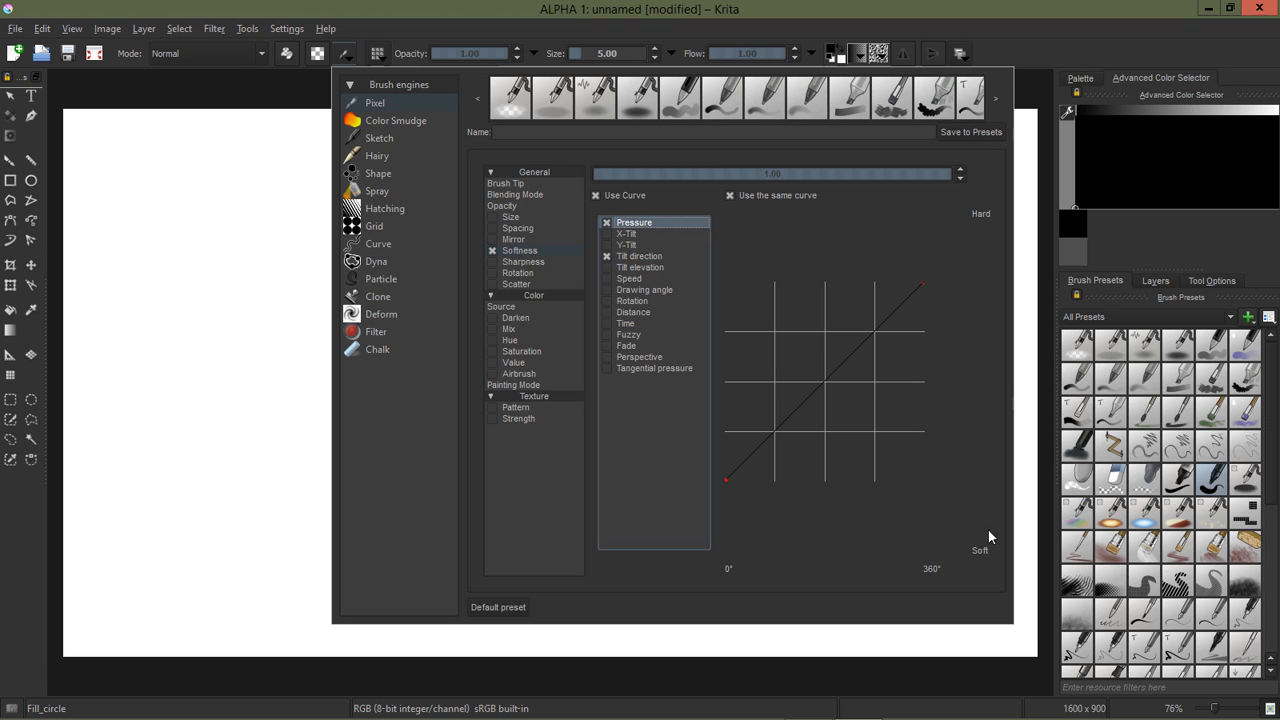
mouse_move(999, 398)
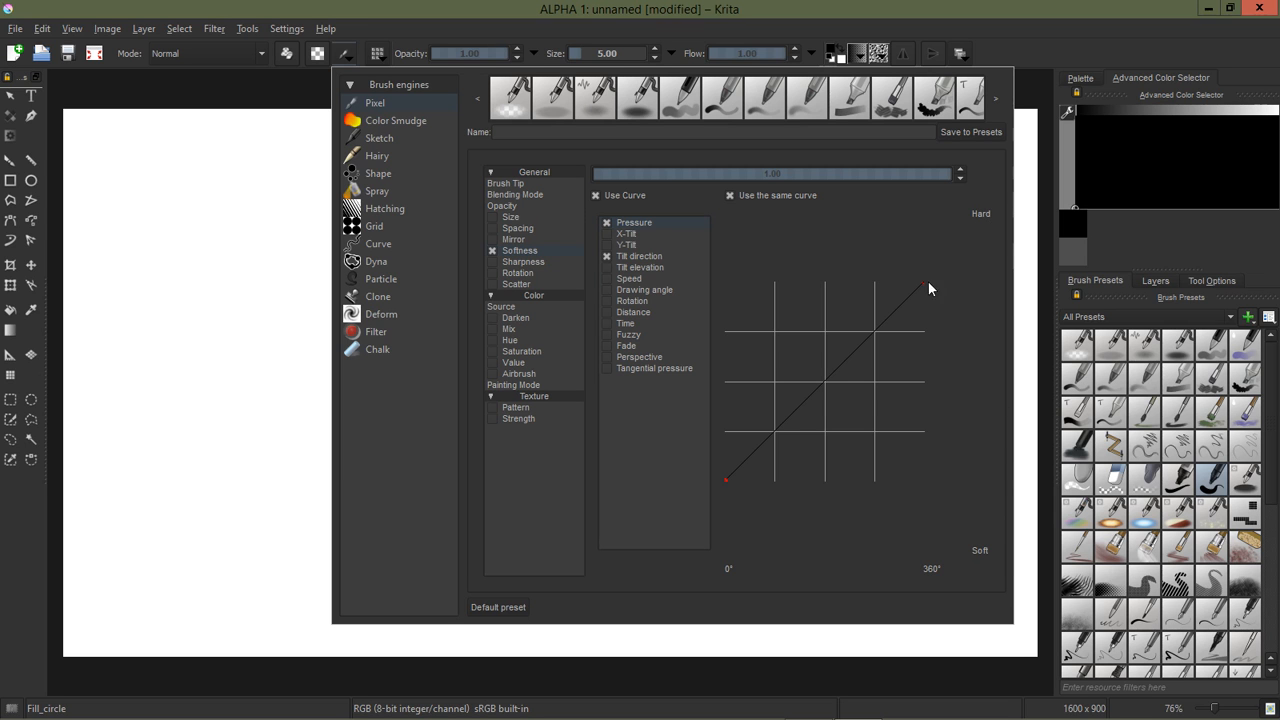
mouse_move(948, 345)
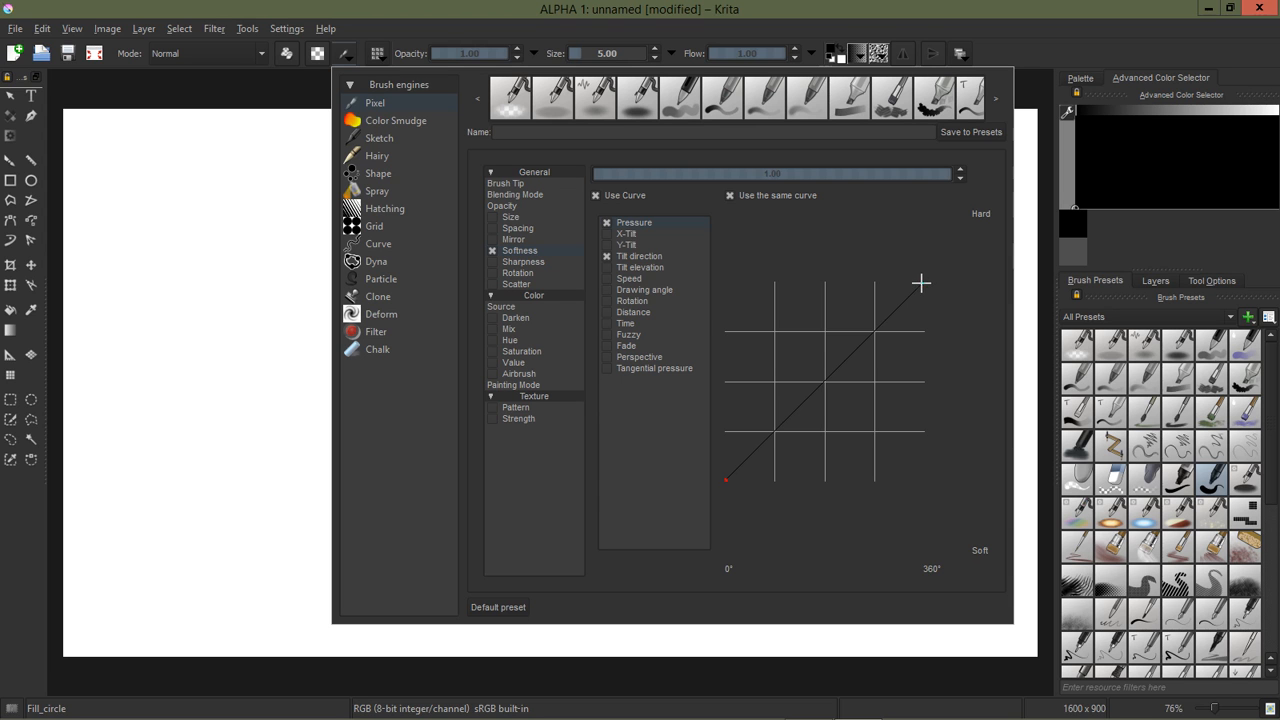
Step: Reverse the softness curve to slope downward, then paint a fifth soft block right of the fourth
left_click_drag(920, 285, 920, 412)
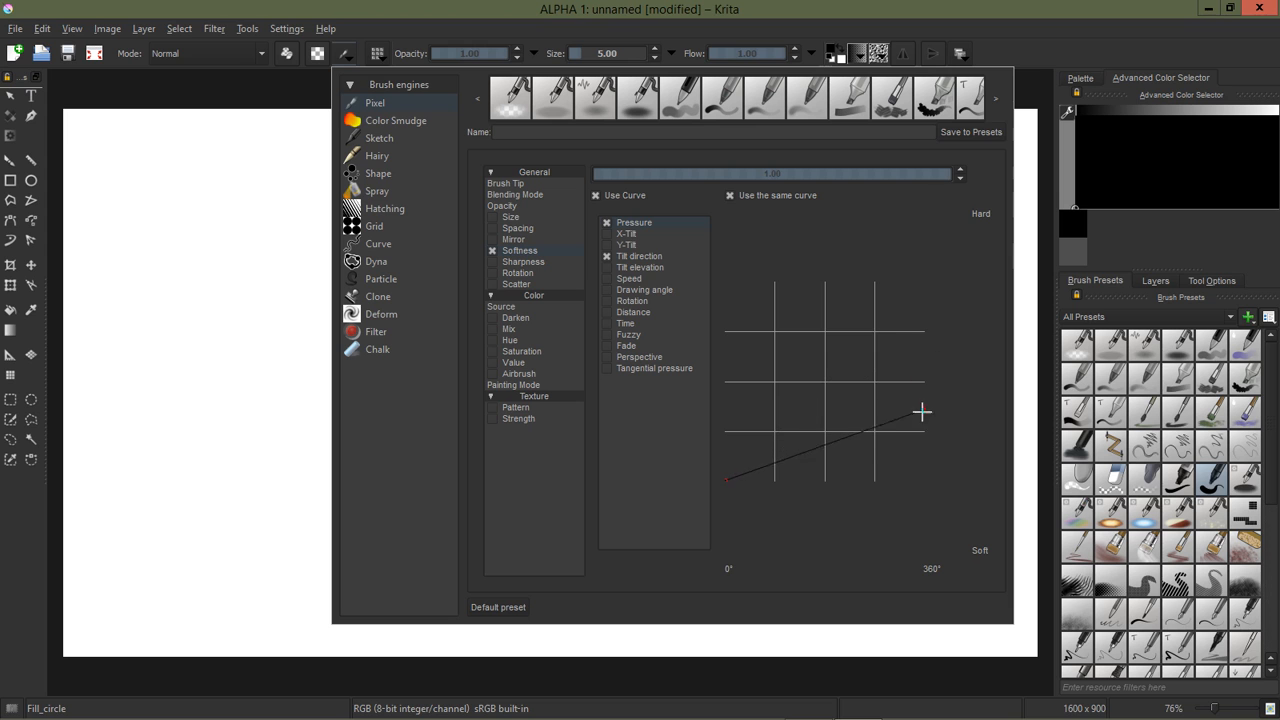
left_click_drag(921, 411, 919, 480)
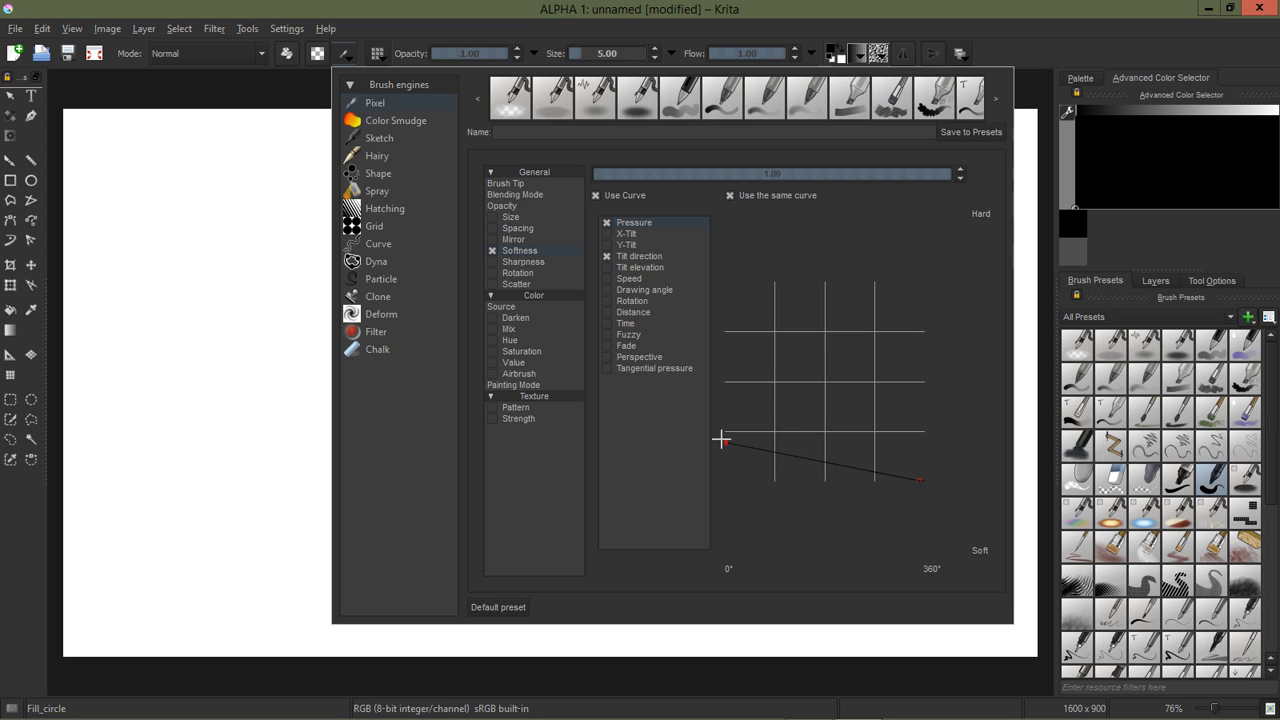
left_click_drag(721, 440, 718, 345)
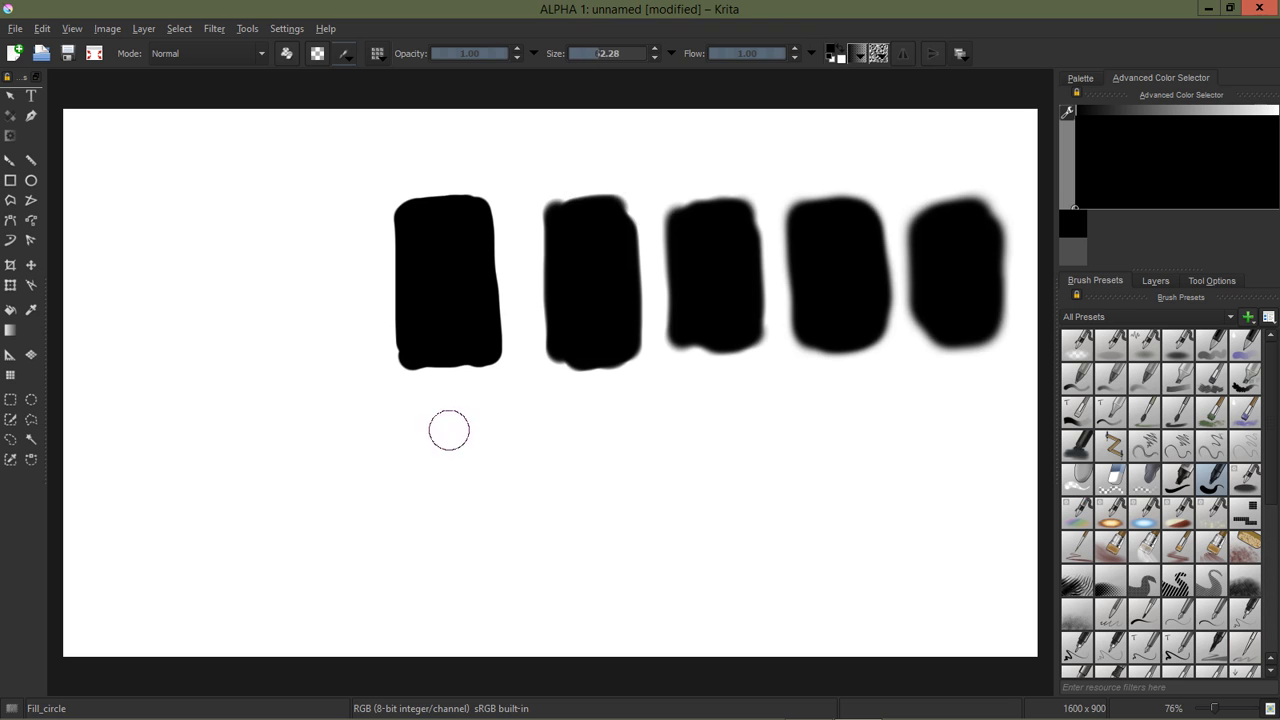
Step: Paint a soft black block, a second black stroke and a translucent grey stroke in the lower row
left_click_drag(449, 410, 432, 475)
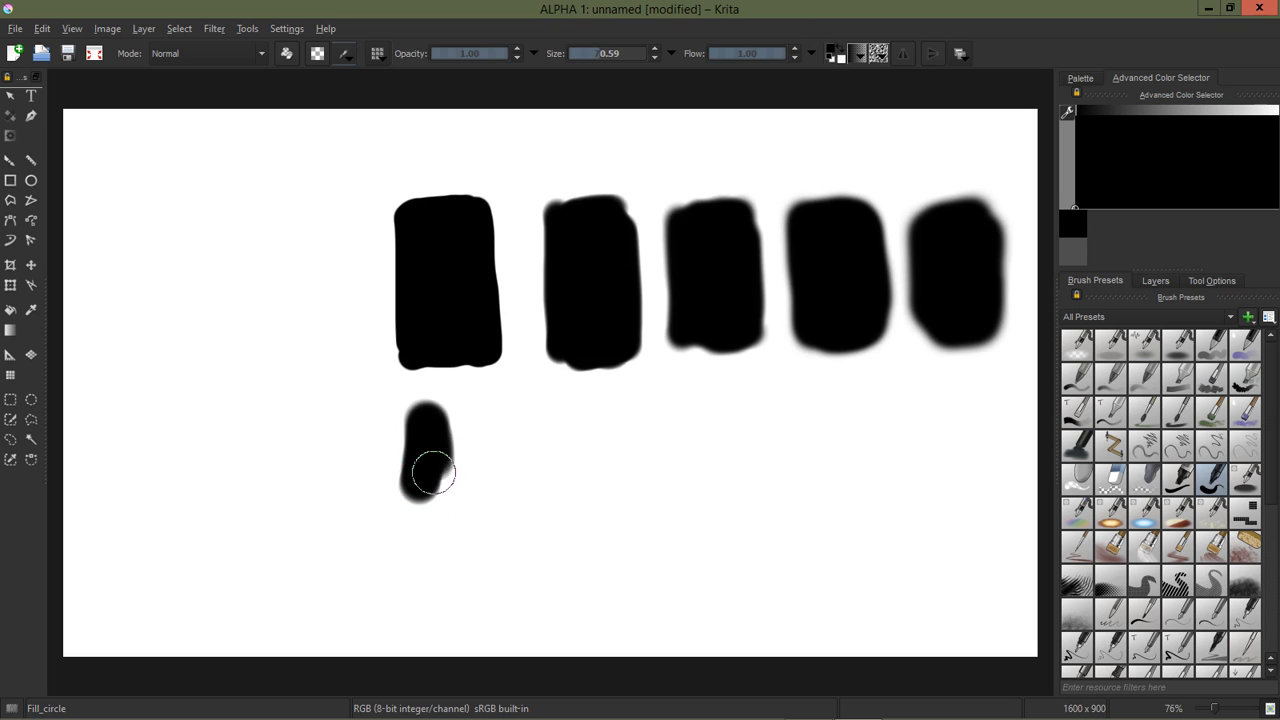
left_click_drag(430, 470, 470, 465)
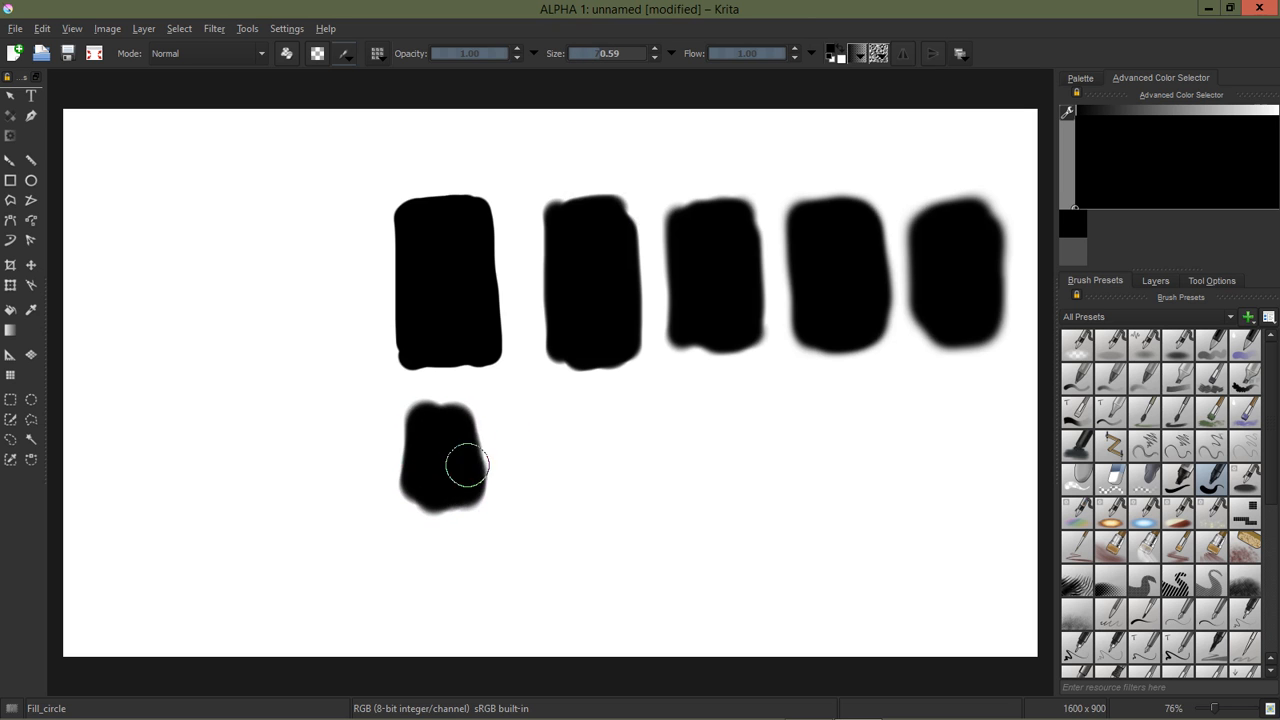
left_click_drag(470, 465, 490, 485)
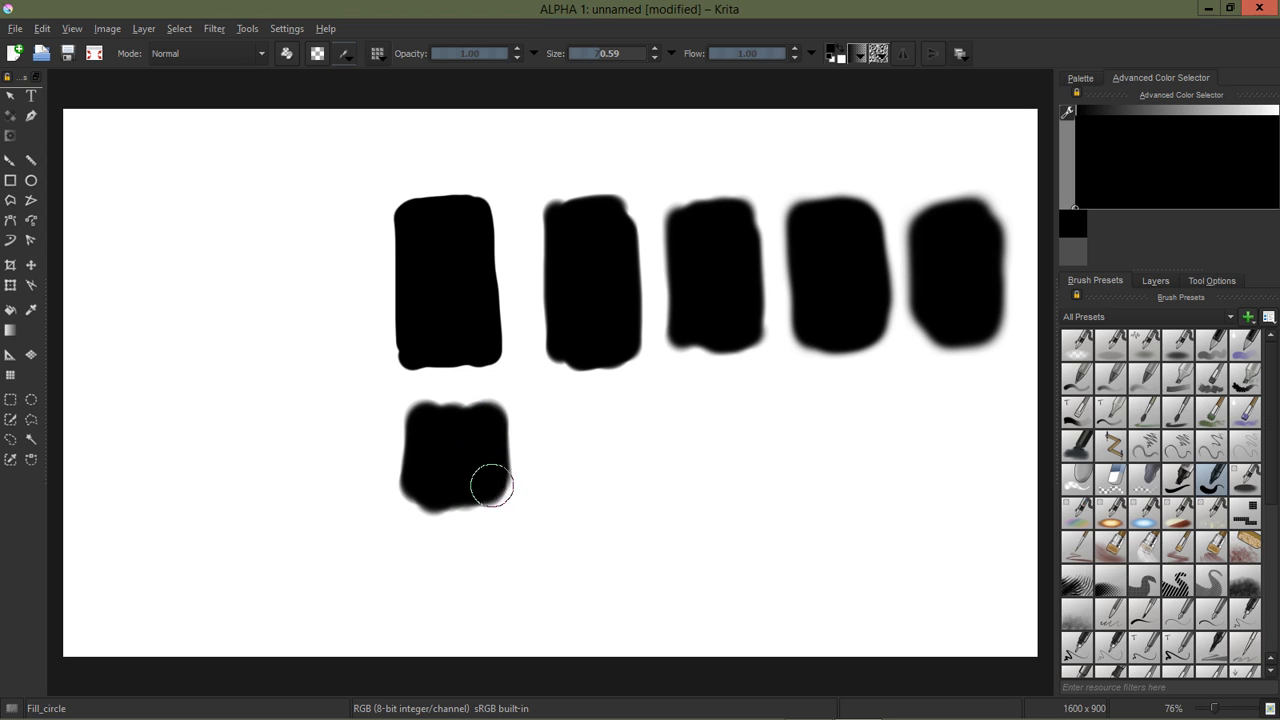
left_click_drag(492, 485, 487, 490)
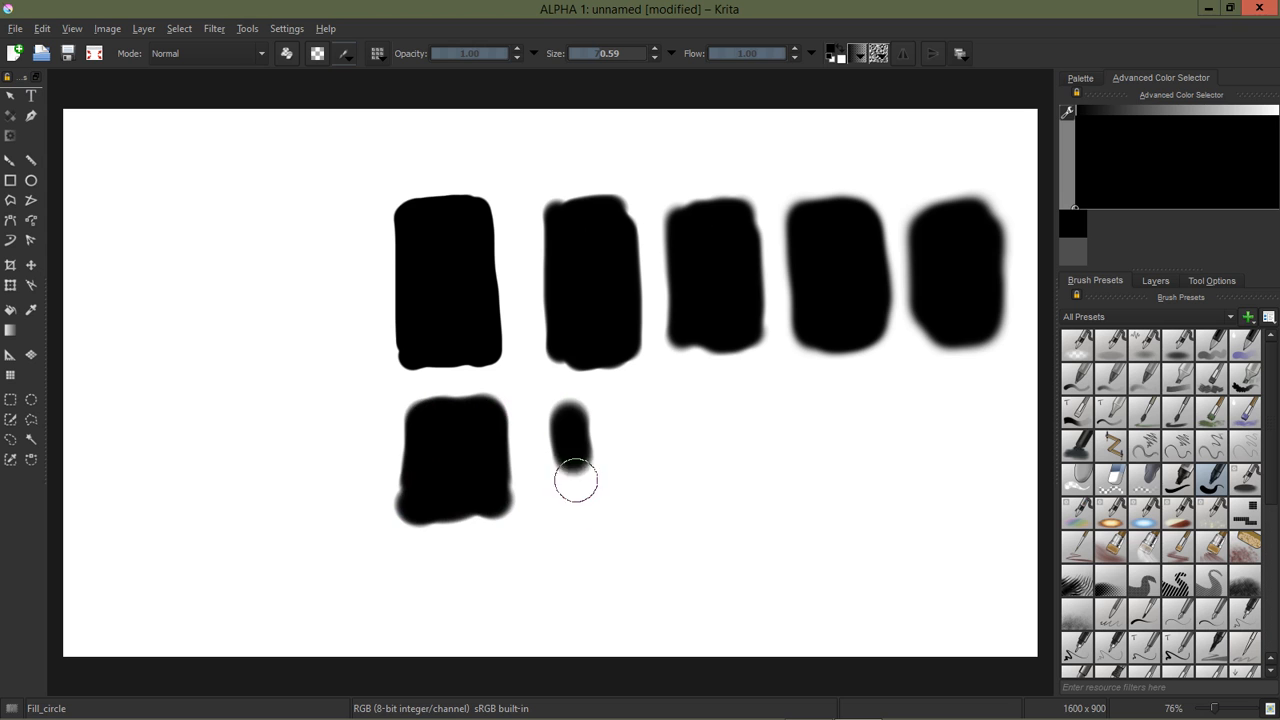
left_click_drag(575, 480, 600, 440)
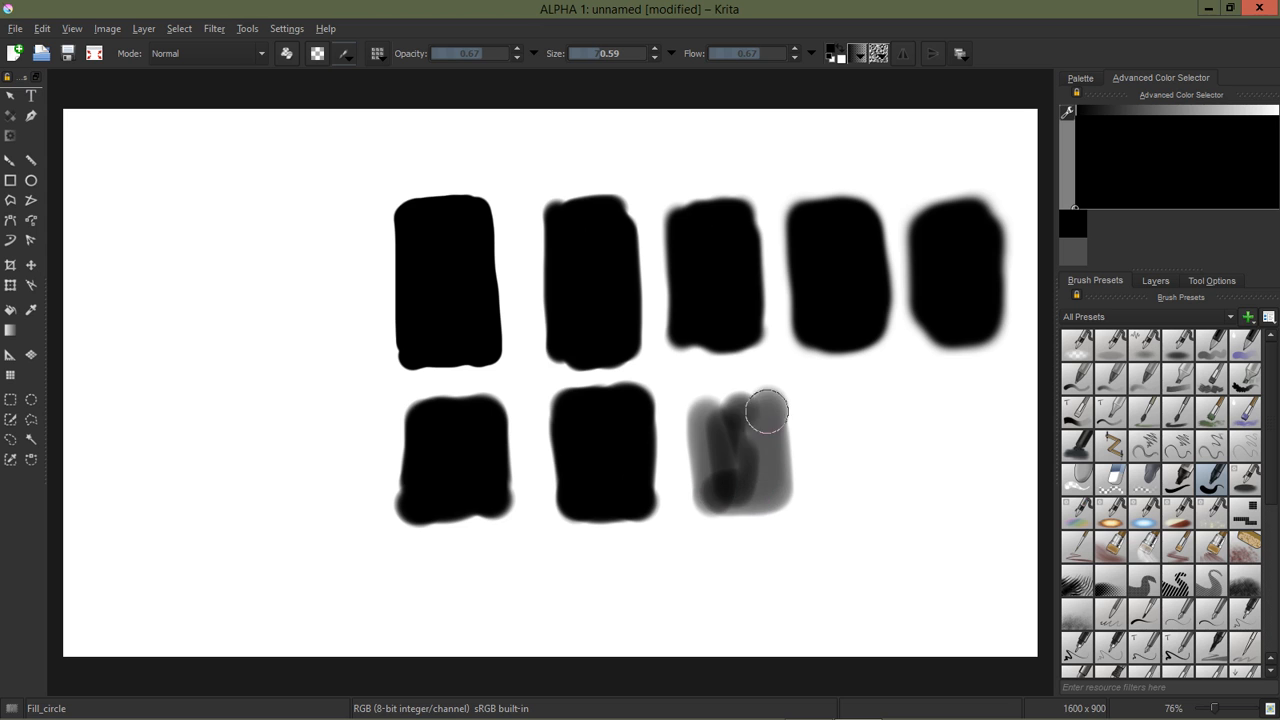
left_click_drag(765, 410, 717, 430)
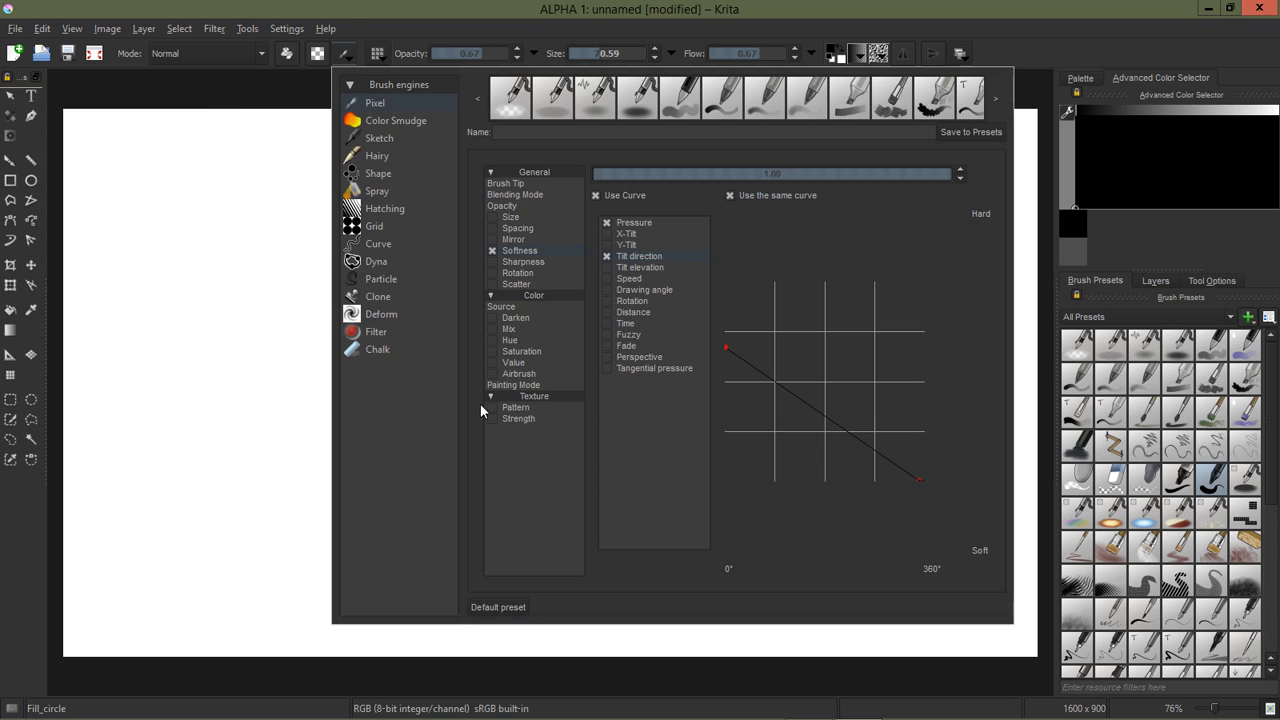
mouse_move(478, 355)
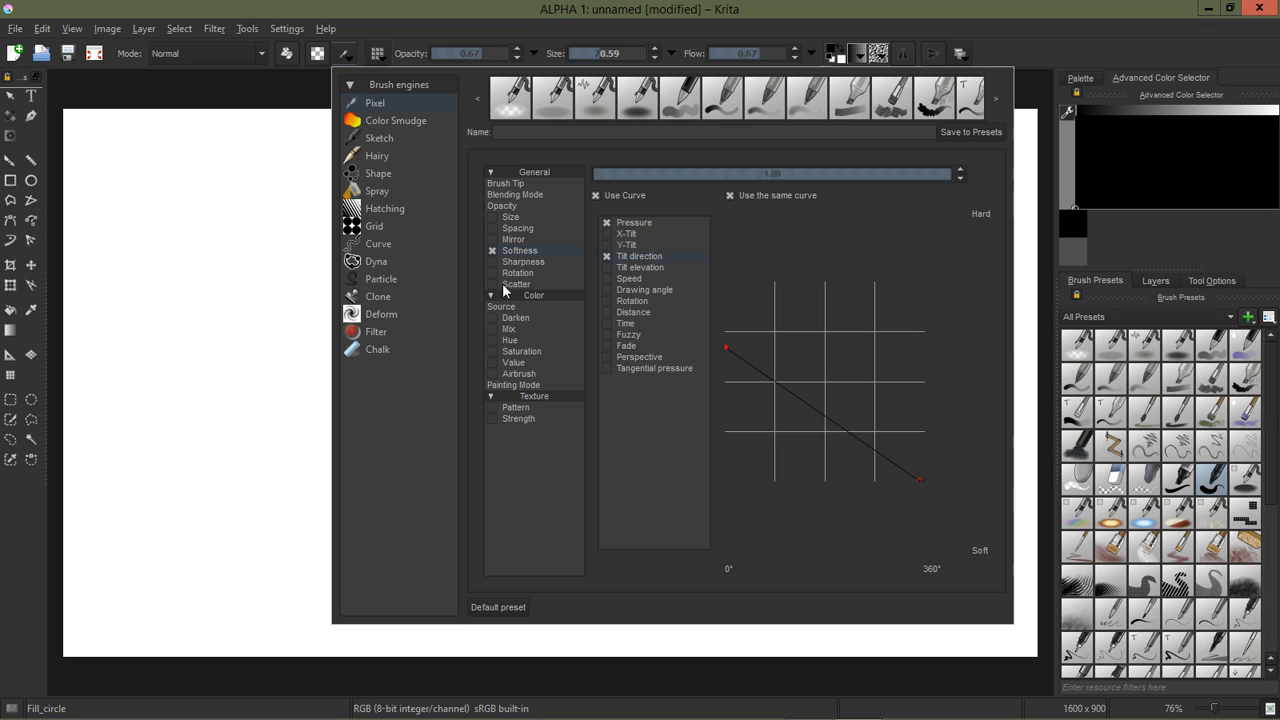
Step: Display the brush's Opacity dynamics settings in the brush editor
left_click(502, 205)
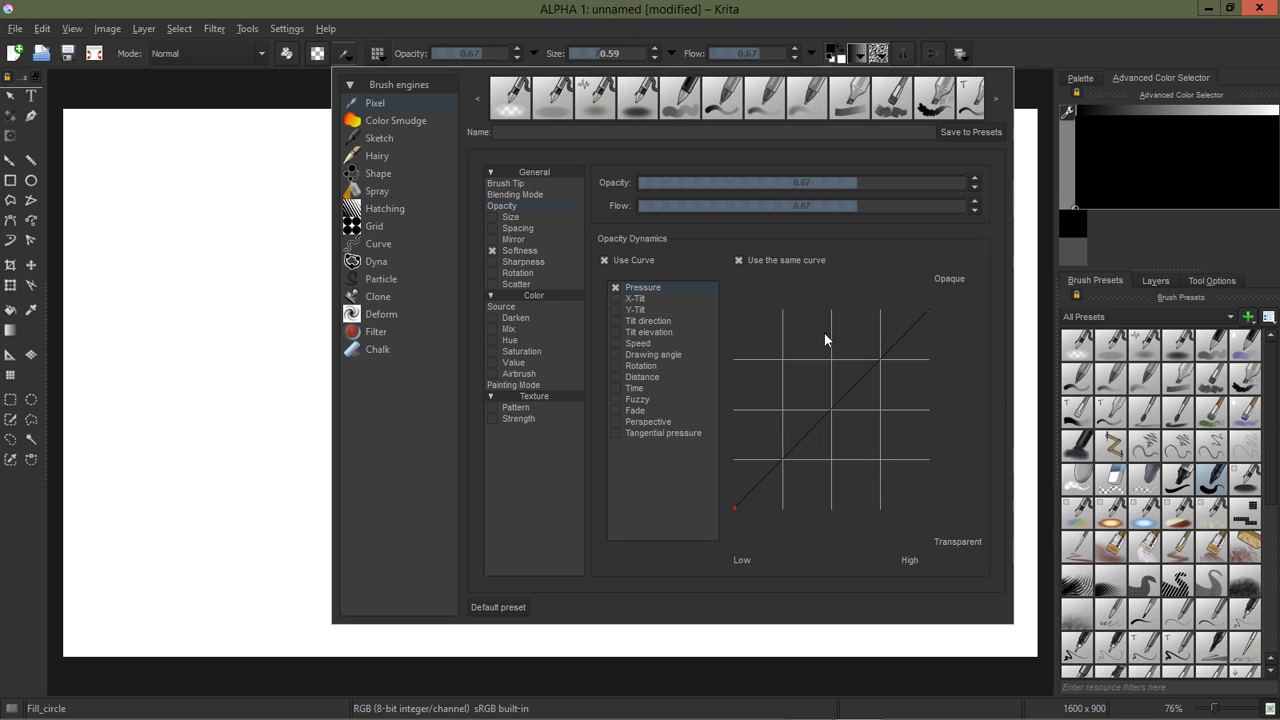
mouse_move(1017, 46)
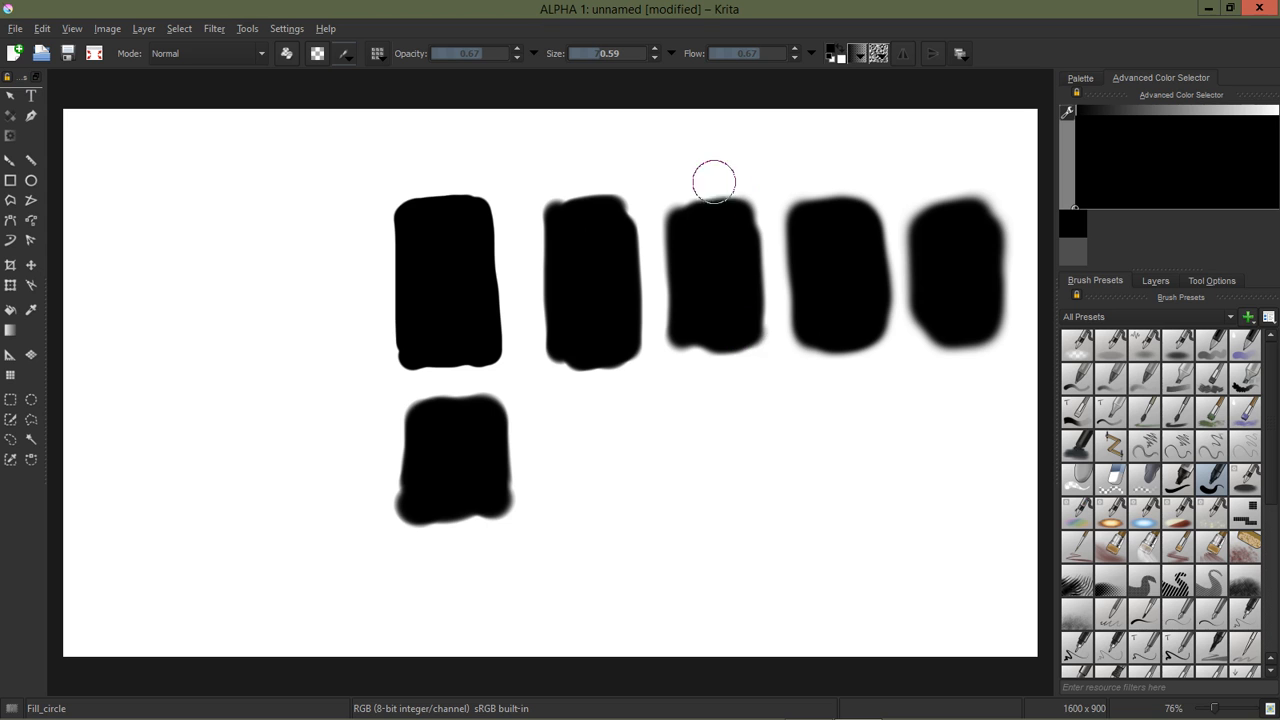
mouse_move(723, 235)
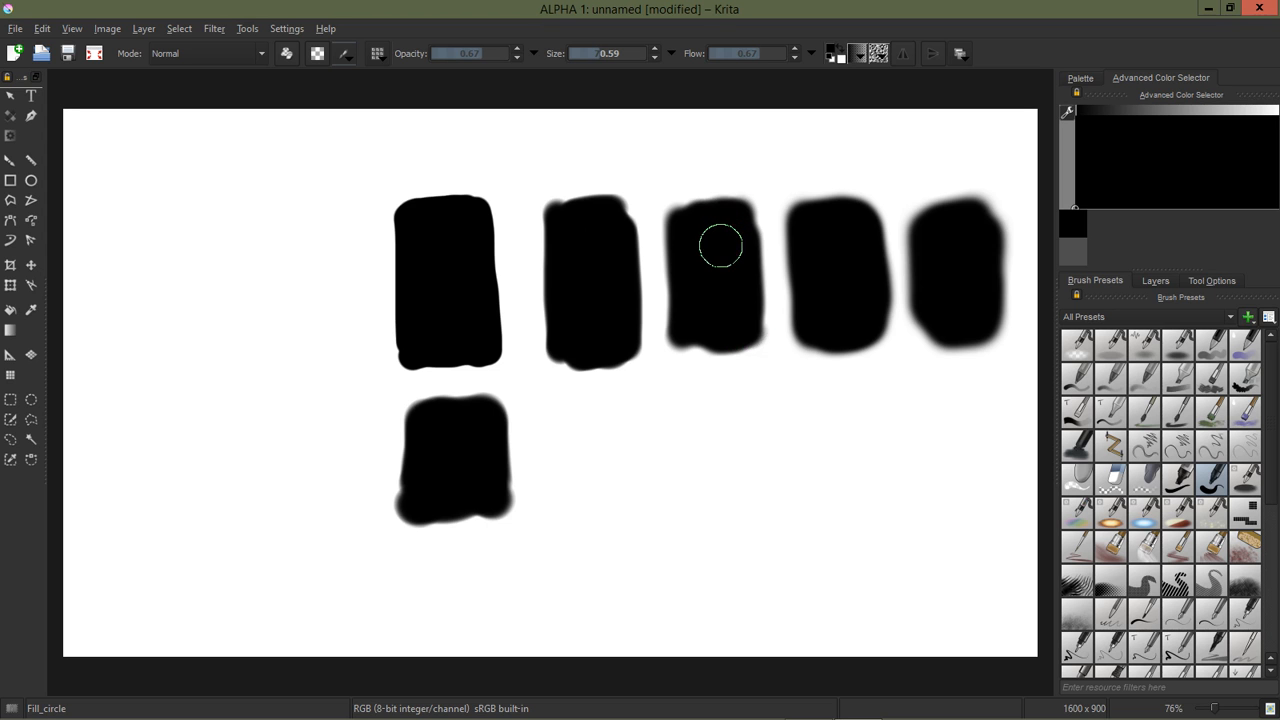
mouse_move(720, 256)
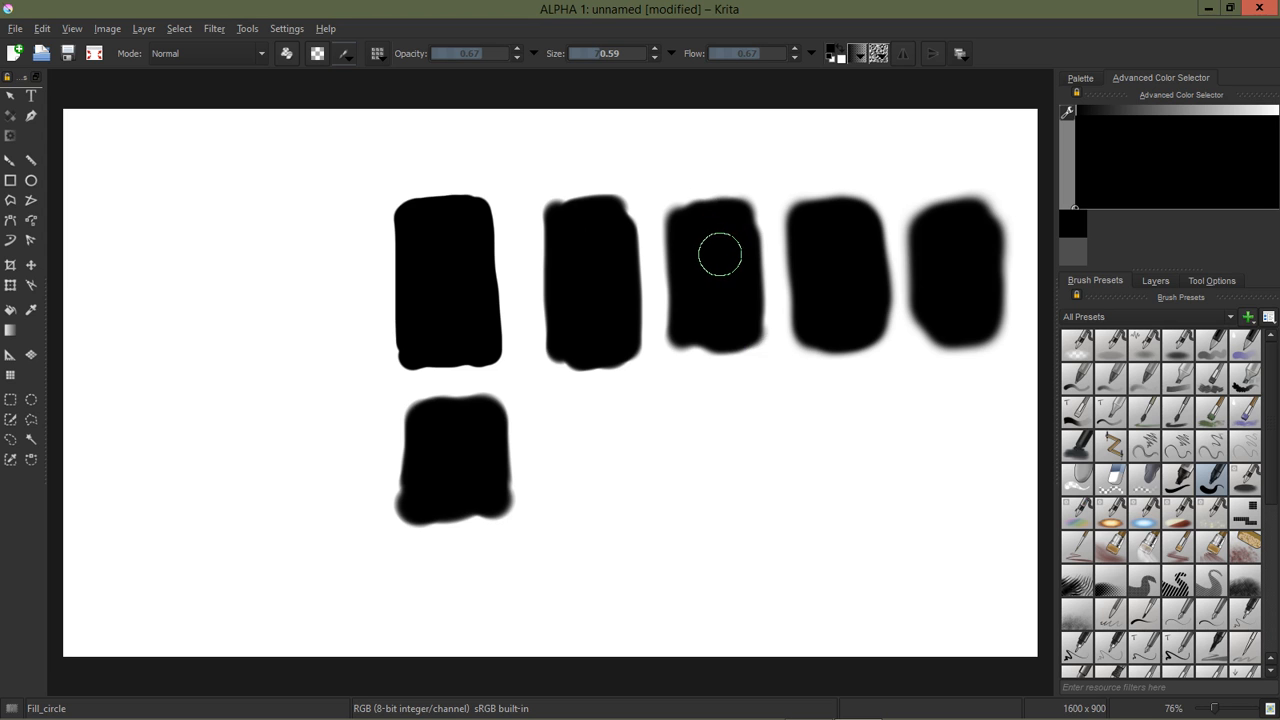
mouse_move(692, 310)
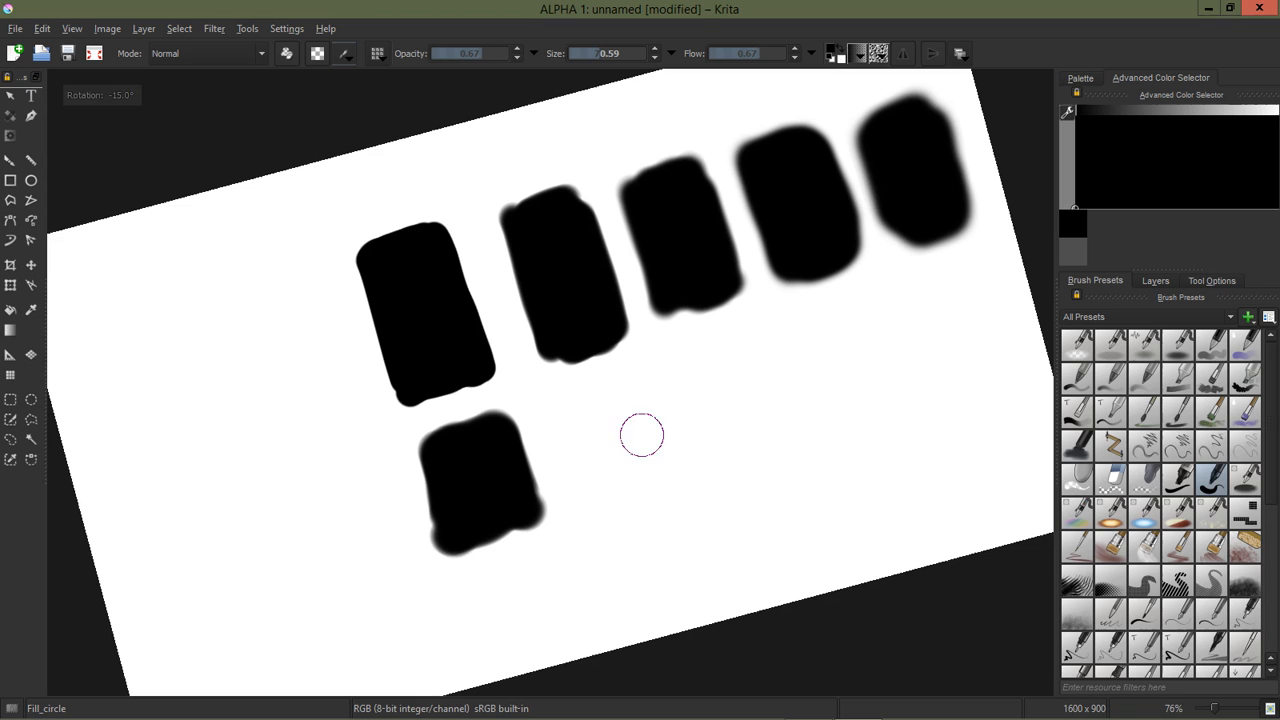
mouse_move(131, 127)
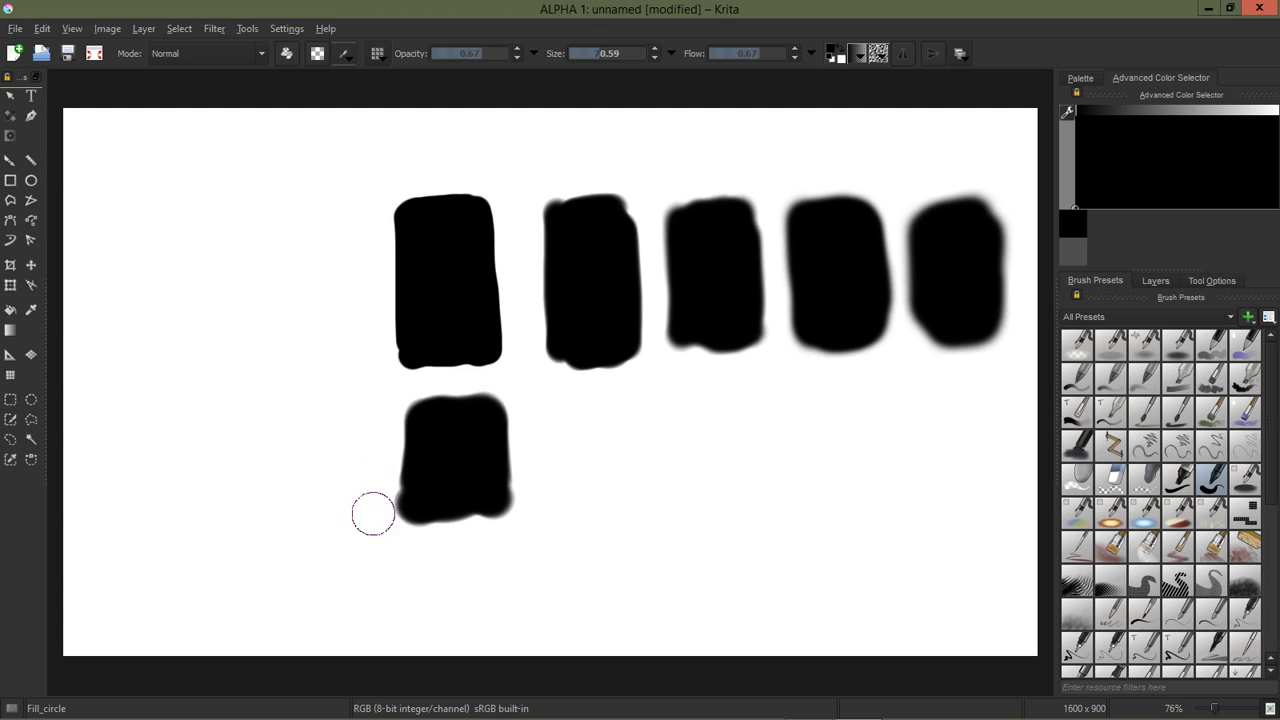
mouse_move(492, 393)
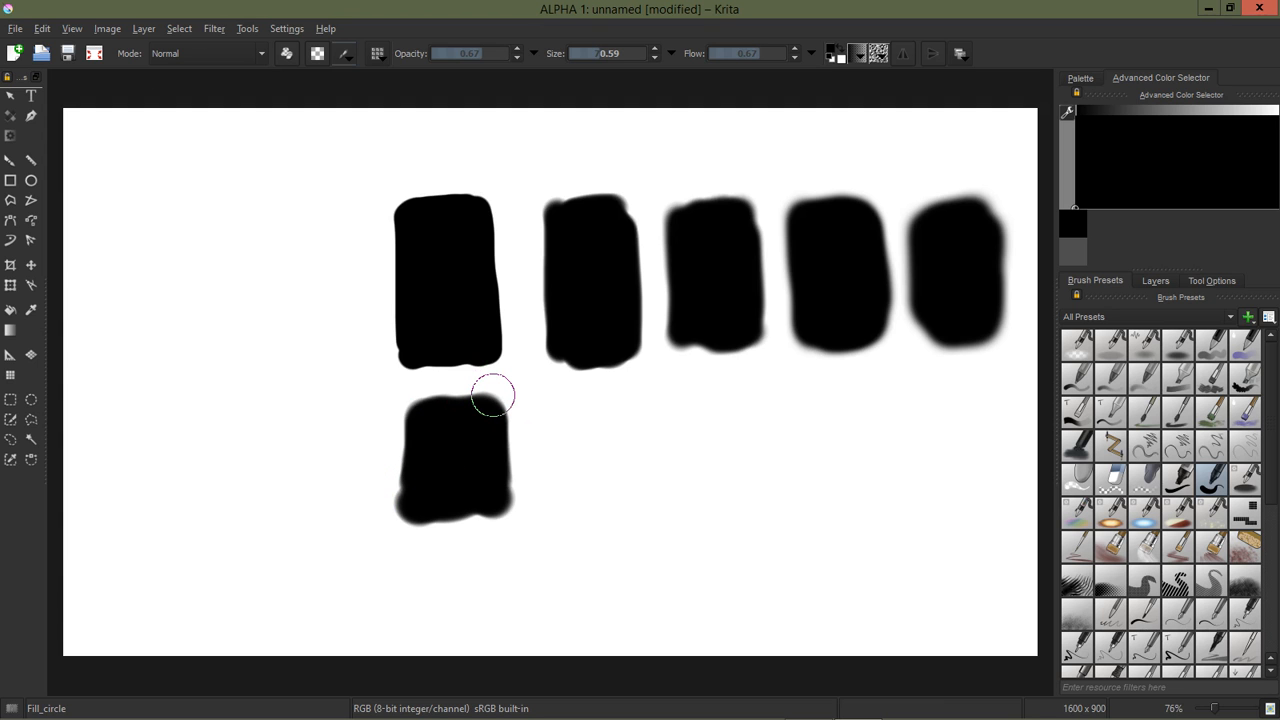
mouse_move(914, 498)
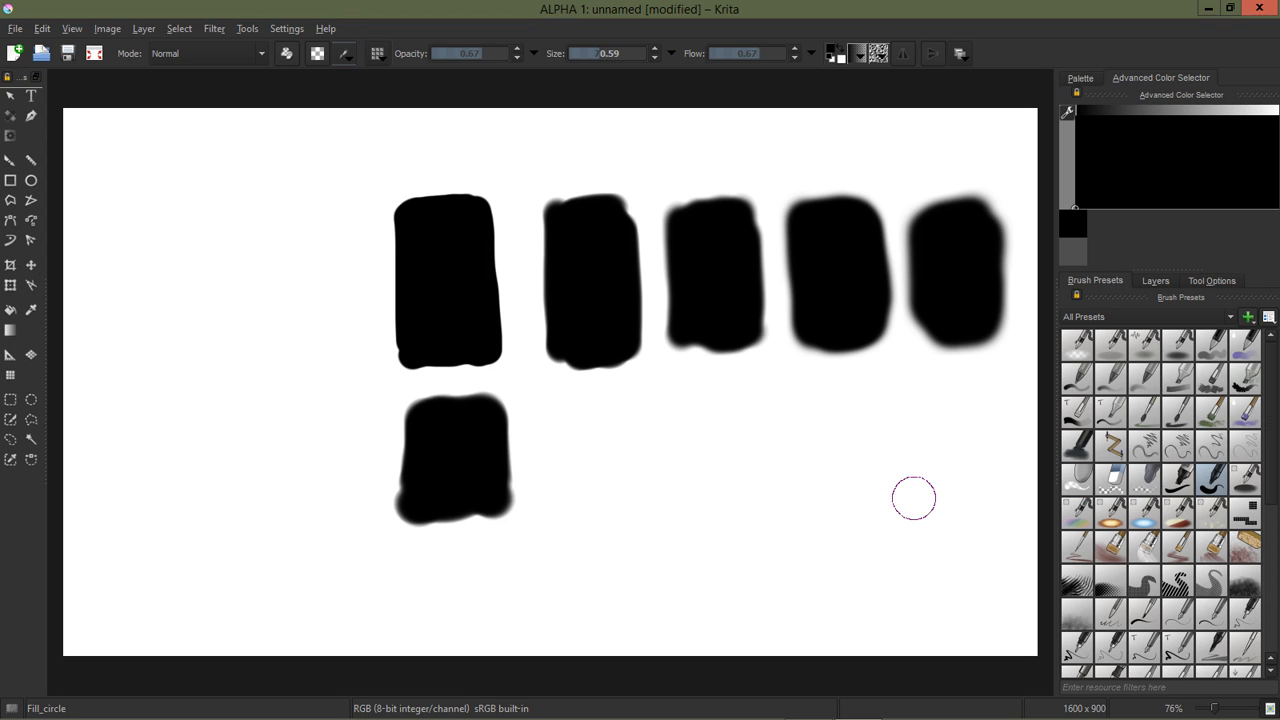
mouse_move(778, 475)
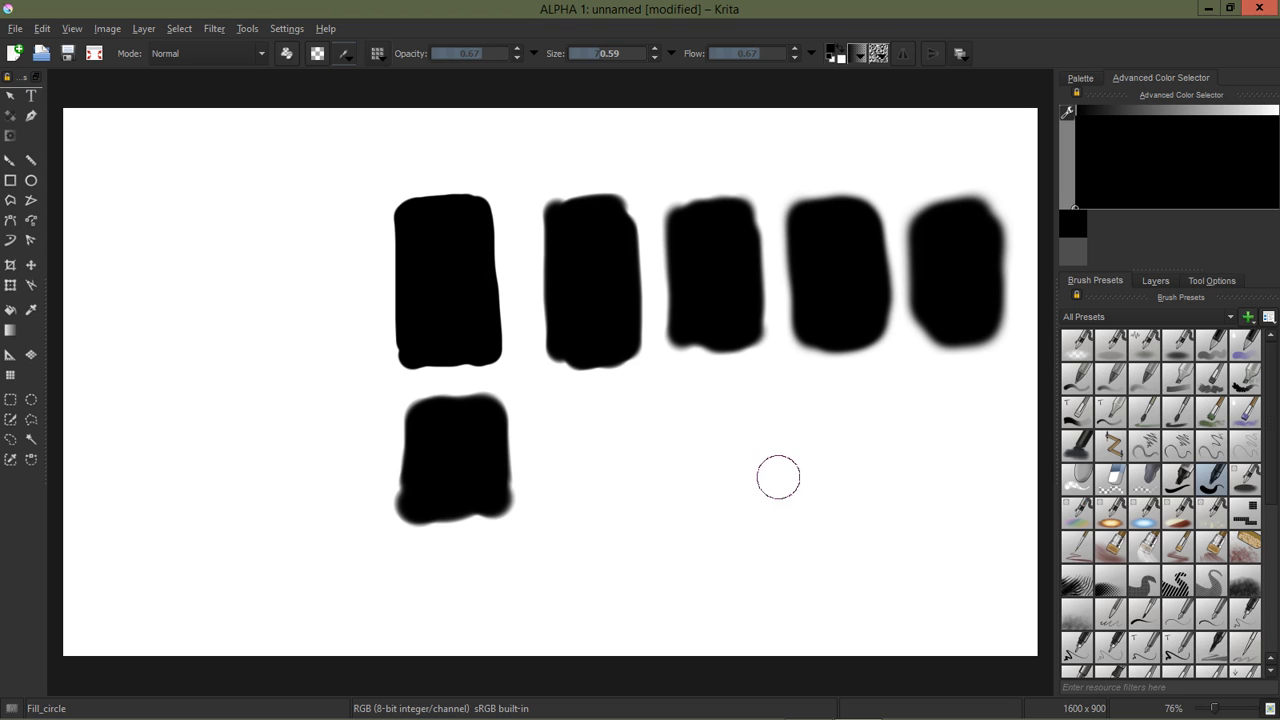
mouse_move(708, 436)
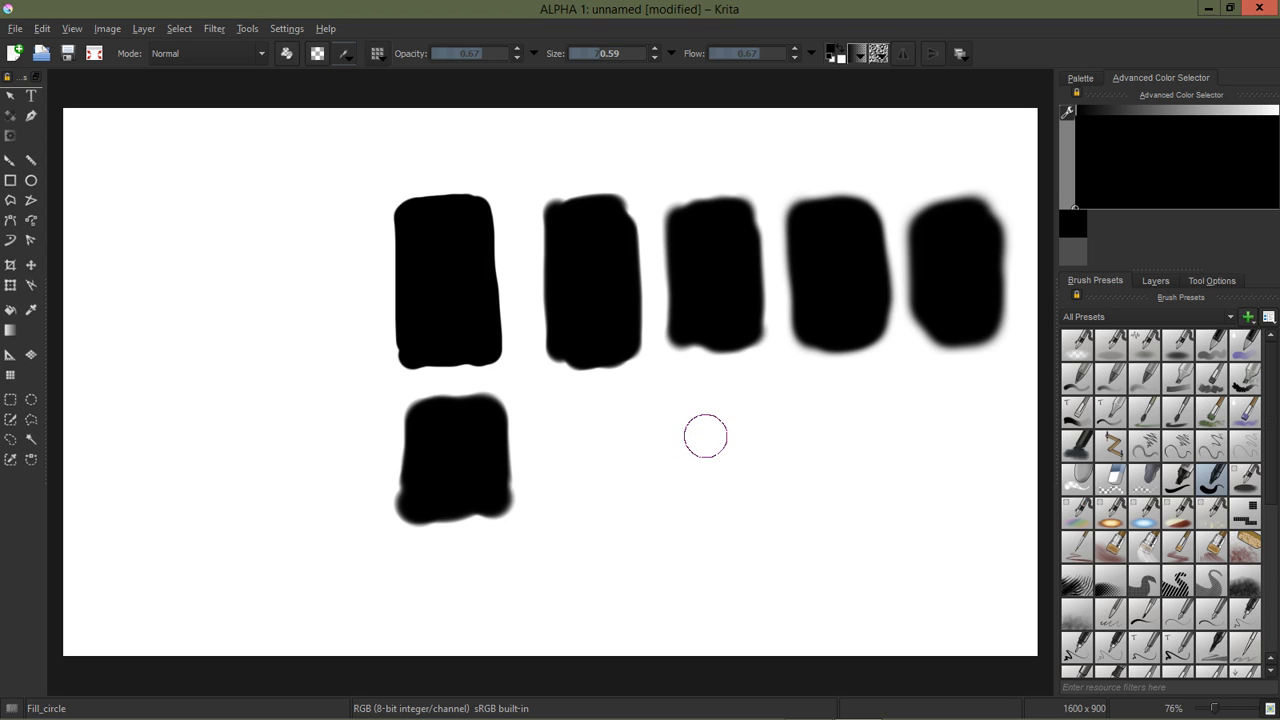
mouse_move(767, 453)
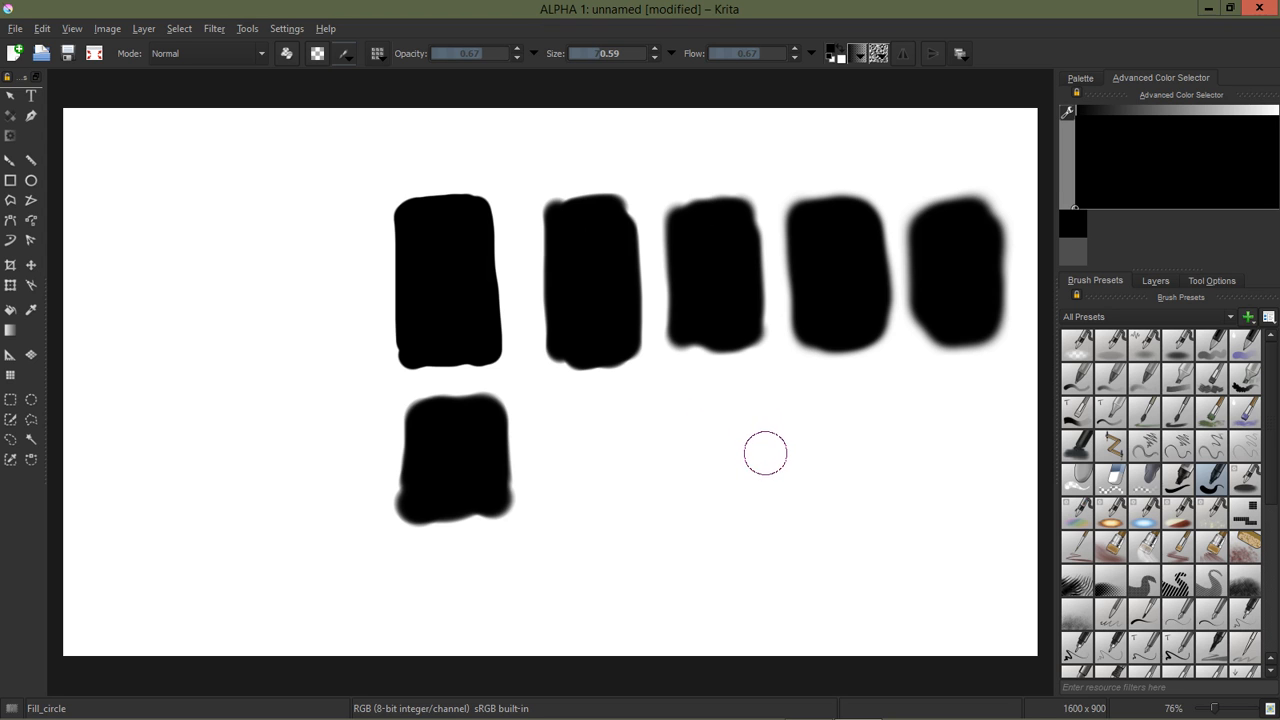
mouse_move(765, 445)
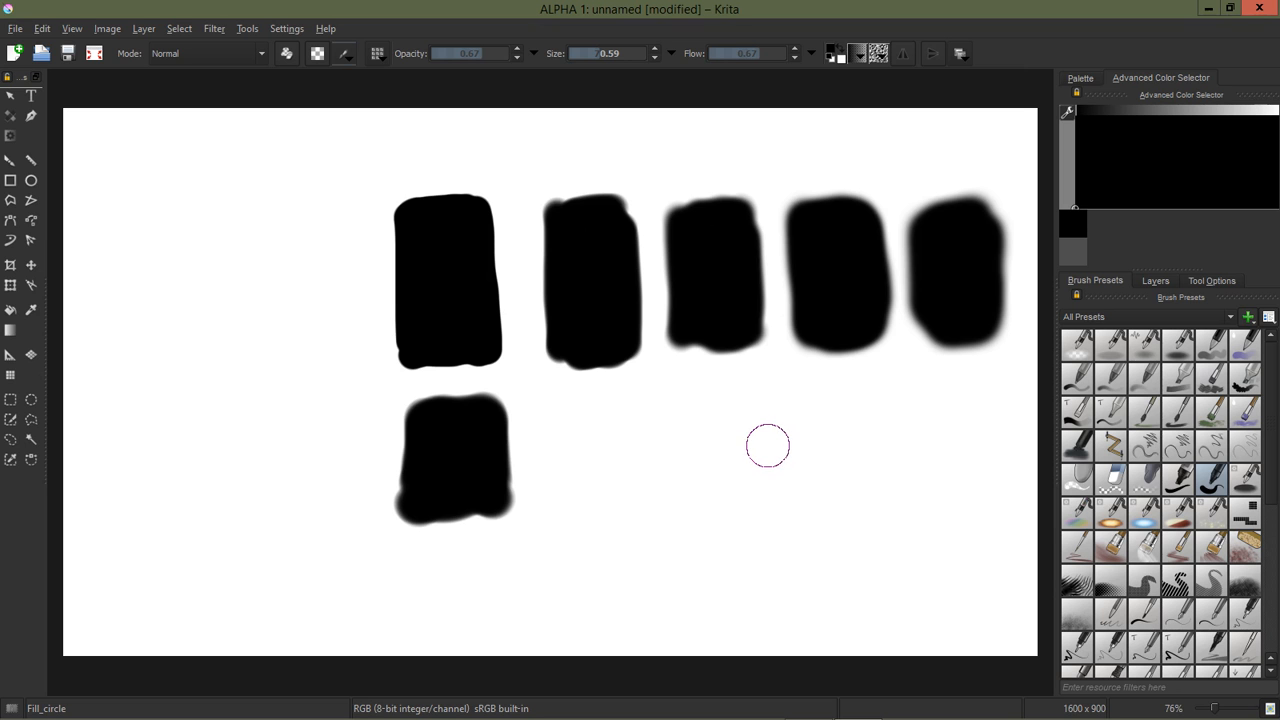
mouse_move(769, 444)
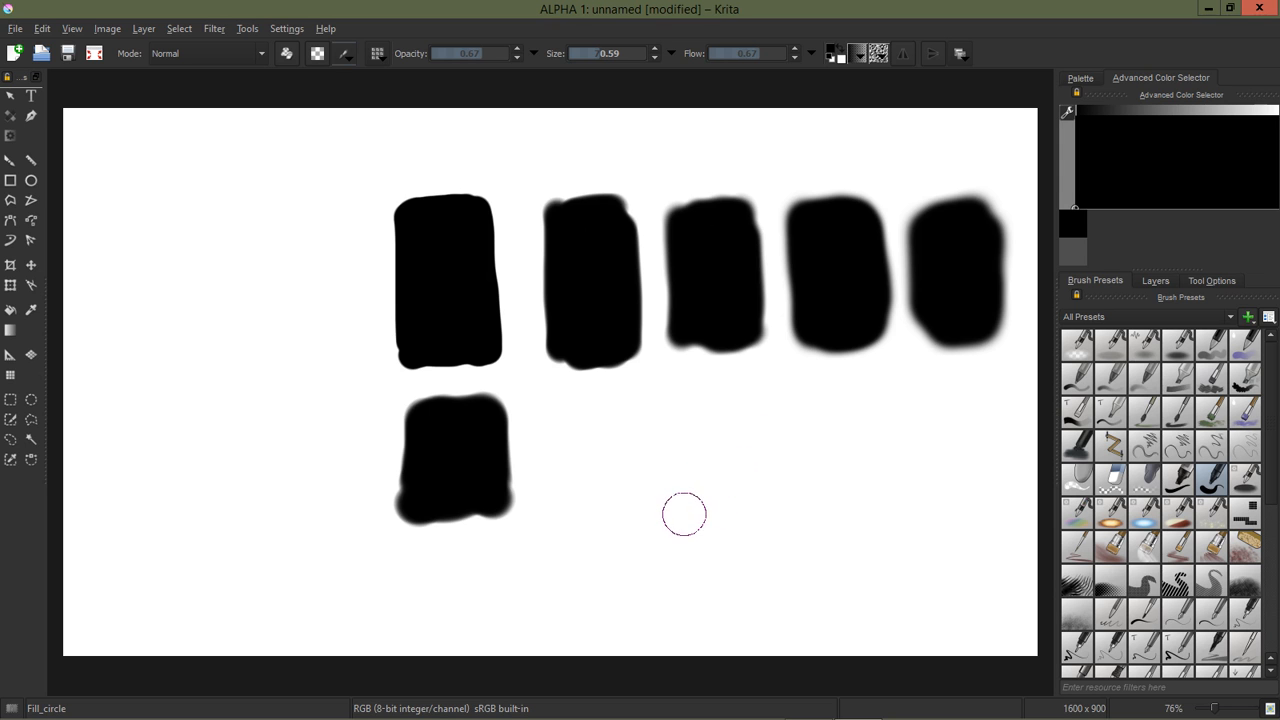
mouse_move(684, 523)
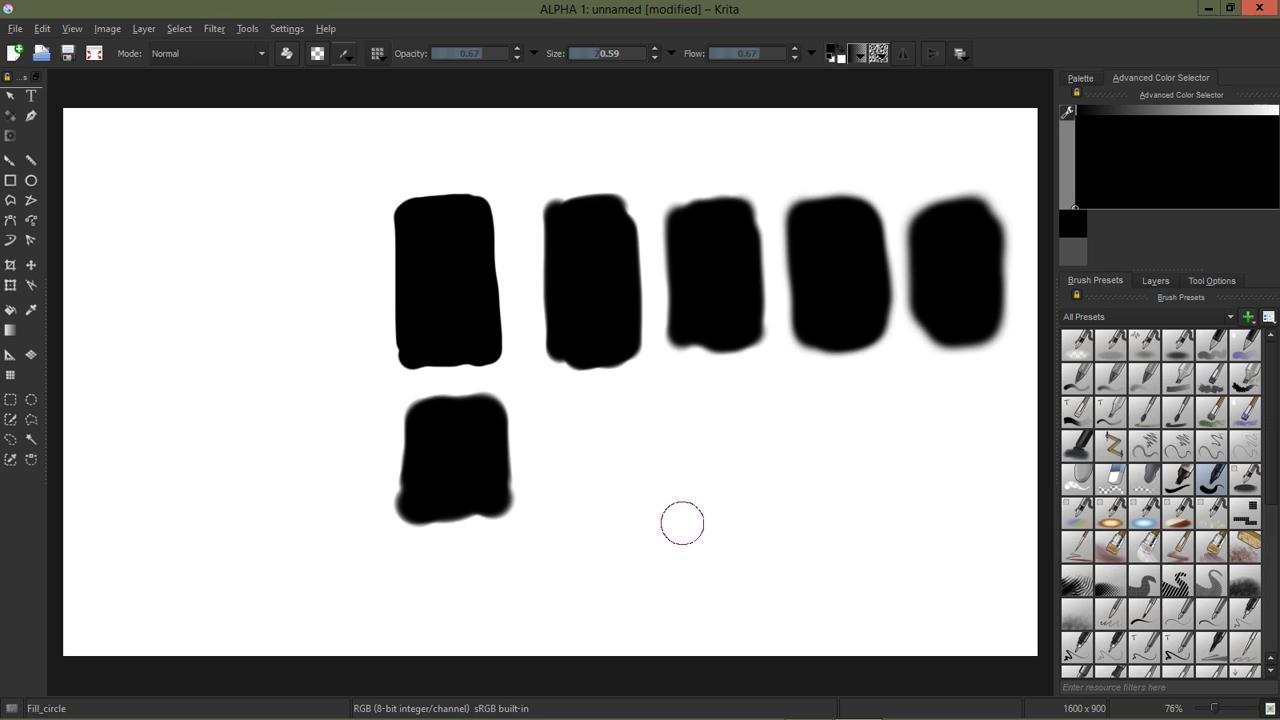
mouse_move(691, 412)
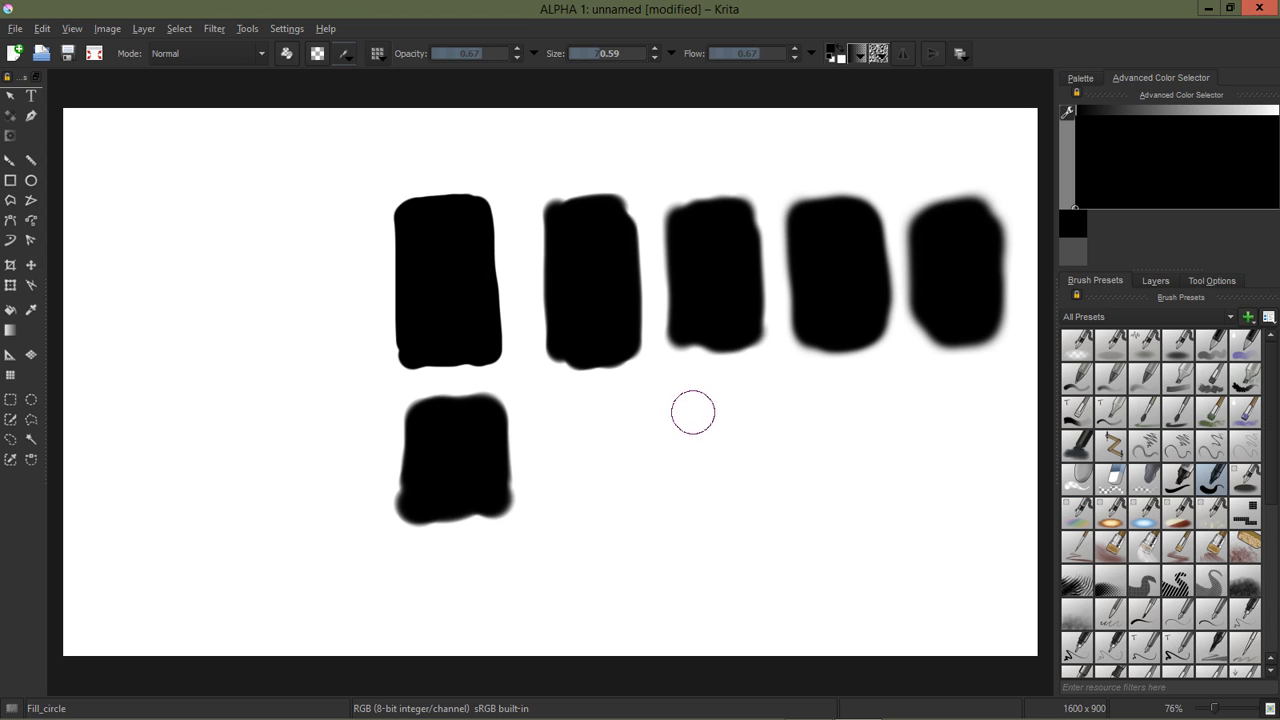
mouse_move(689, 430)
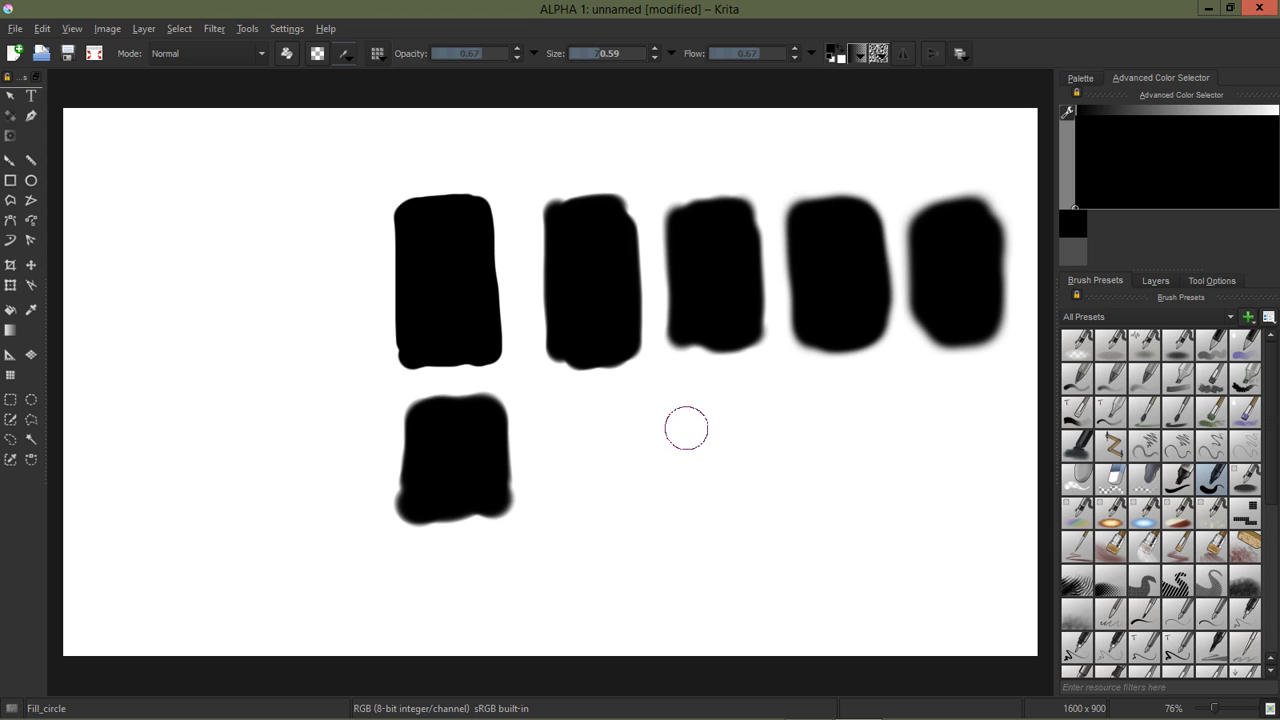
mouse_move(684, 441)
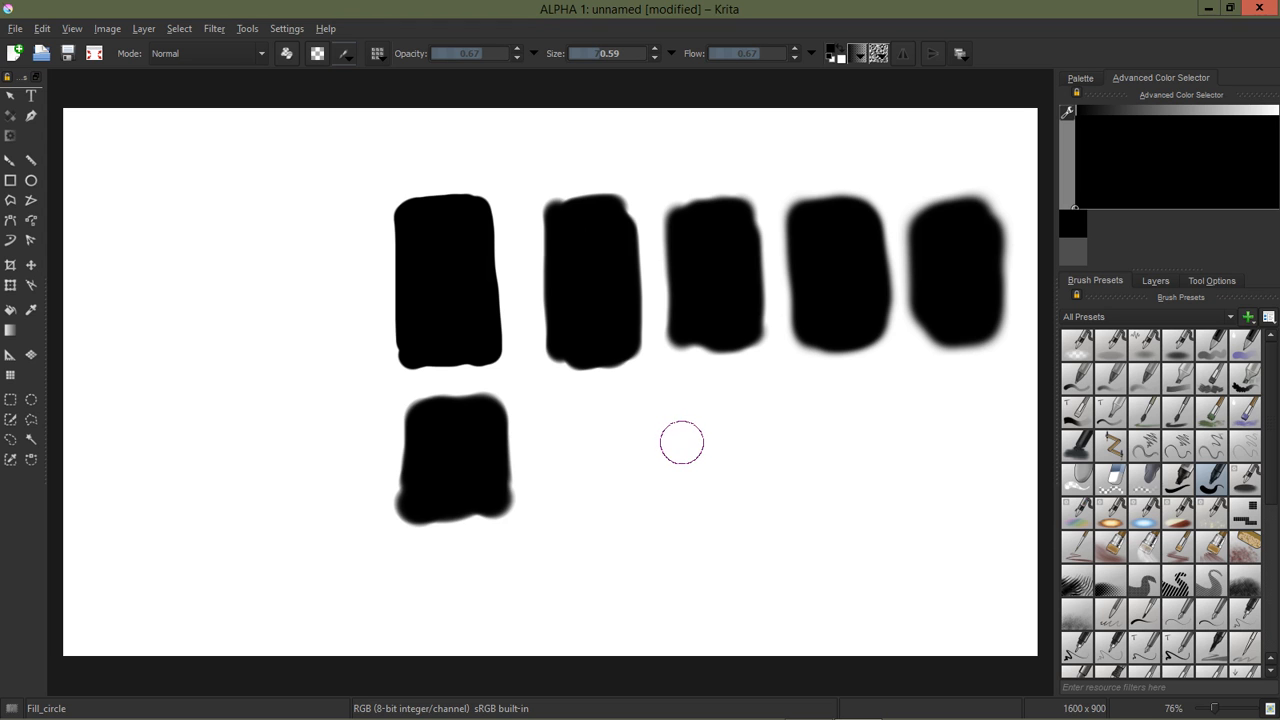
mouse_move(682, 441)
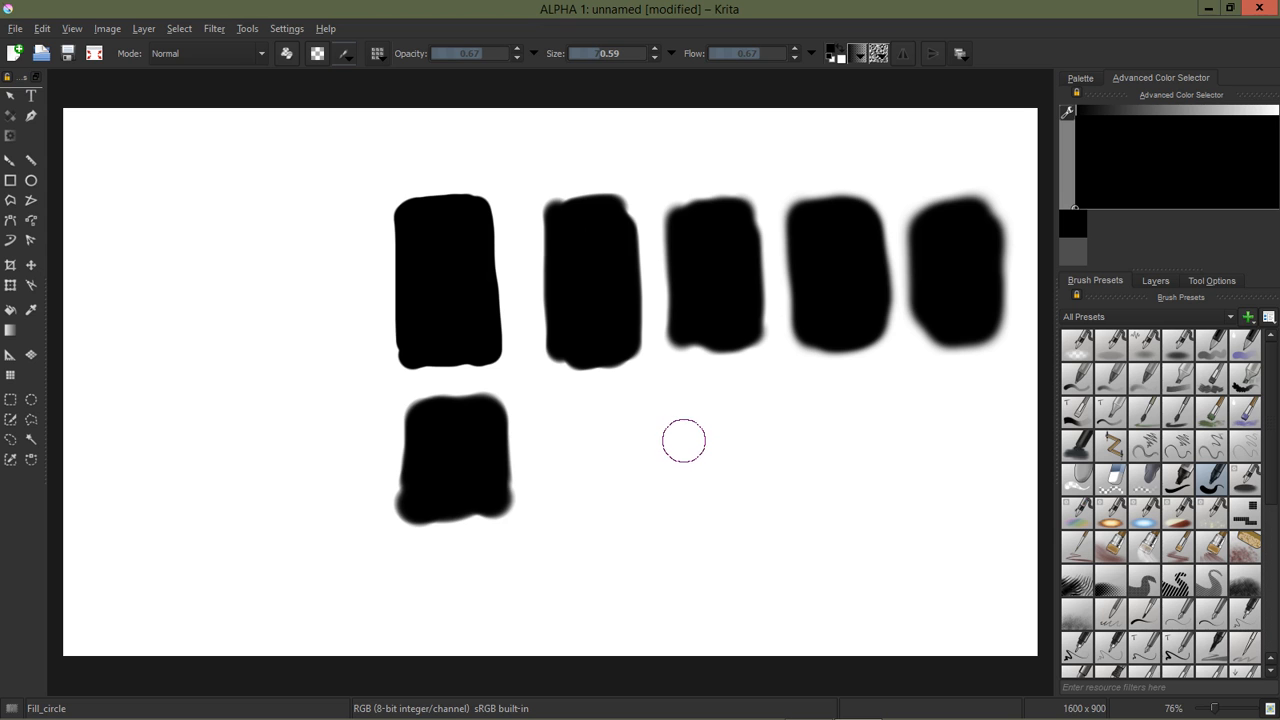
mouse_move(683, 435)
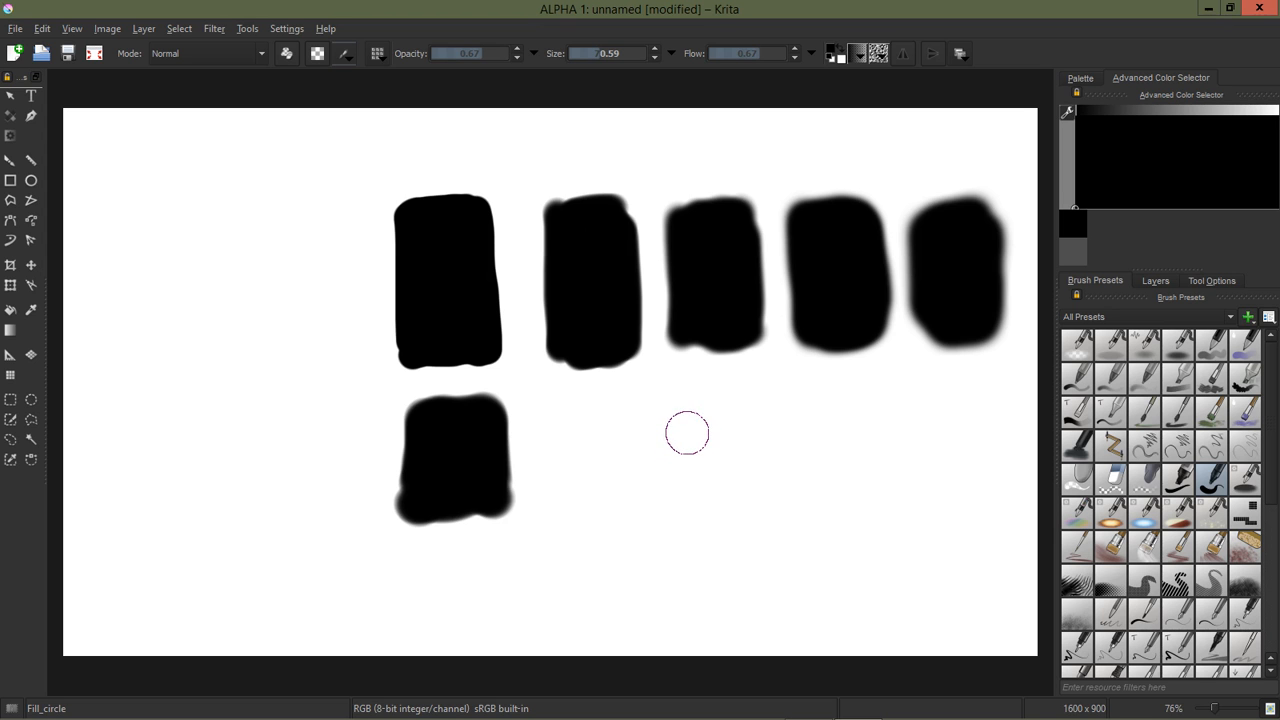
mouse_move(691, 430)
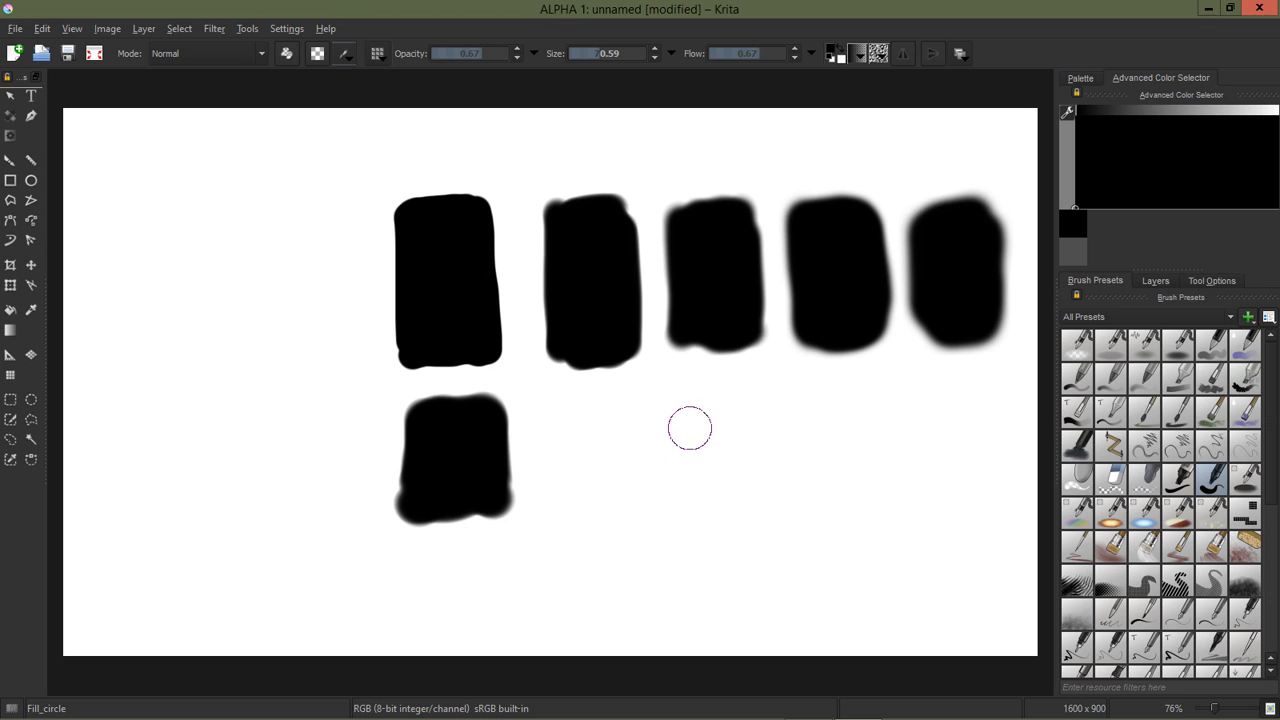